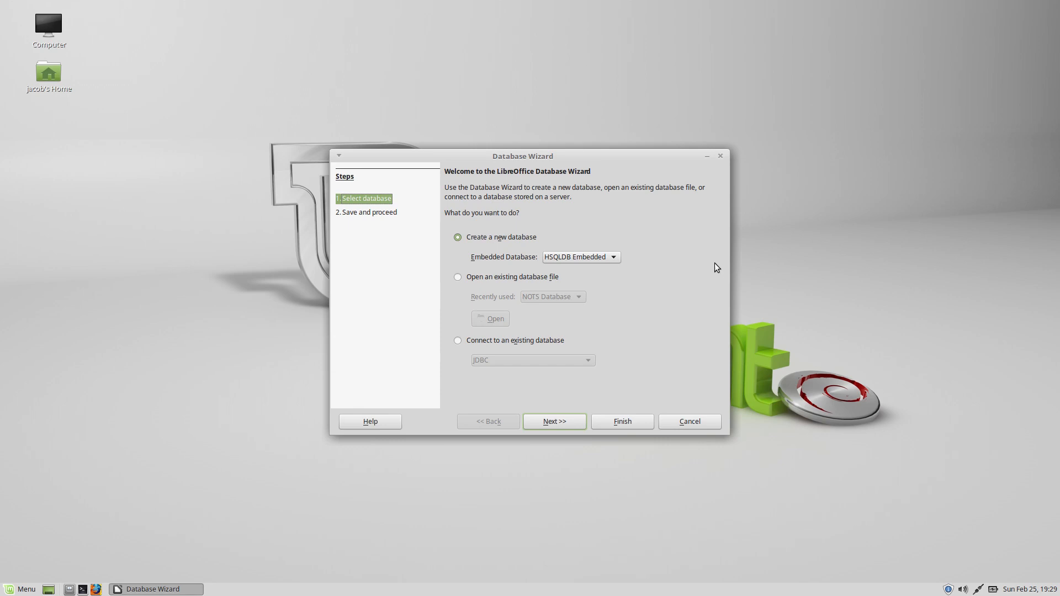
Step: Open the existing NOTS Database file and select the NOTS Staff table in the Tables list
{"action": "left_click", "coordinate": [457, 276]}
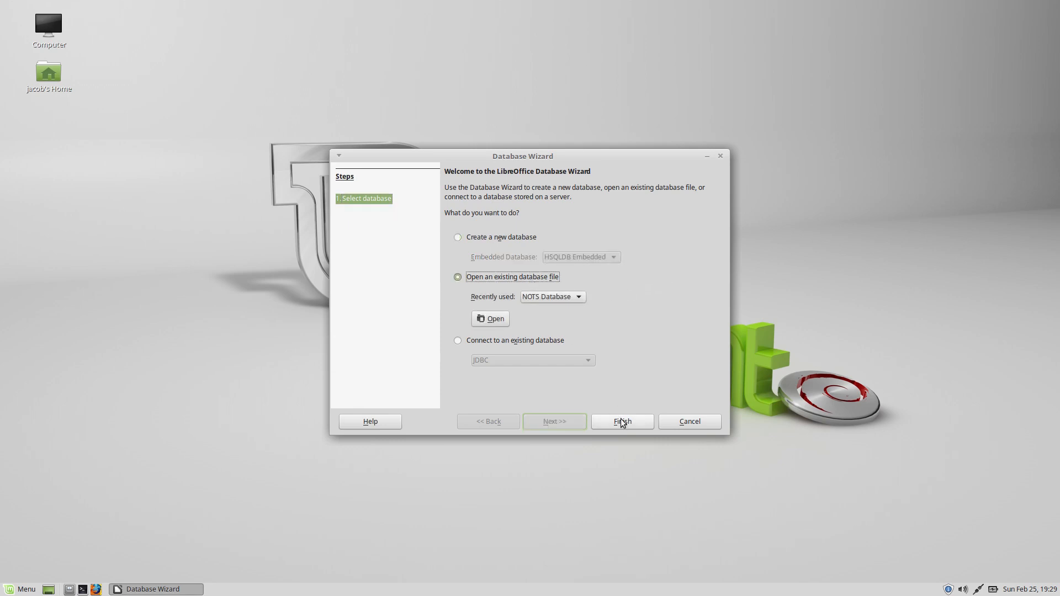
{"action": "left_click", "coordinate": [623, 422]}
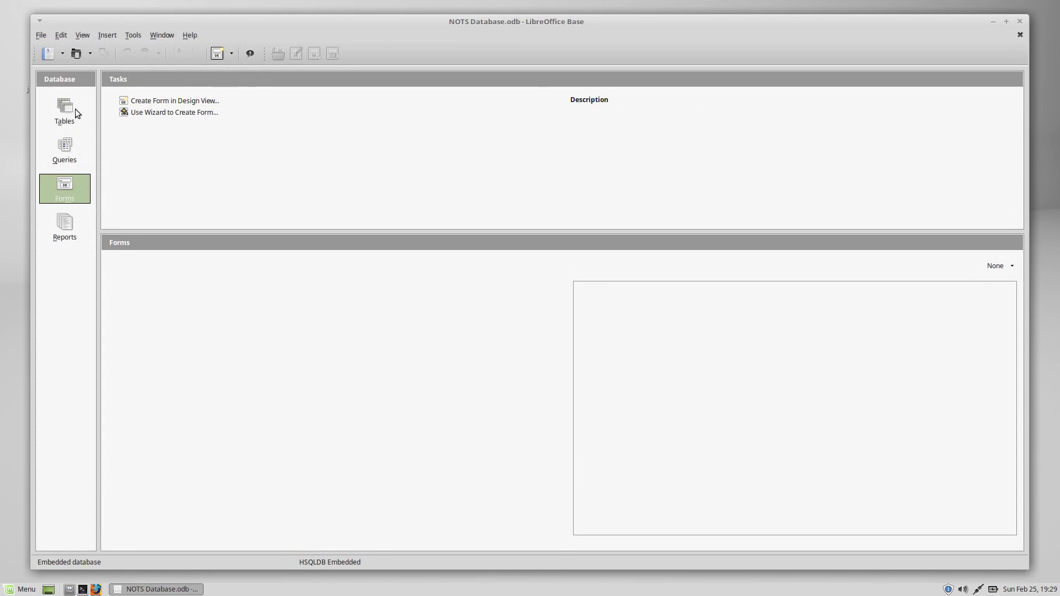
{"action": "left_click", "coordinate": [64, 110]}
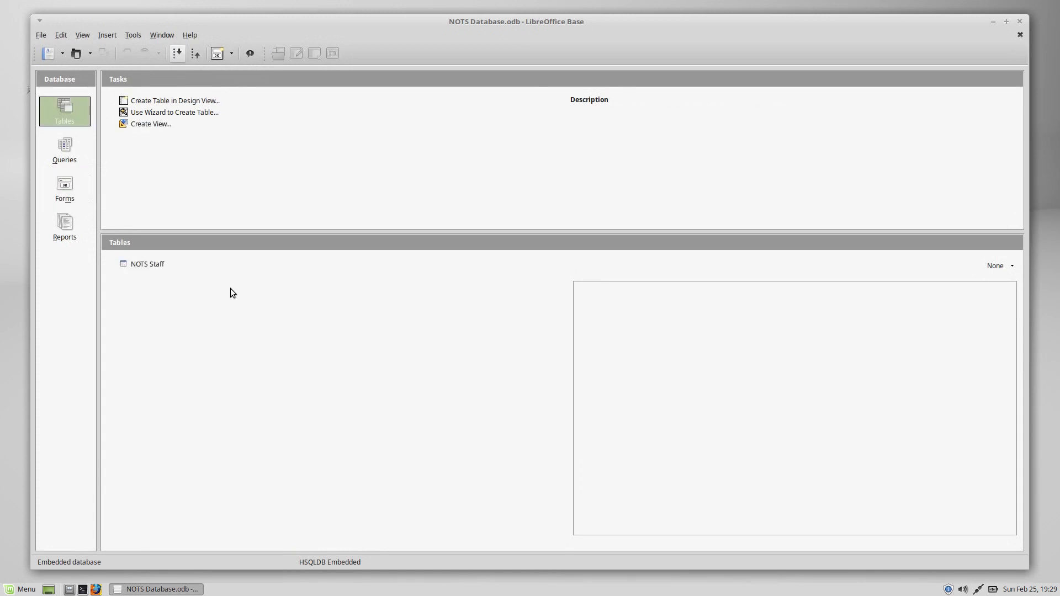
{"action": "left_click", "coordinate": [147, 264]}
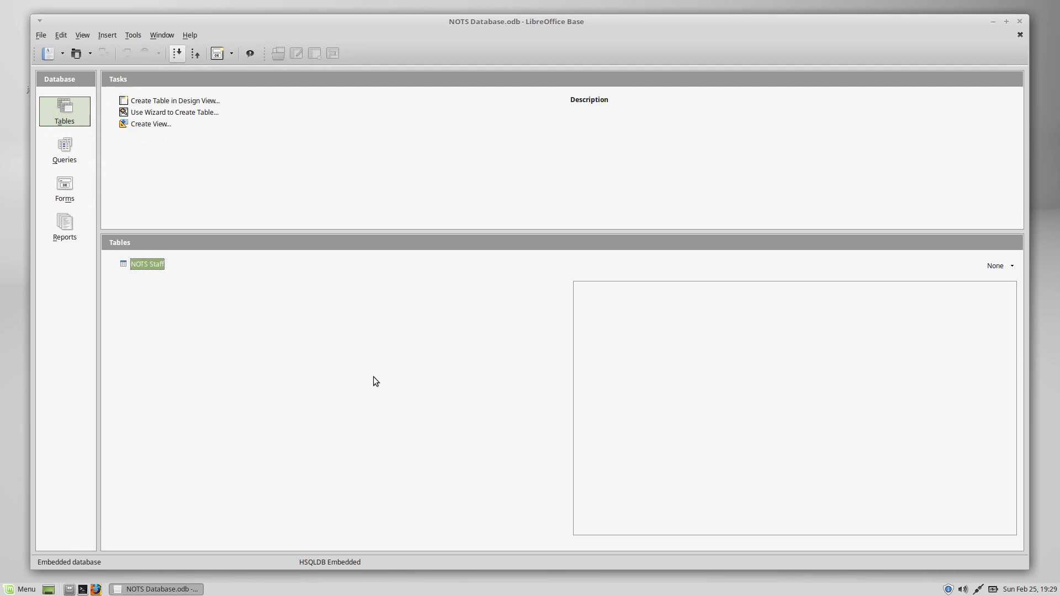
Step: Open NOTS Staff in data view maximized and enter a trial Kirsten / 12345-3 row, then blank it
{"action": "double_click", "coordinate": [147, 264]}
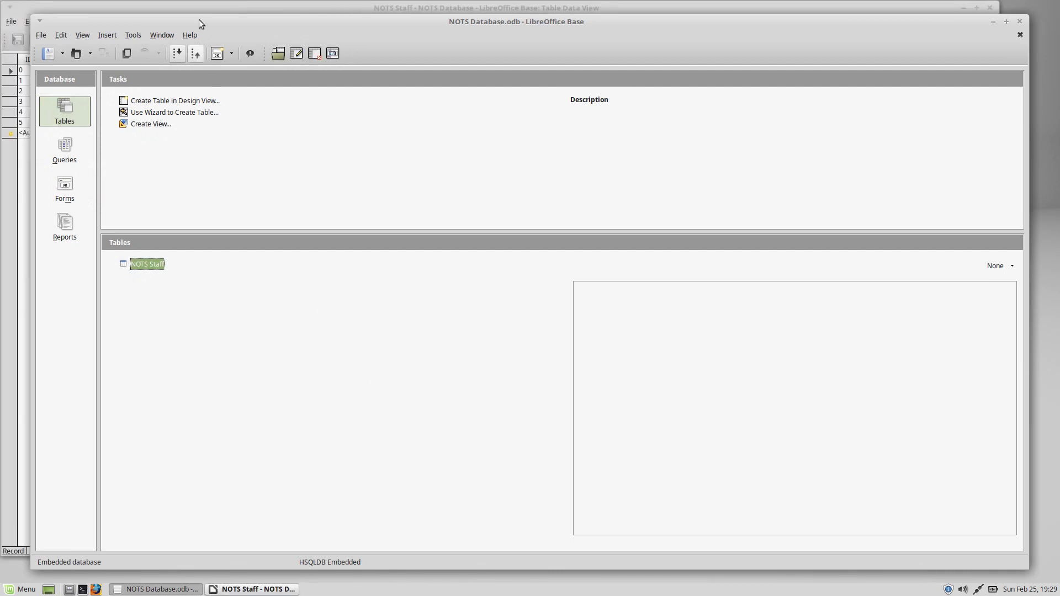
{"action": "double_click", "coordinate": [146, 264]}
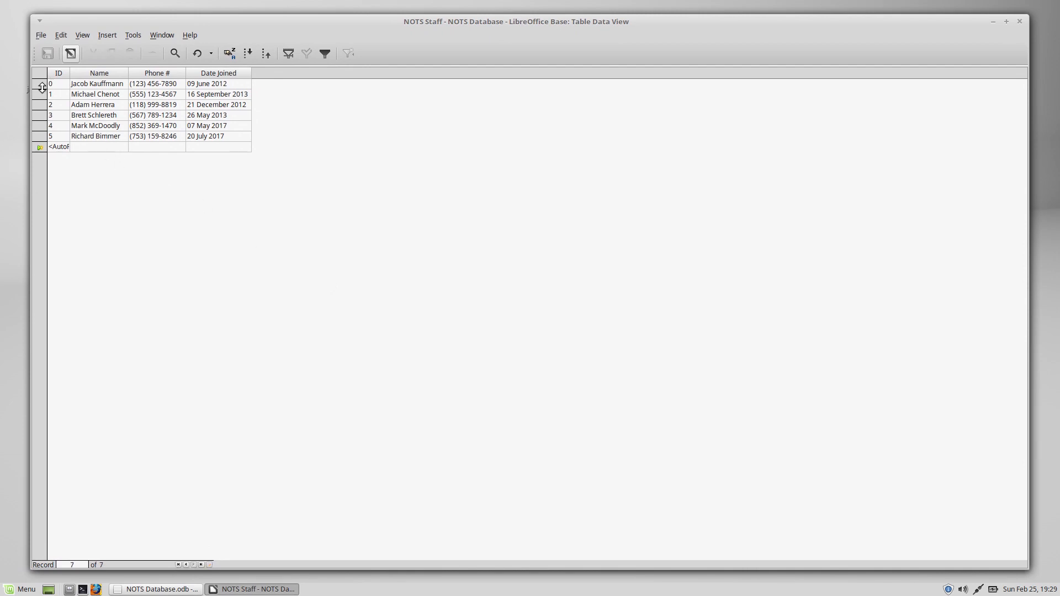
{"action": "mouse_move", "coordinate": [833, 220]}
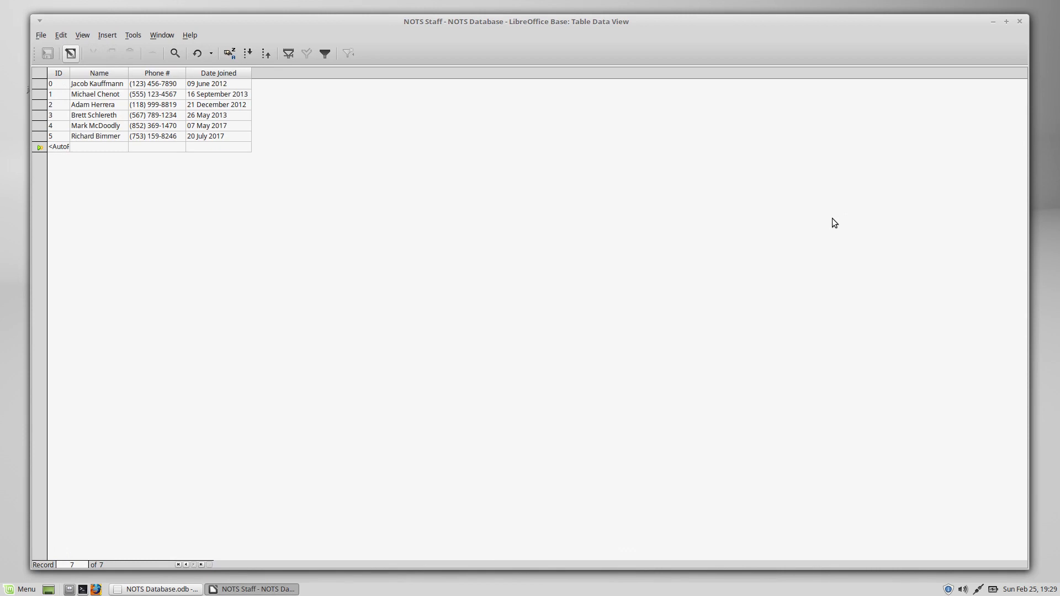
{"action": "type", "text": "Kirsten"}
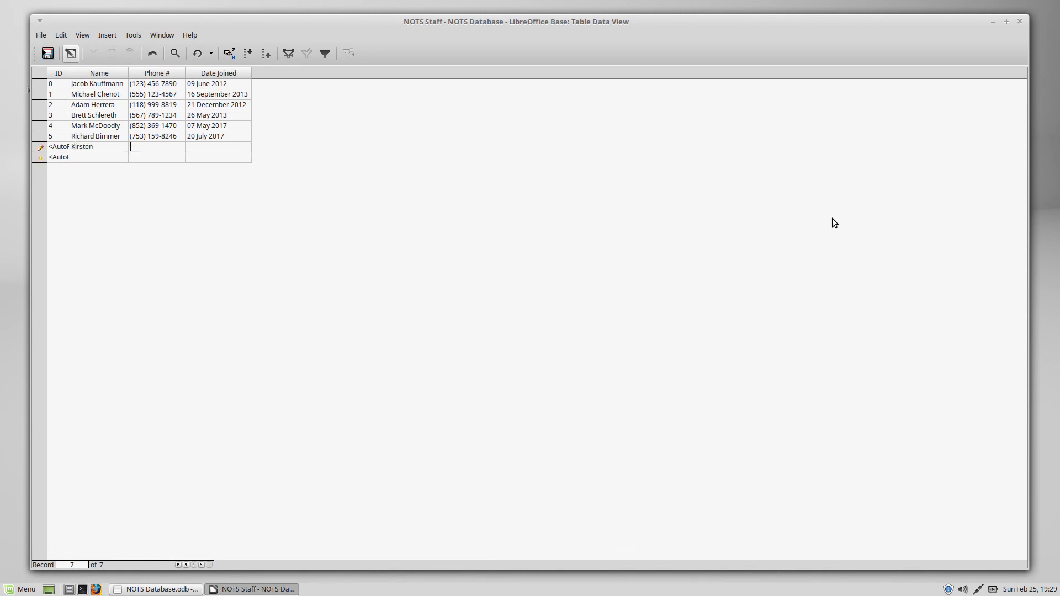
{"action": "type", "text": "12345"}
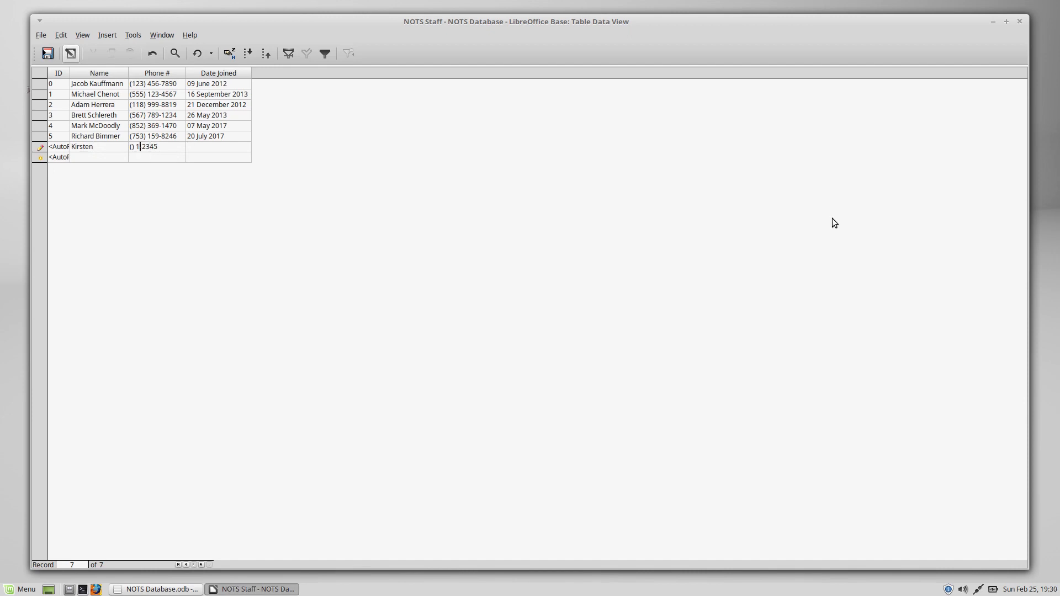
{"action": "type", "text": "-"}
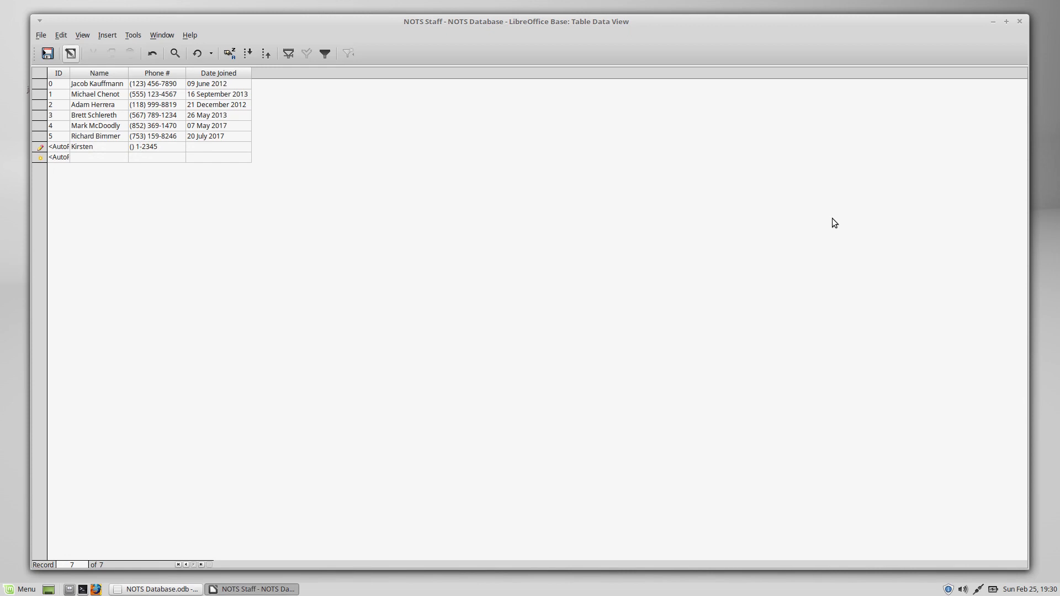
{"action": "type", "text": "3"}
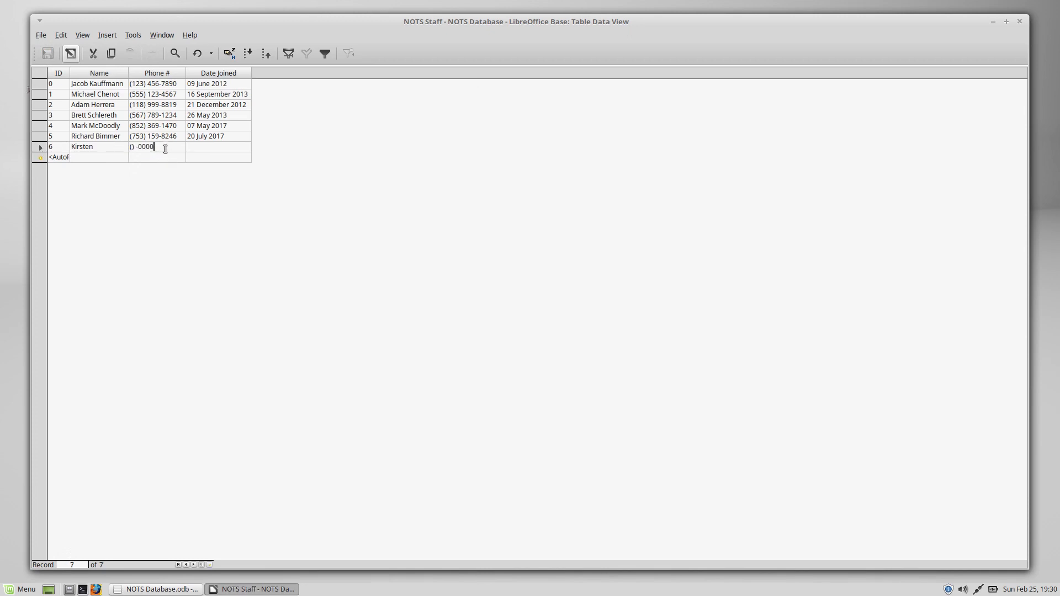
{"action": "left_click", "coordinate": [216, 146]}
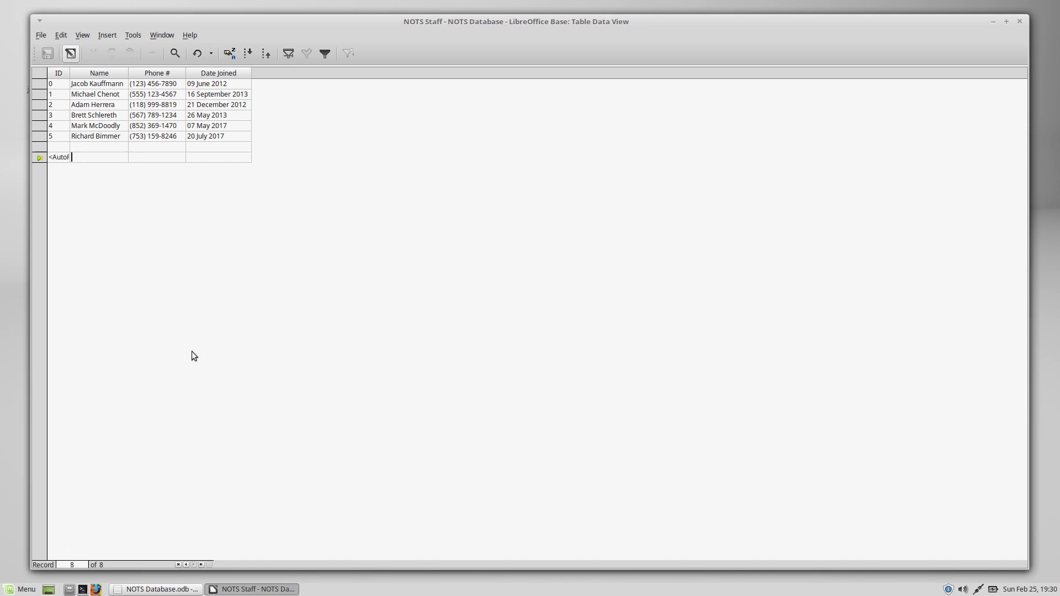
{"action": "mouse_move", "coordinate": [1020, 21]}
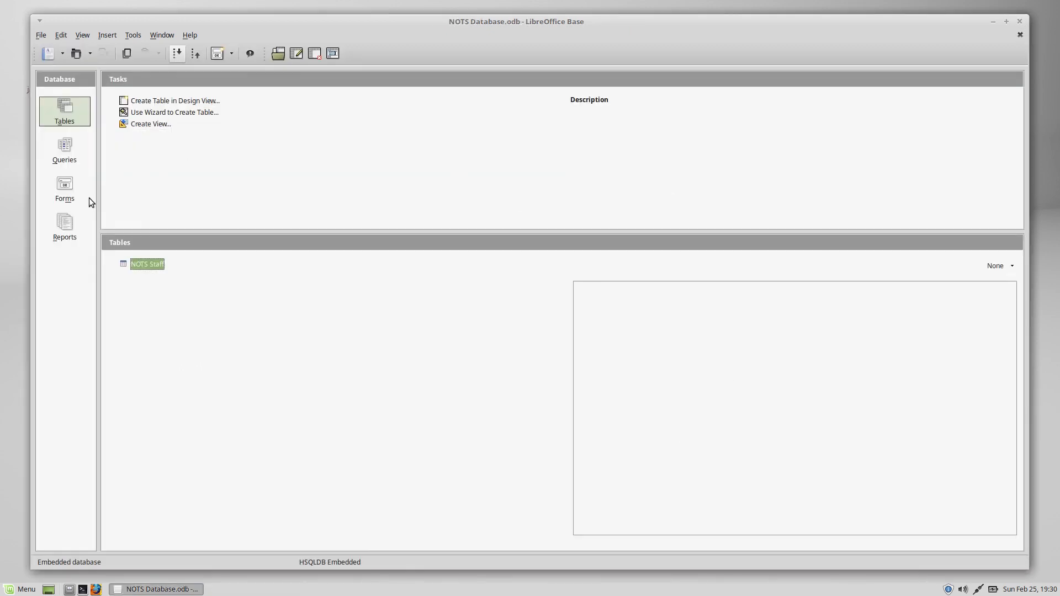
Step: Close the table and show the database's Forms section
{"action": "left_click", "coordinate": [64, 188]}
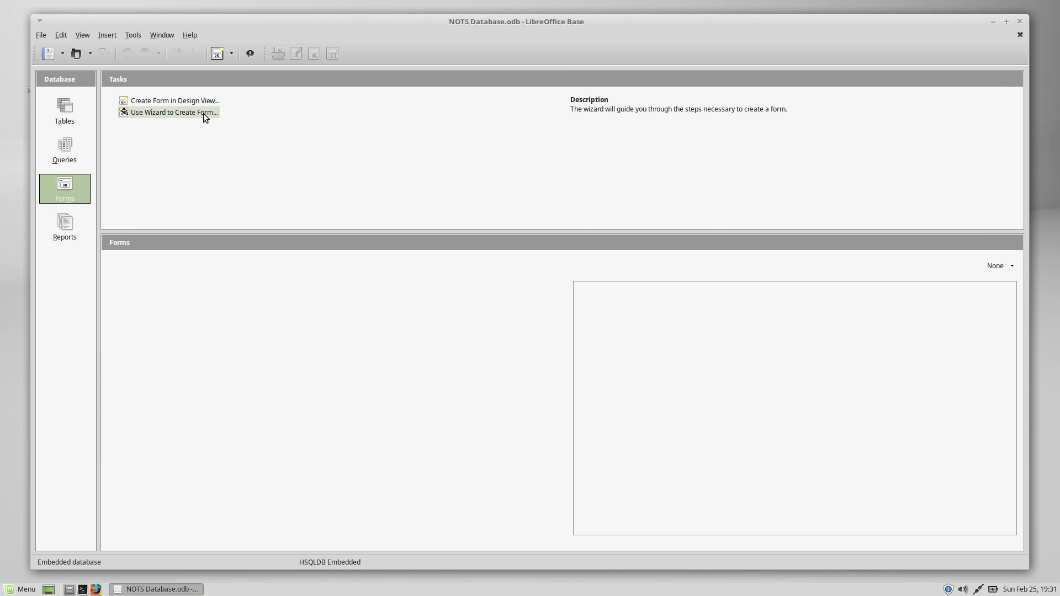
{"action": "mouse_move", "coordinate": [176, 114]}
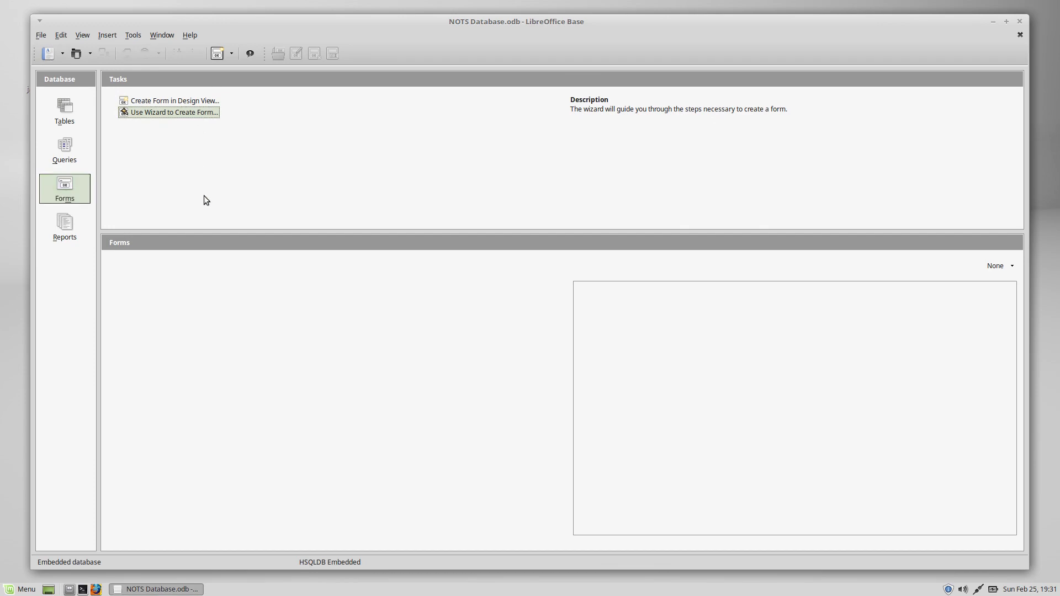
Step: Start the Form Wizard with Table: NOTS Staff as the data source
{"action": "left_click", "coordinate": [173, 113]}
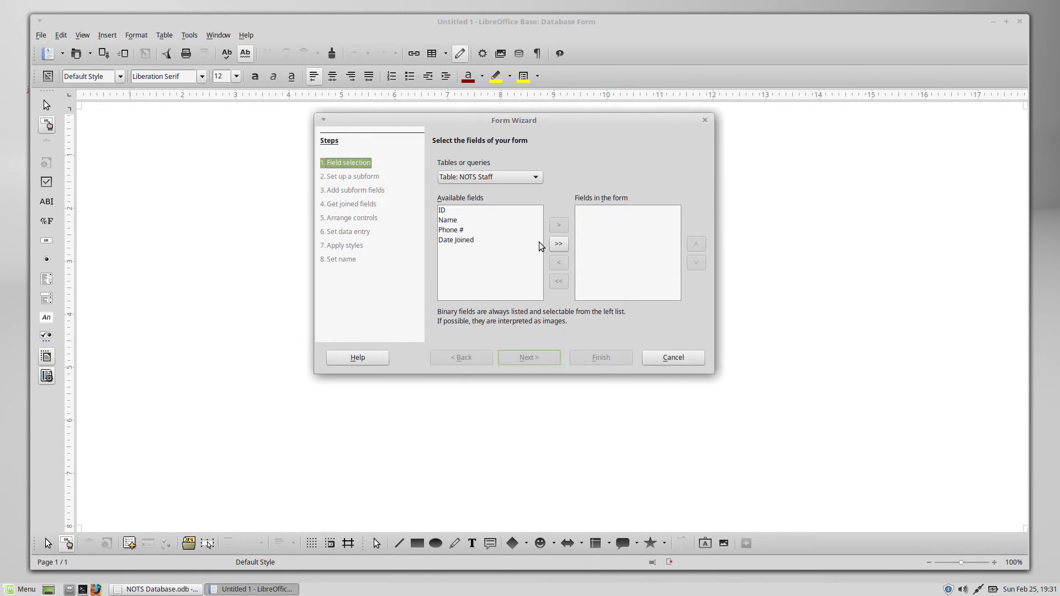
{"action": "left_click", "coordinate": [535, 177]}
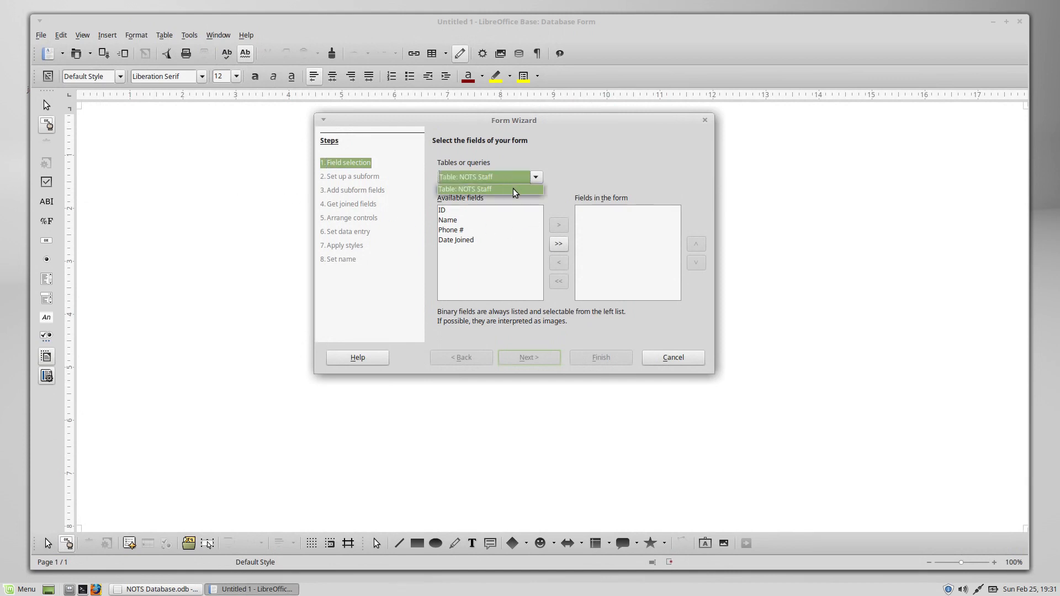
{"action": "left_click", "coordinate": [465, 189]}
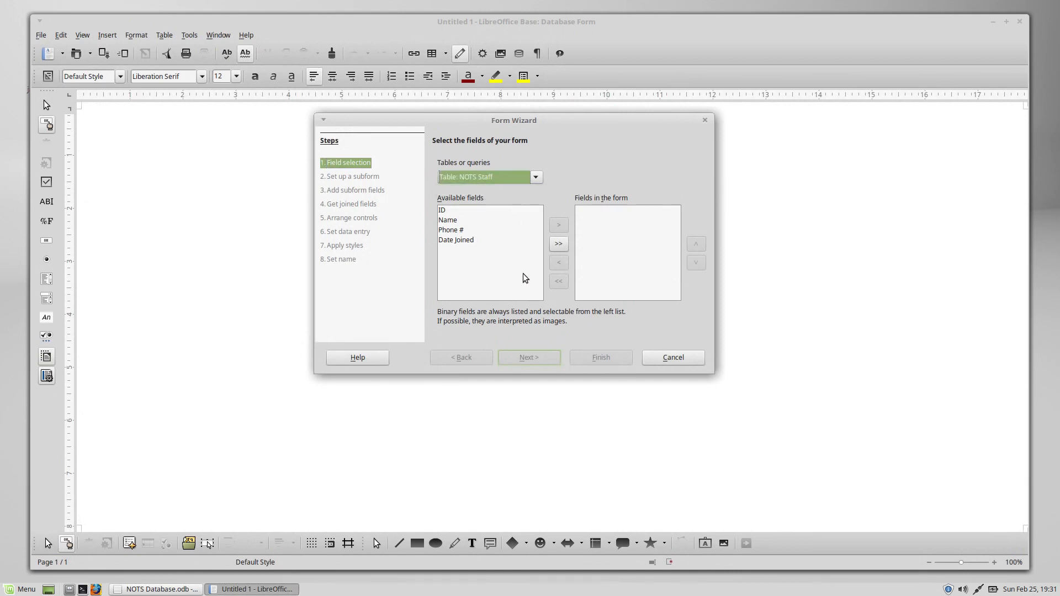
{"action": "mouse_move", "coordinate": [466, 217]}
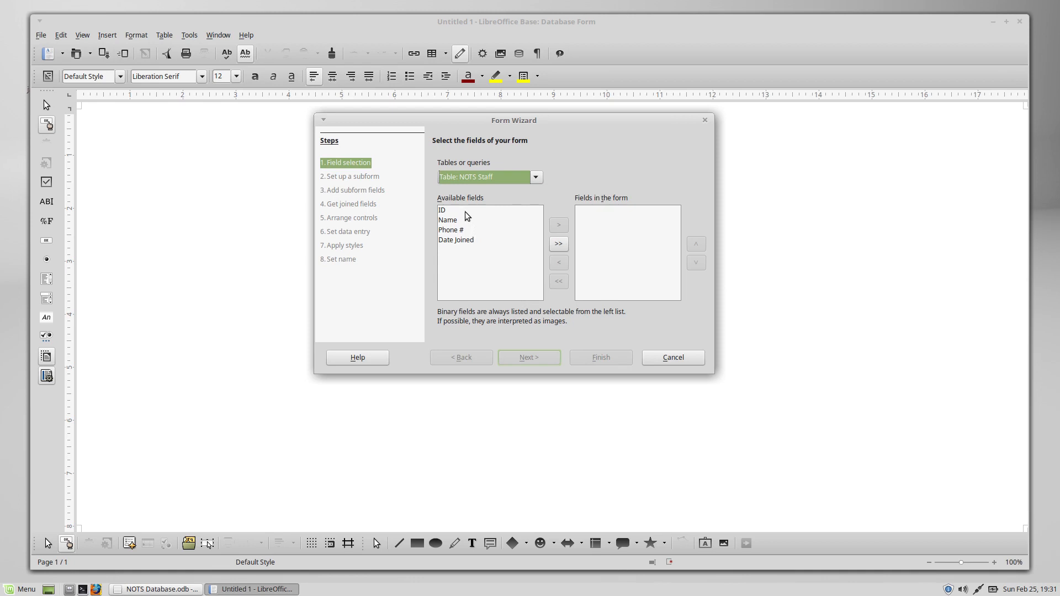
Step: Add all four fields (ID, Name, Phone #, Date Joined) and continue past the subform step
{"action": "left_click", "coordinate": [456, 240]}
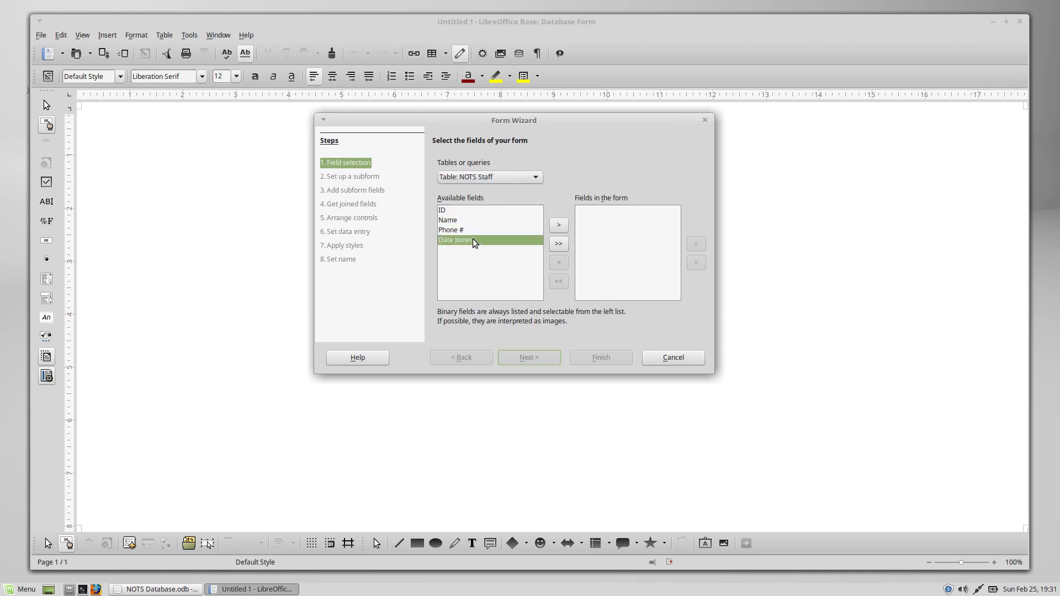
{"action": "left_click", "coordinate": [449, 220]}
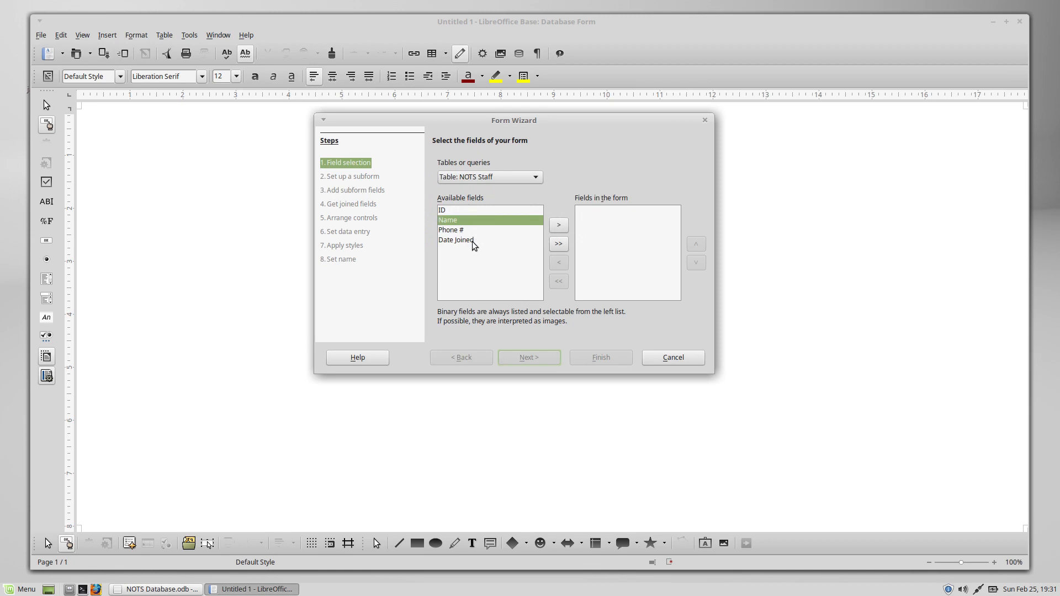
{"action": "left_click", "coordinate": [451, 229]}
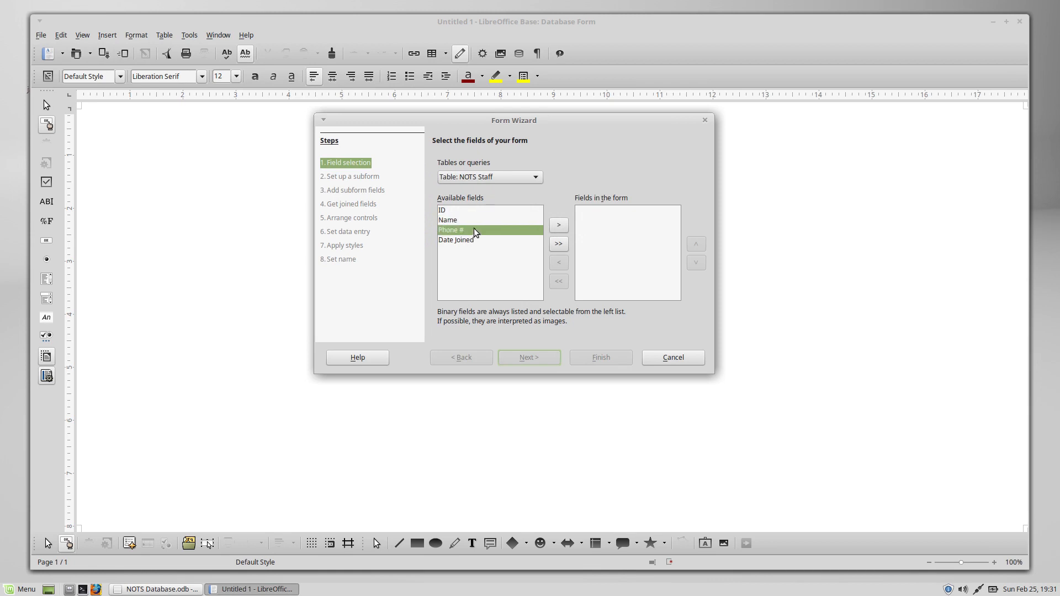
{"action": "left_click", "coordinate": [559, 226]}
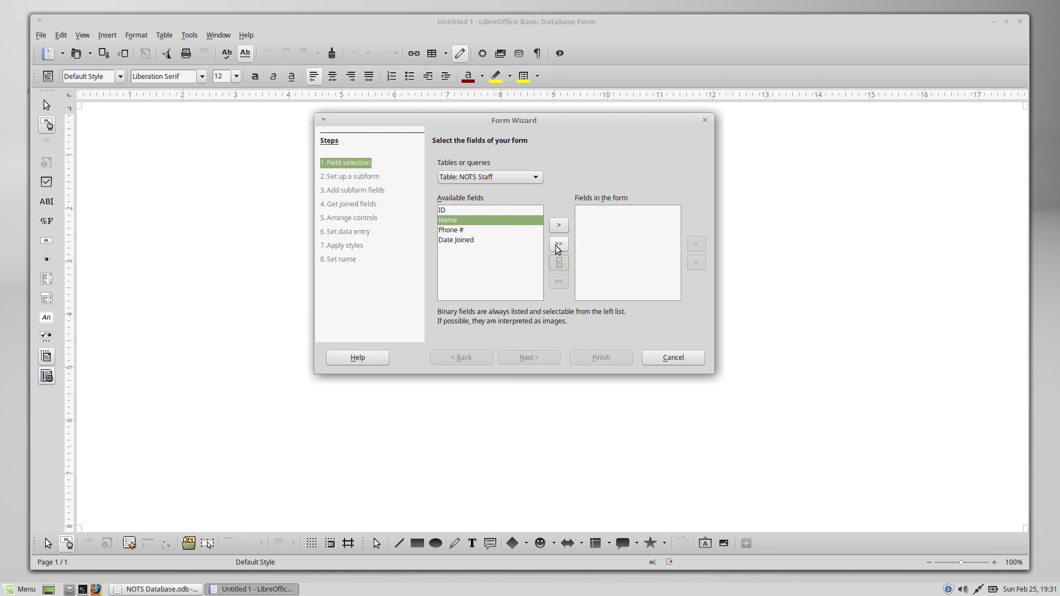
{"action": "left_click", "coordinate": [559, 244]}
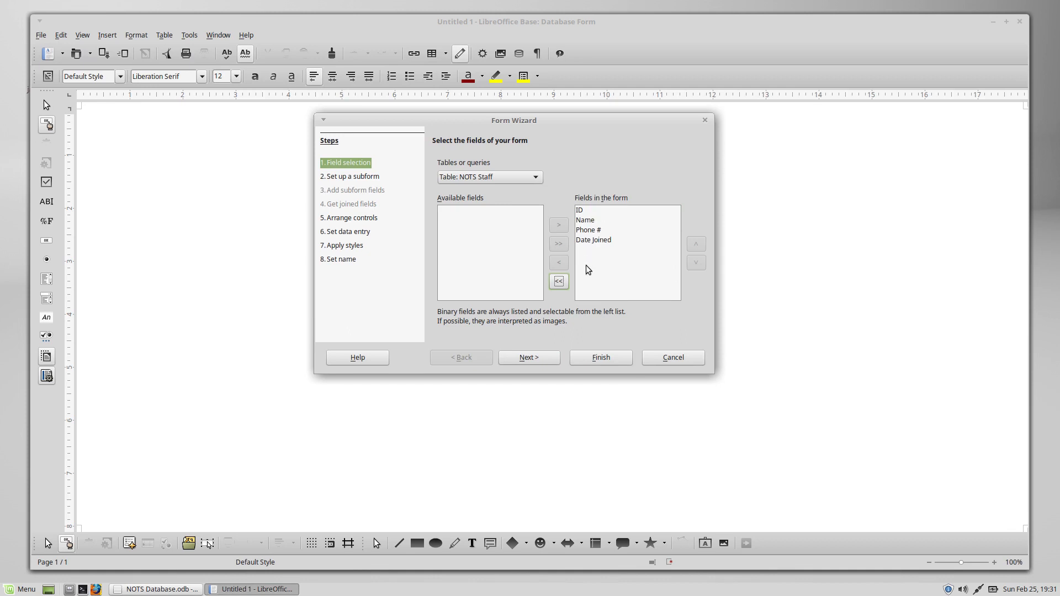
{"action": "left_click", "coordinate": [529, 358]}
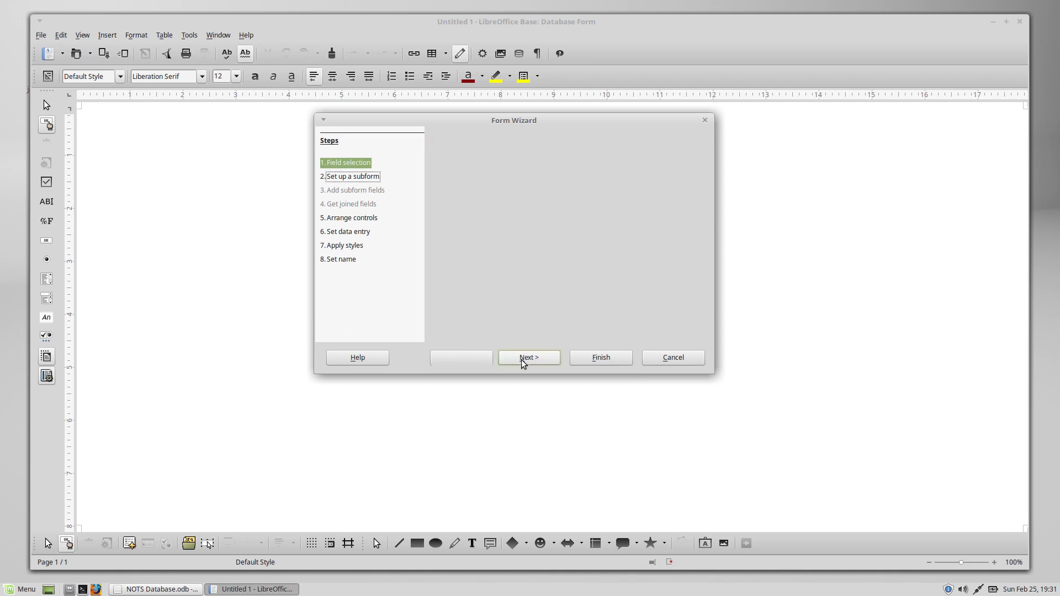
{"action": "left_click", "coordinate": [529, 358]}
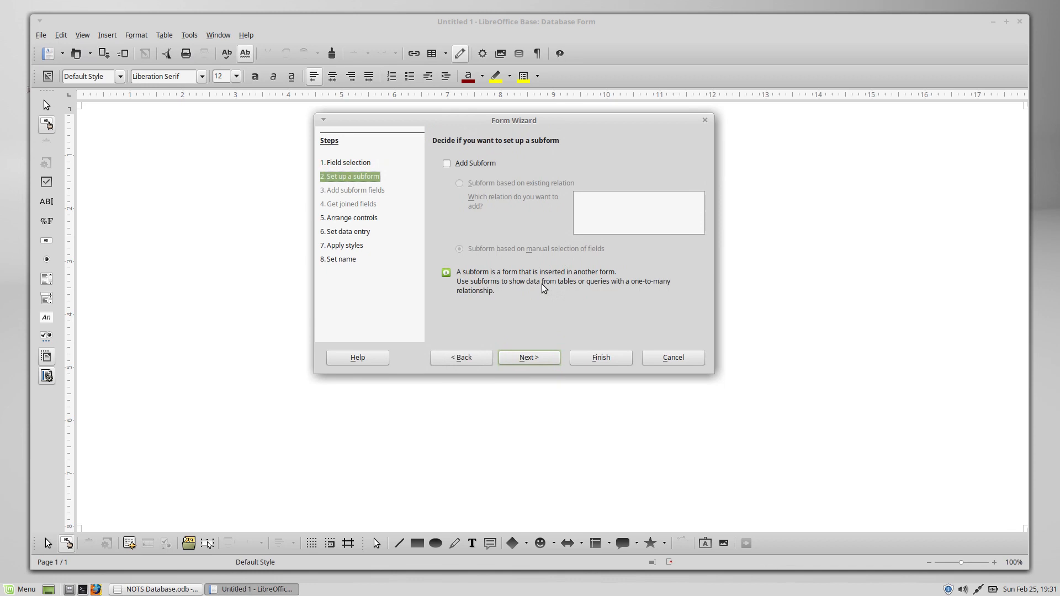
{"action": "left_click", "coordinate": [529, 357]}
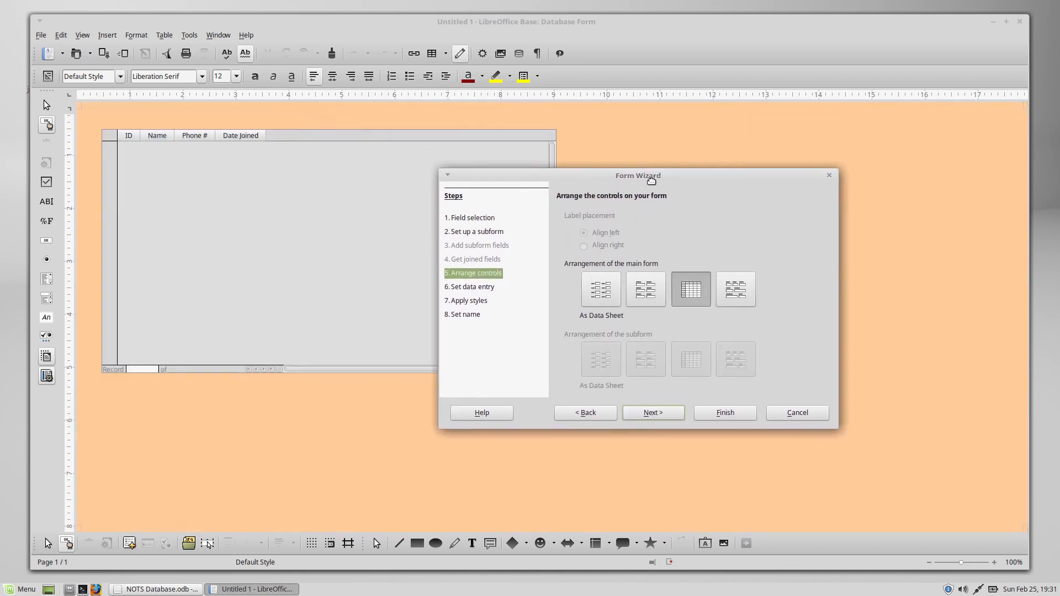
Step: Try the control arrangements and settle on Columnar - Labels Left
{"action": "left_click_drag", "start_coordinate": [637, 175], "coordinate": [781, 167]}
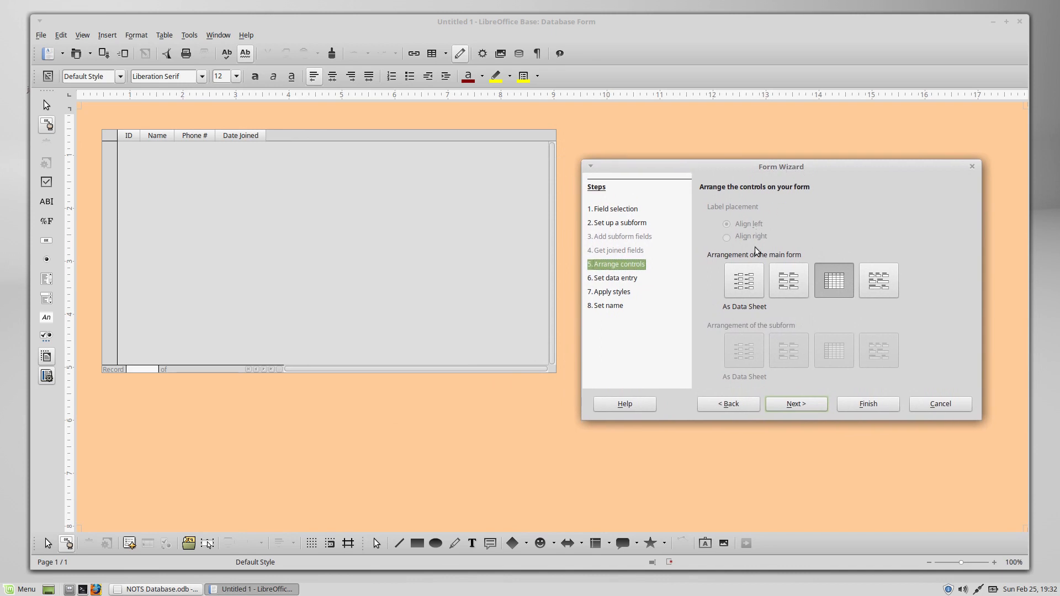
{"action": "mouse_move", "coordinate": [164, 170]}
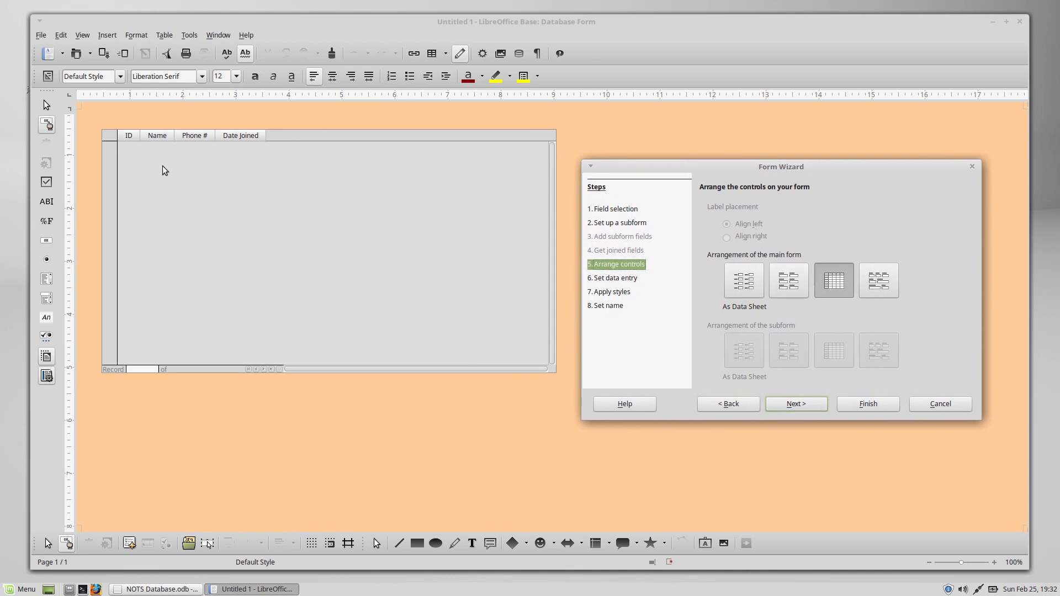
{"action": "mouse_move", "coordinate": [853, 319]}
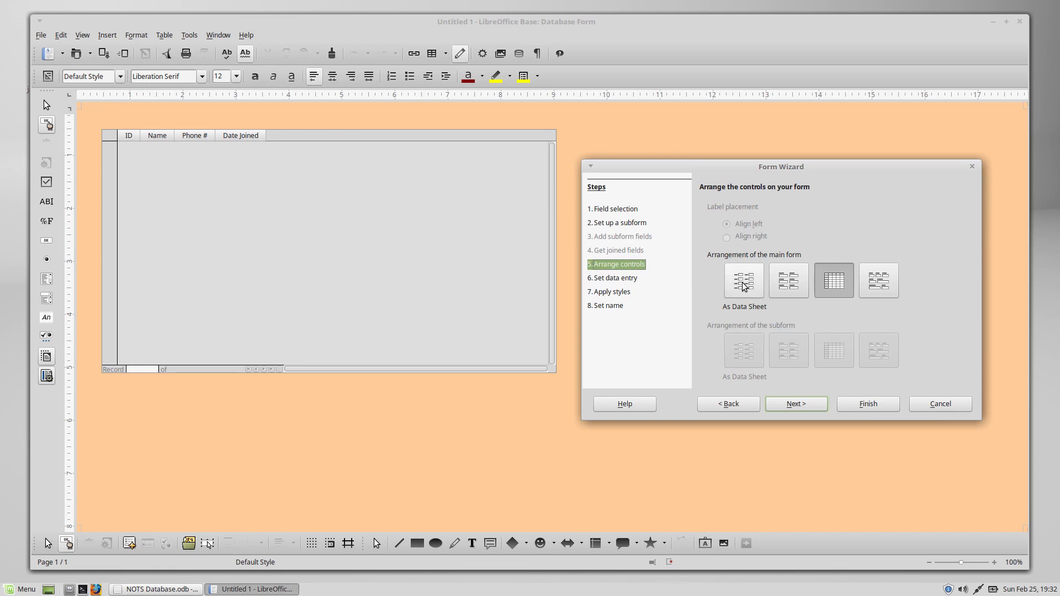
{"action": "left_click", "coordinate": [744, 281]}
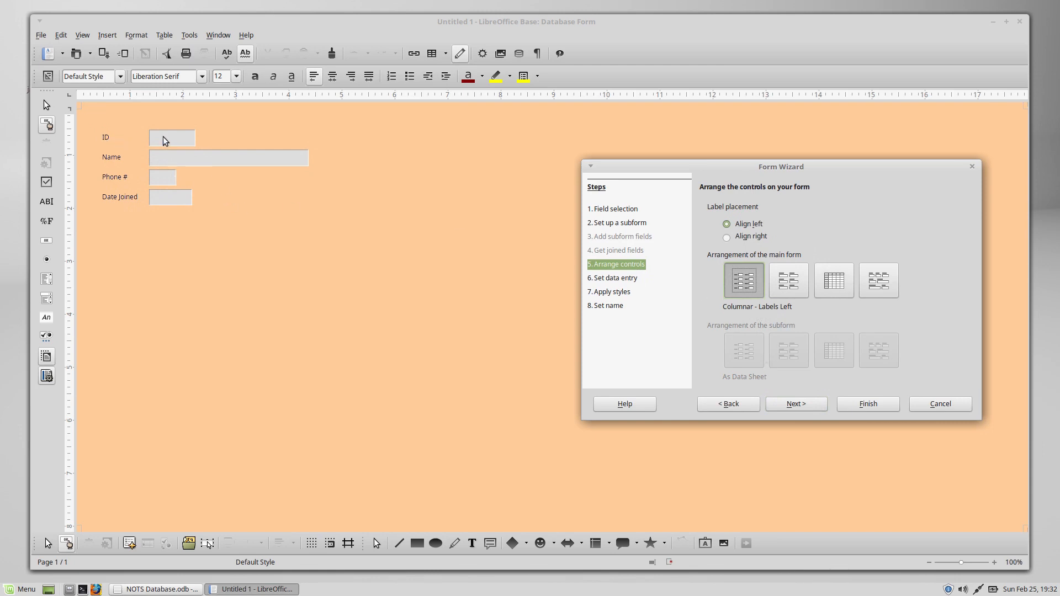
{"action": "left_click", "coordinate": [789, 281]}
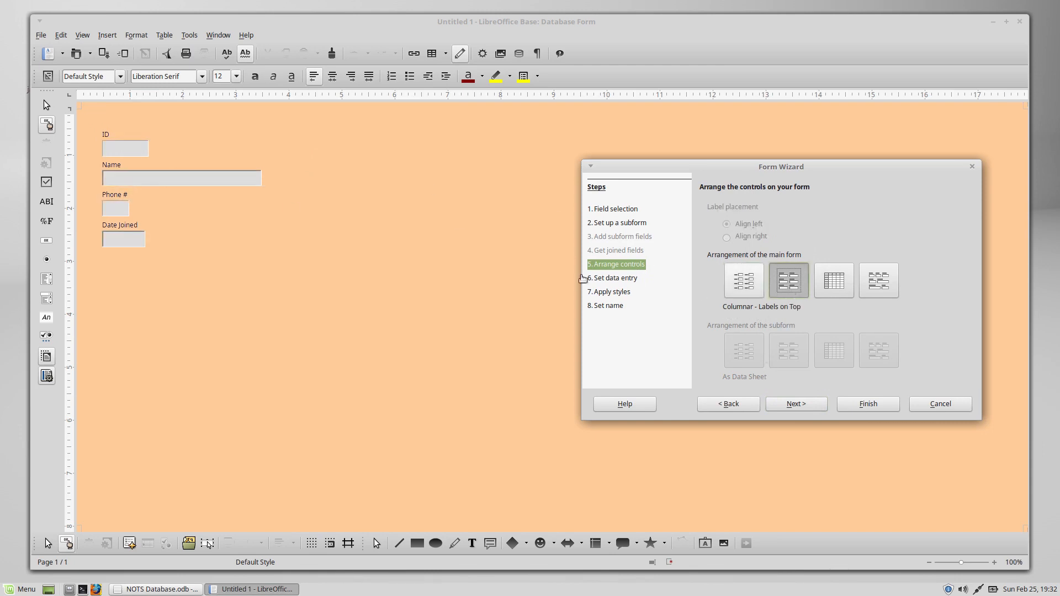
{"action": "mouse_move", "coordinate": [676, 291]}
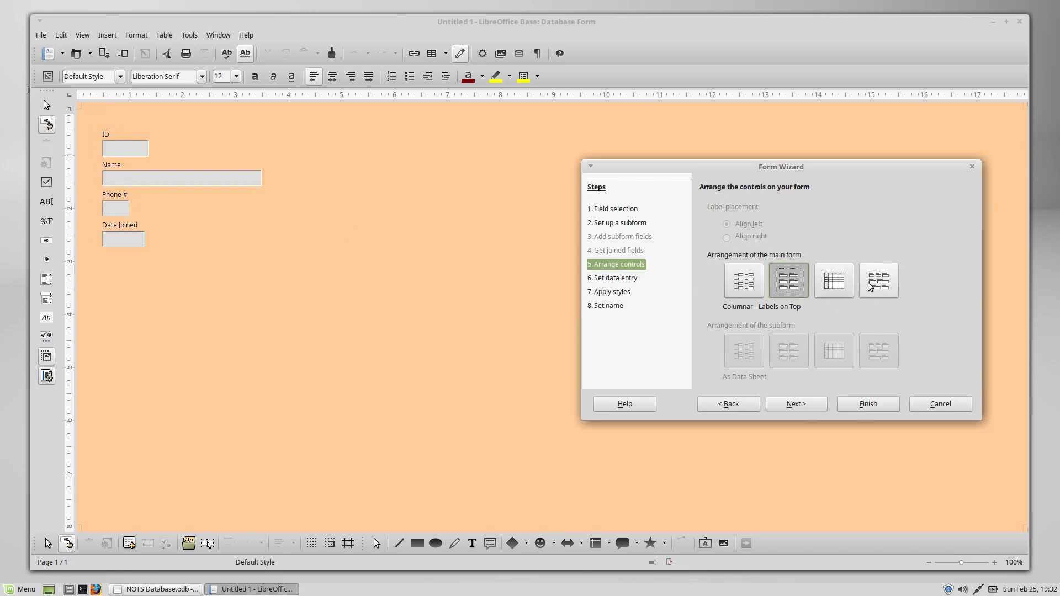
{"action": "left_click", "coordinate": [880, 280]}
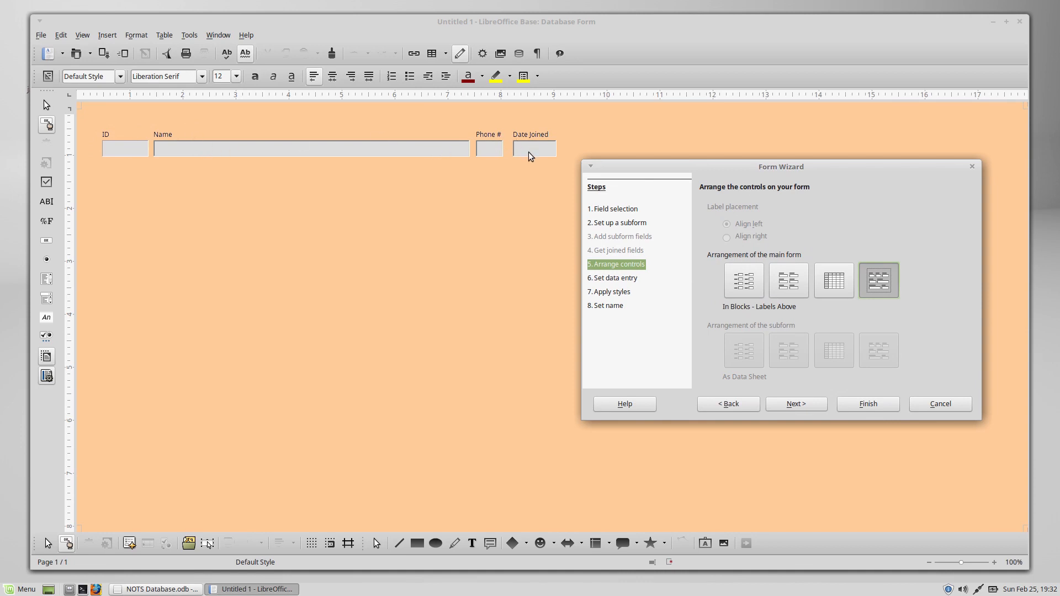
{"action": "mouse_move", "coordinate": [563, 149]}
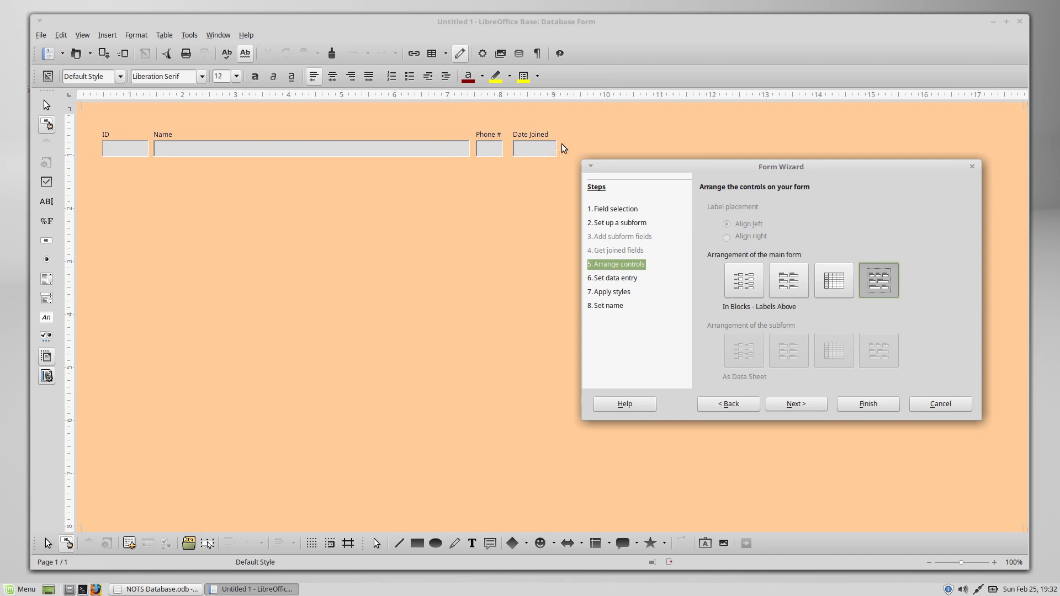
{"action": "left_click_drag", "start_coordinate": [780, 167], "coordinate": [767, 194]}
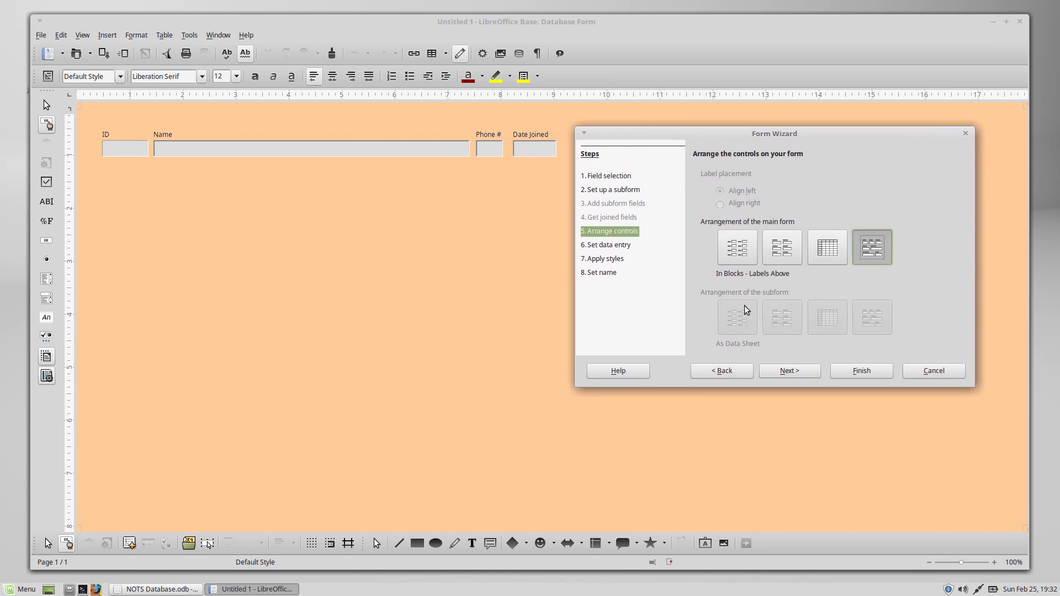
{"action": "left_click", "coordinate": [738, 248]}
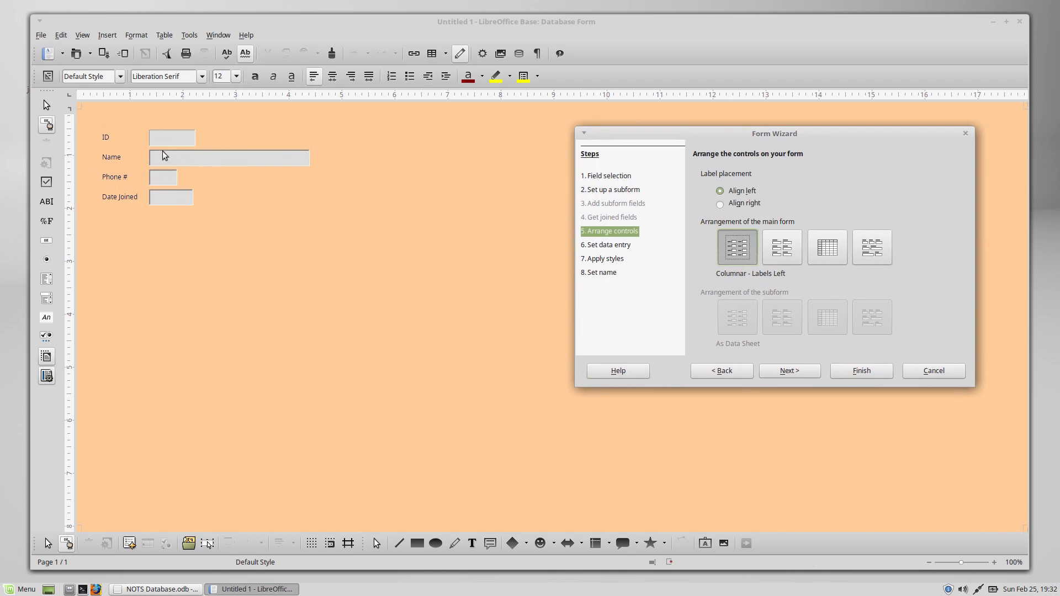
{"action": "mouse_move", "coordinate": [339, 187]}
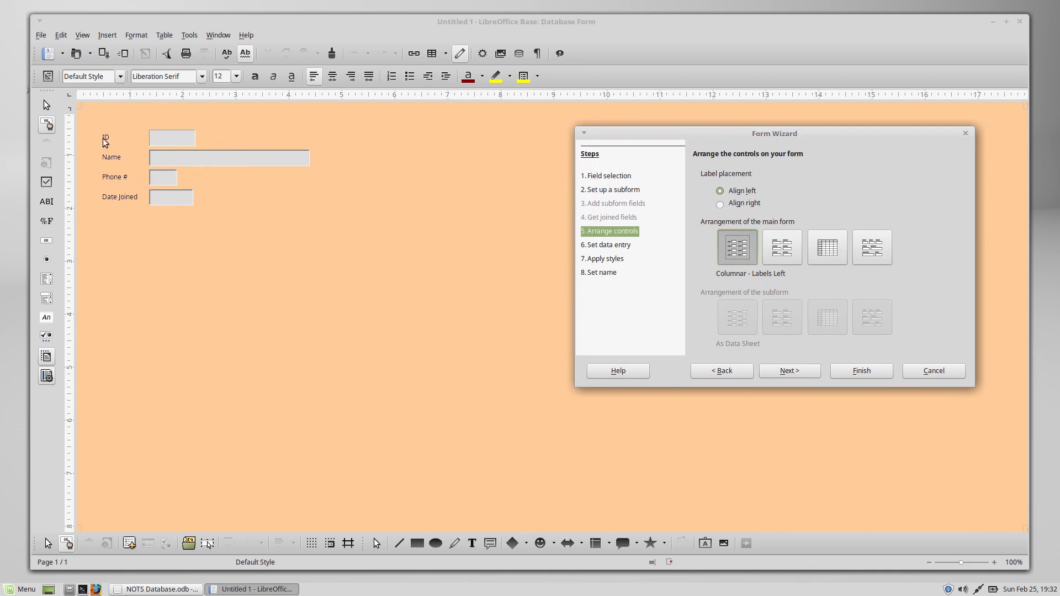
{"action": "mouse_move", "coordinate": [787, 393]}
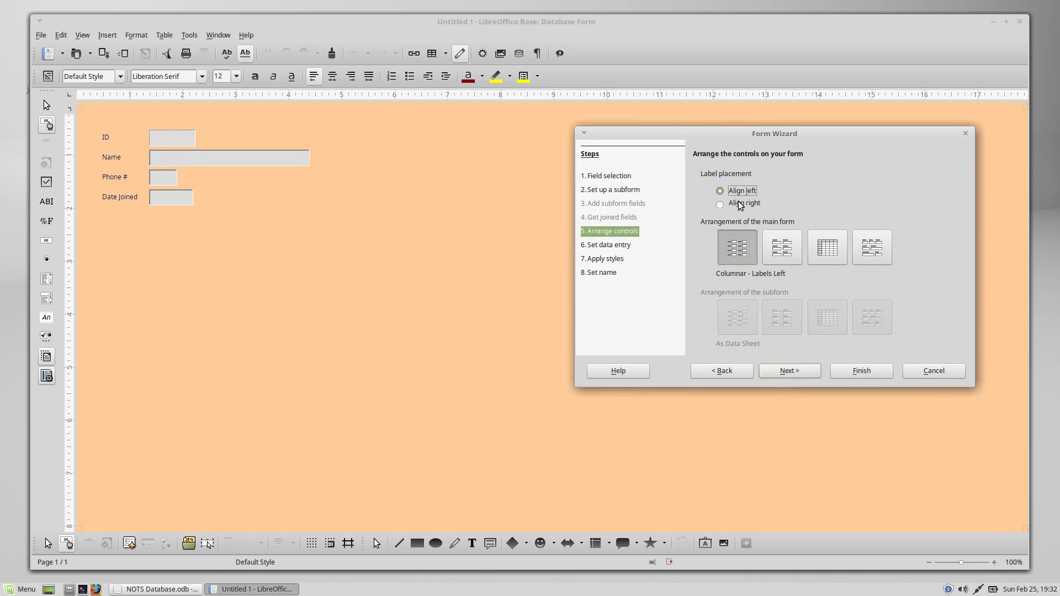
Step: Right-align the labels beside the fields and continue to the data entry step
{"action": "left_click", "coordinate": [720, 203]}
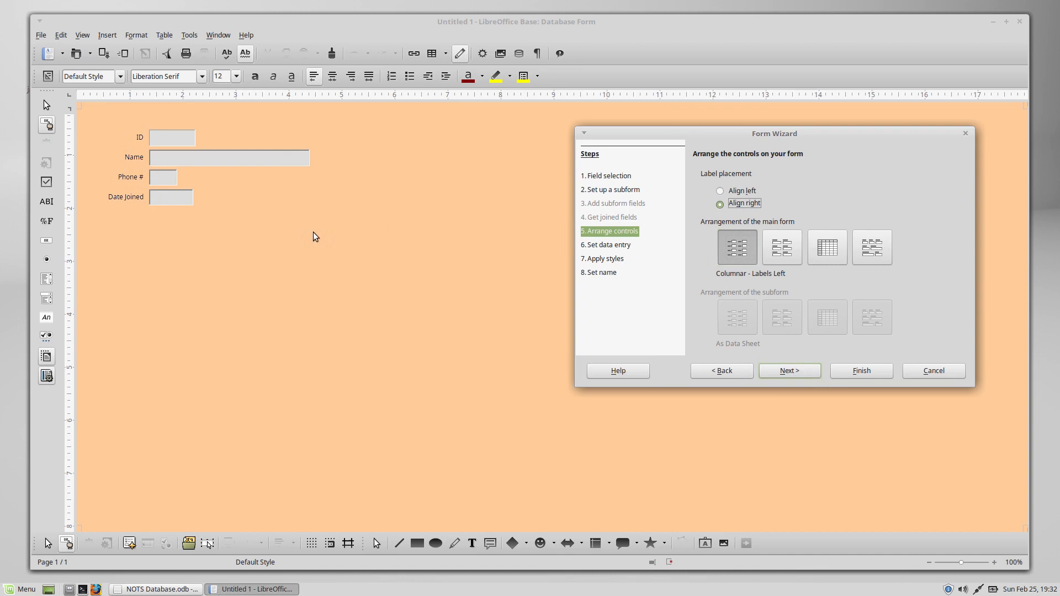
{"action": "mouse_move", "coordinate": [94, 213]}
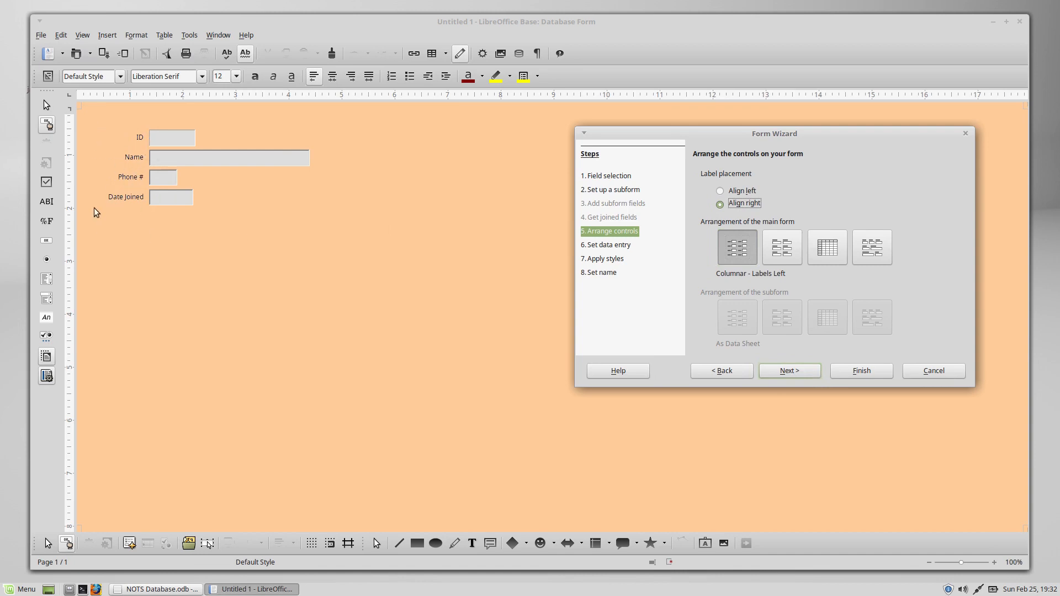
{"action": "mouse_move", "coordinate": [142, 136]}
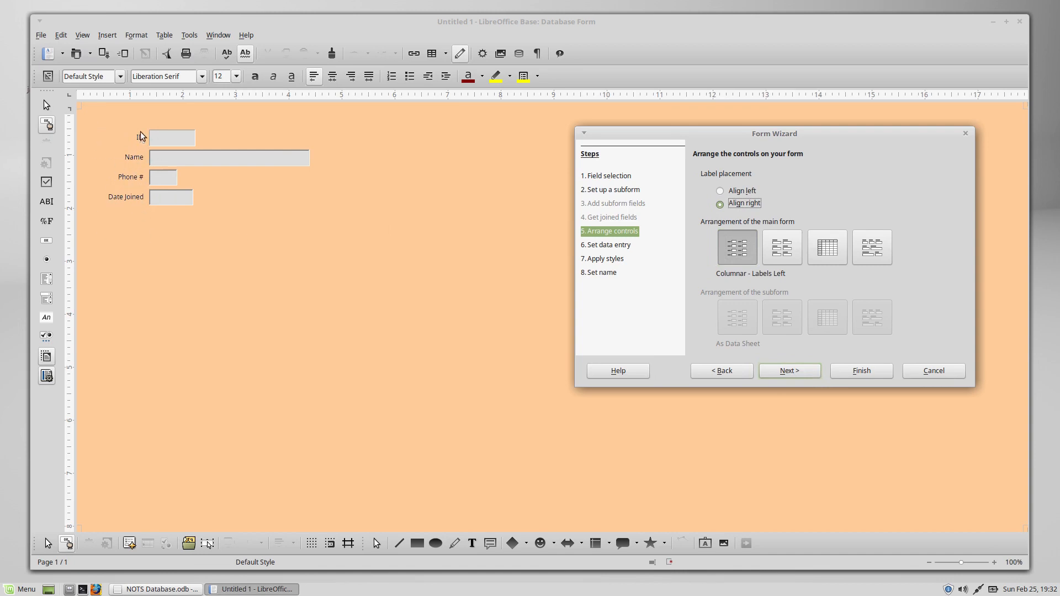
{"action": "mouse_move", "coordinate": [719, 369]}
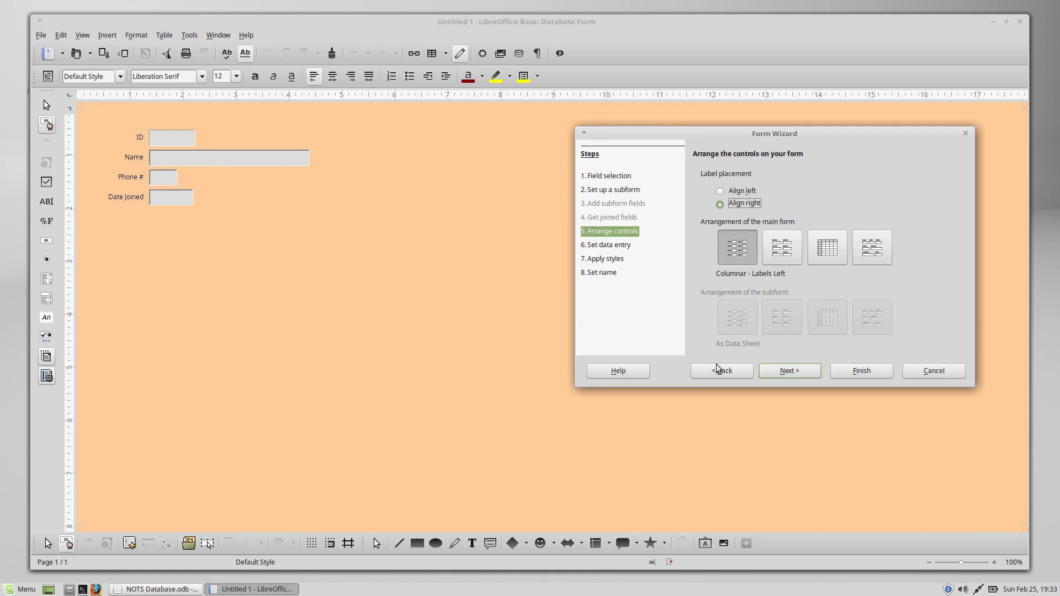
{"action": "left_click", "coordinate": [788, 371]}
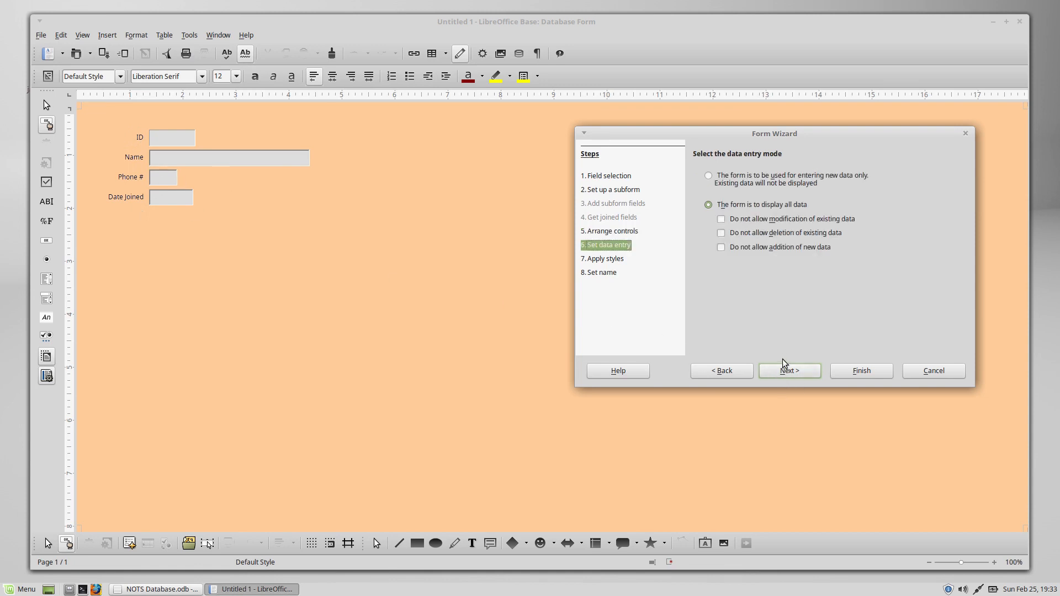
{"action": "mouse_move", "coordinate": [730, 185]}
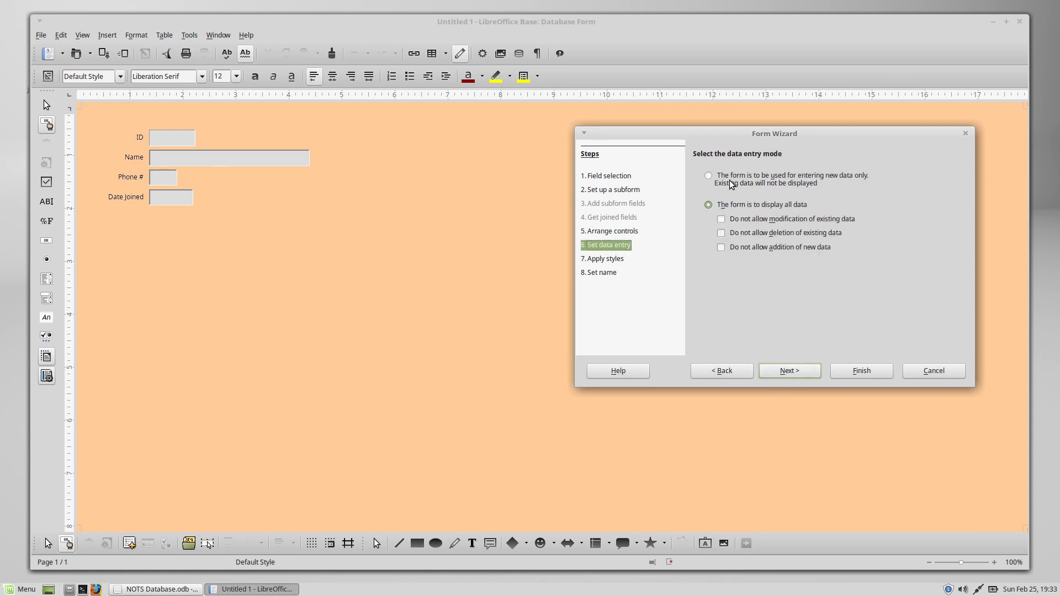
Step: Briefly try 'new data only', keep 'The form is to display all data', and continue to styles
{"action": "left_click", "coordinate": [709, 176]}
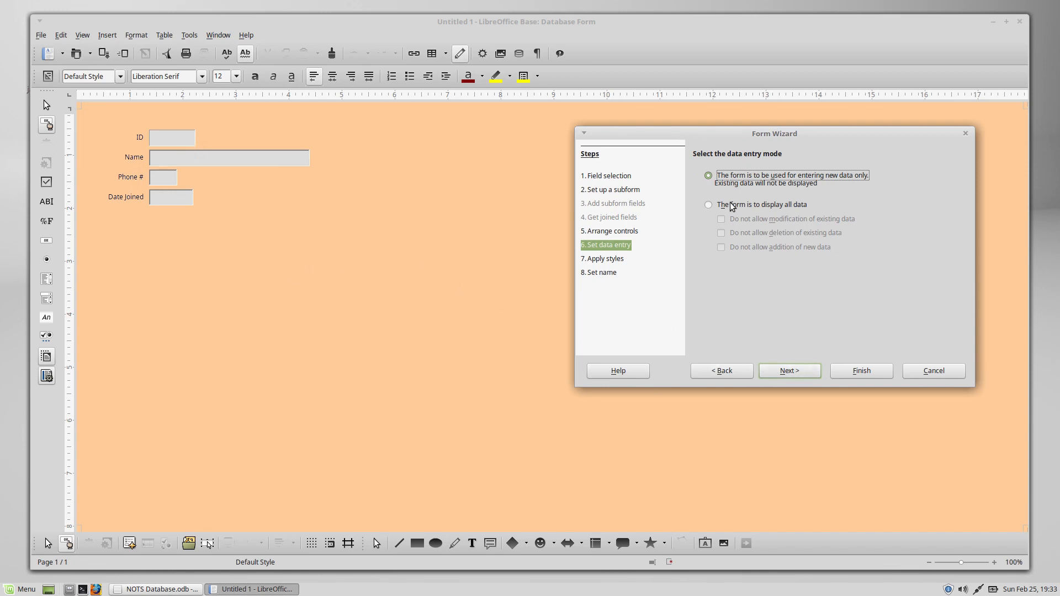
{"action": "left_click", "coordinate": [709, 205]}
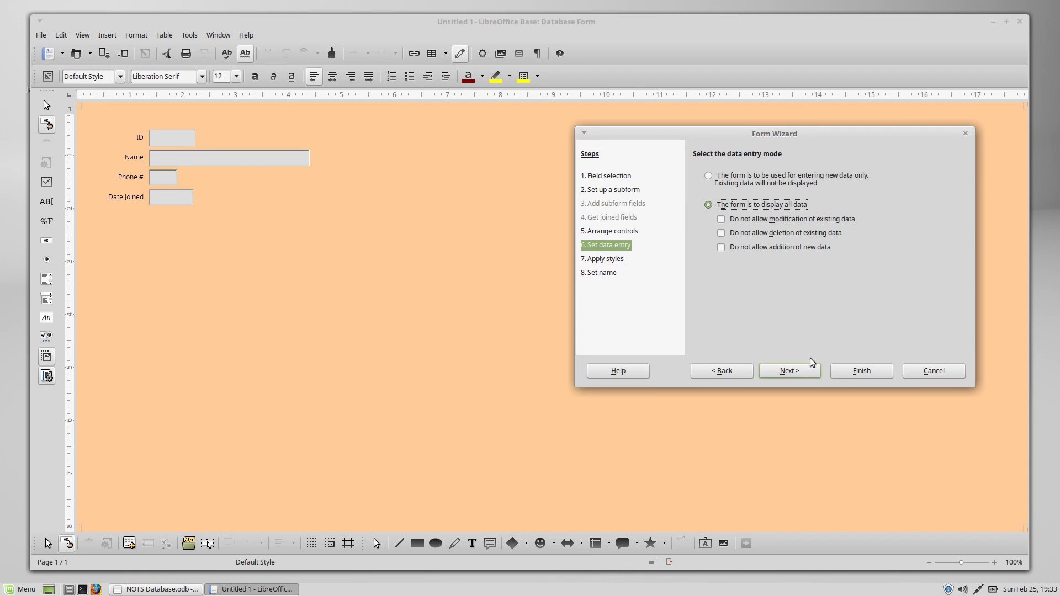
{"action": "left_click", "coordinate": [789, 371]}
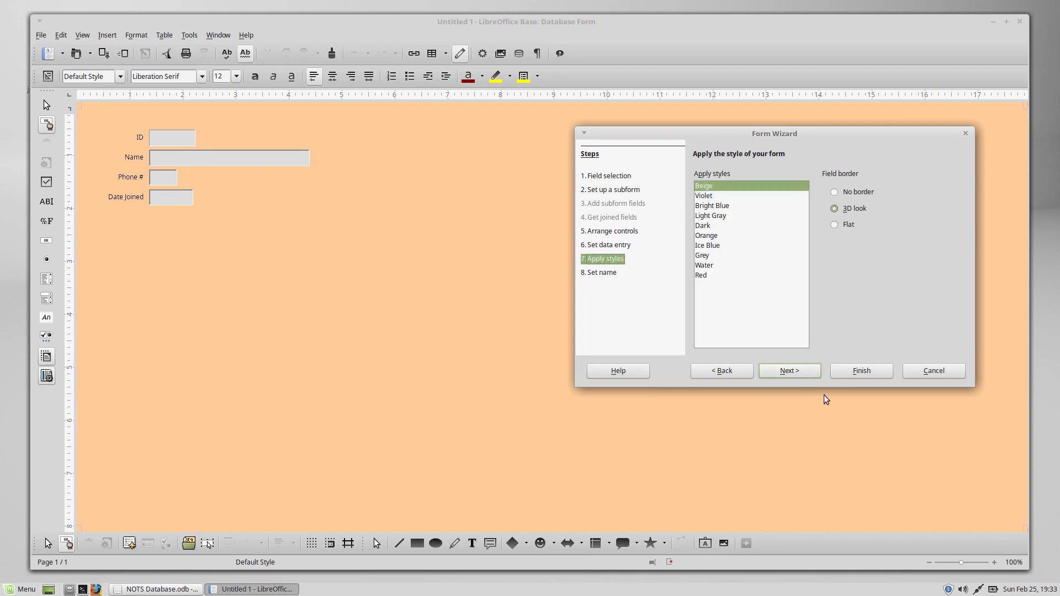
{"action": "mouse_move", "coordinate": [861, 193]}
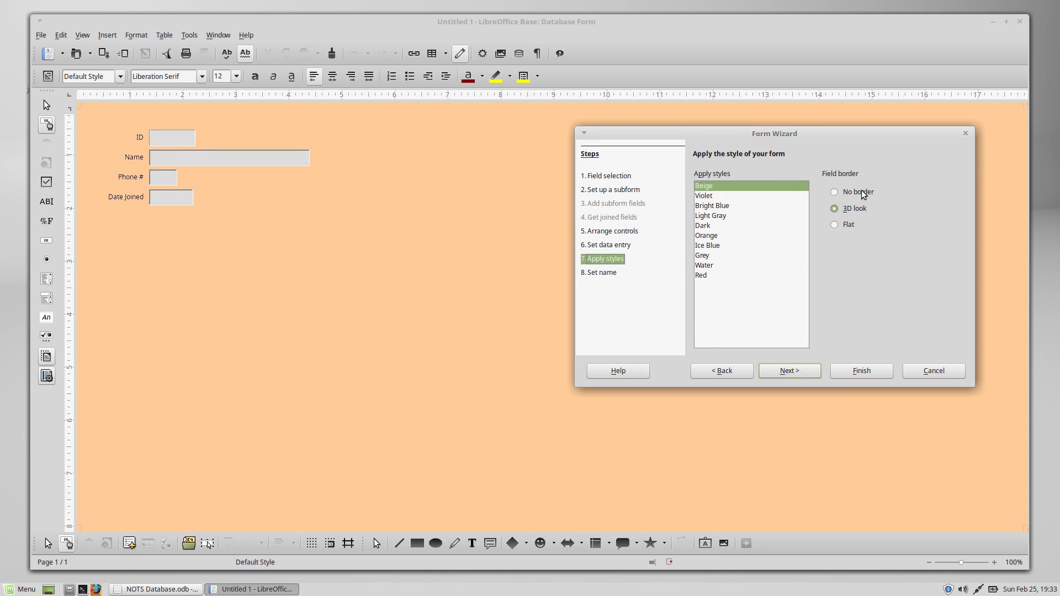
{"action": "mouse_move", "coordinate": [786, 203]}
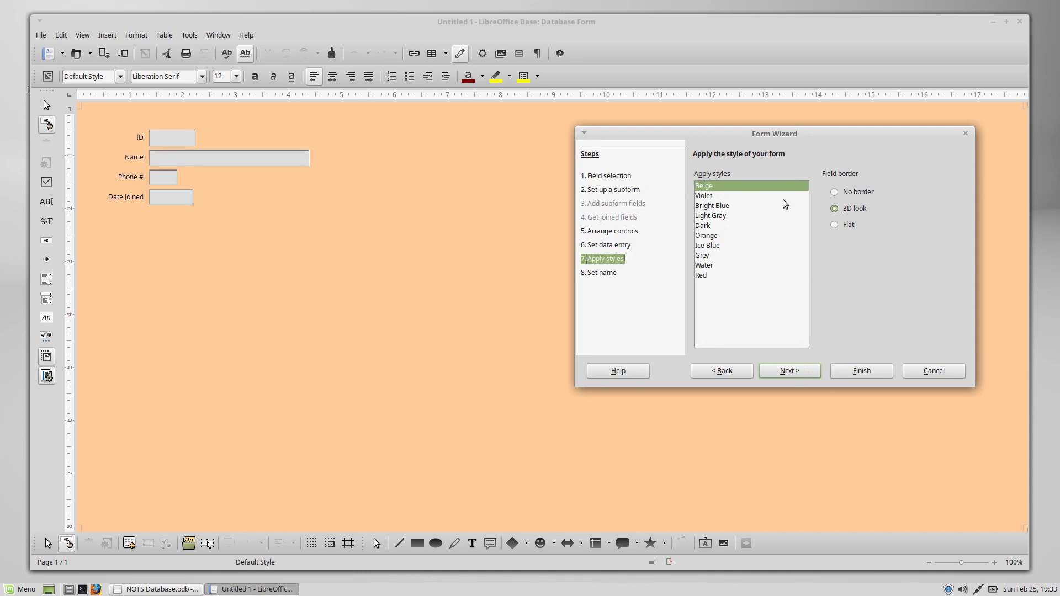
Step: Give the form flat field borders and the Bright Blue scheme, keep the name NOTS Staff and finish
{"action": "left_click", "coordinate": [834, 225]}
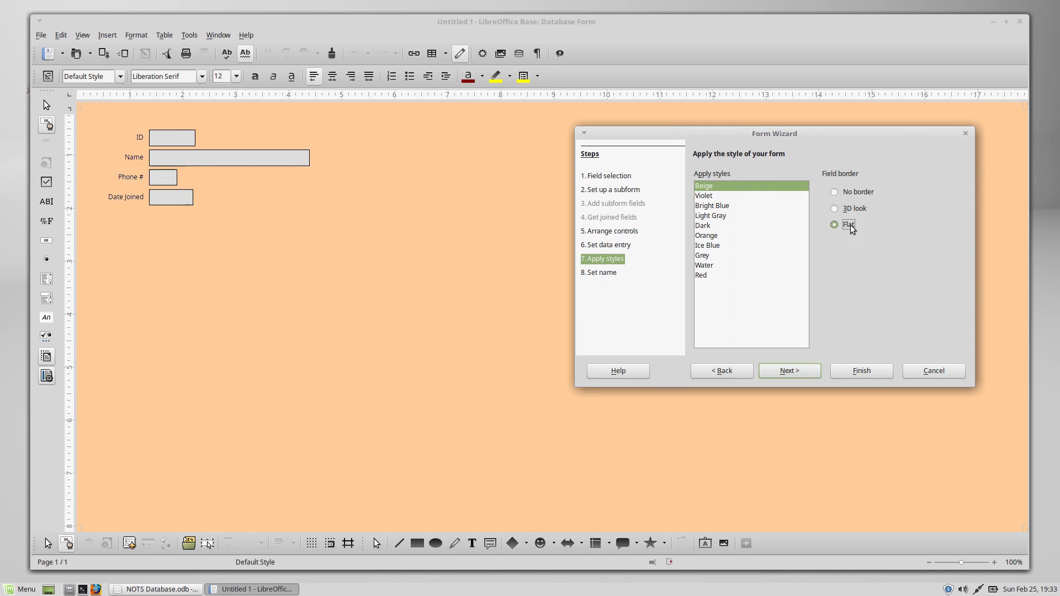
{"action": "left_click", "coordinate": [835, 208]}
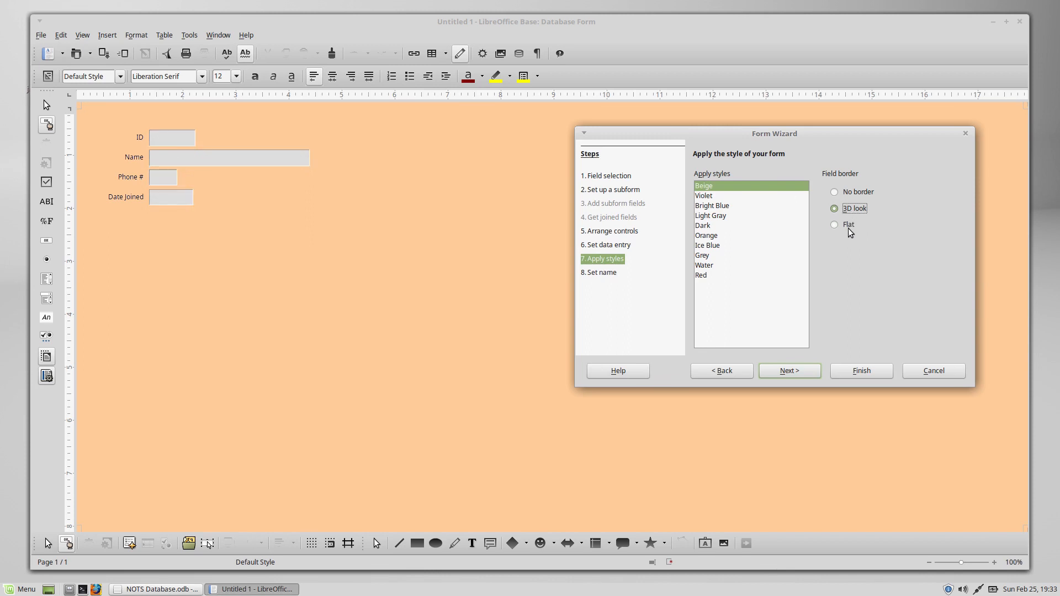
{"action": "left_click", "coordinate": [834, 225]}
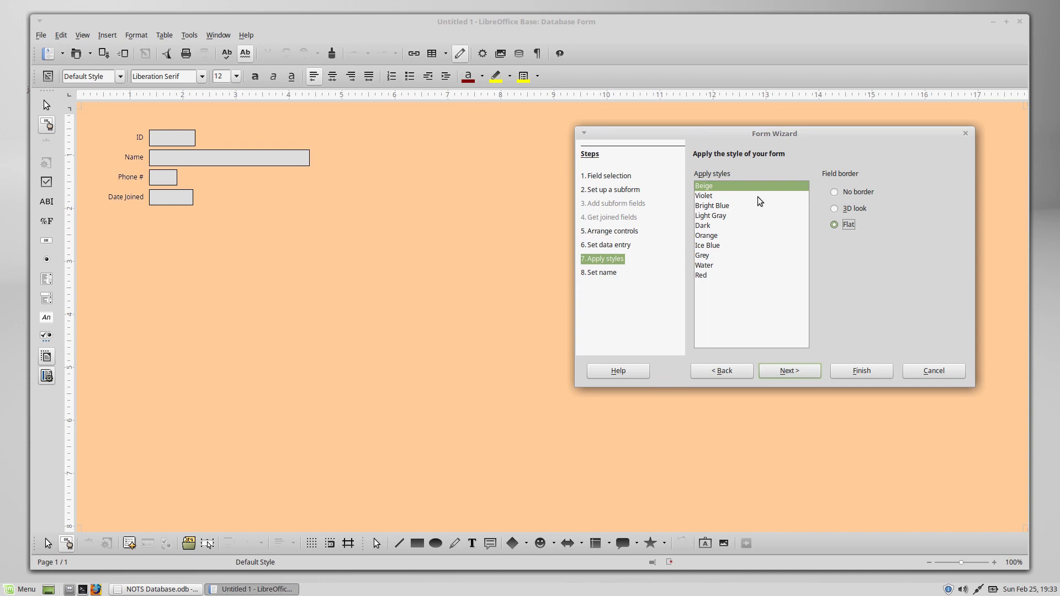
{"action": "left_click", "coordinate": [711, 215]}
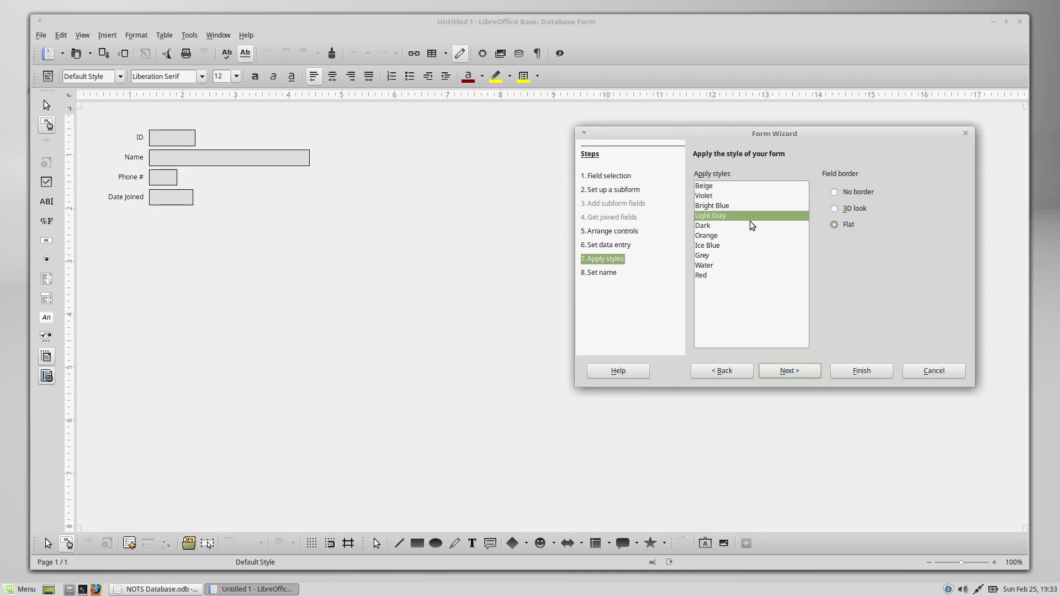
{"action": "left_click", "coordinate": [713, 205]}
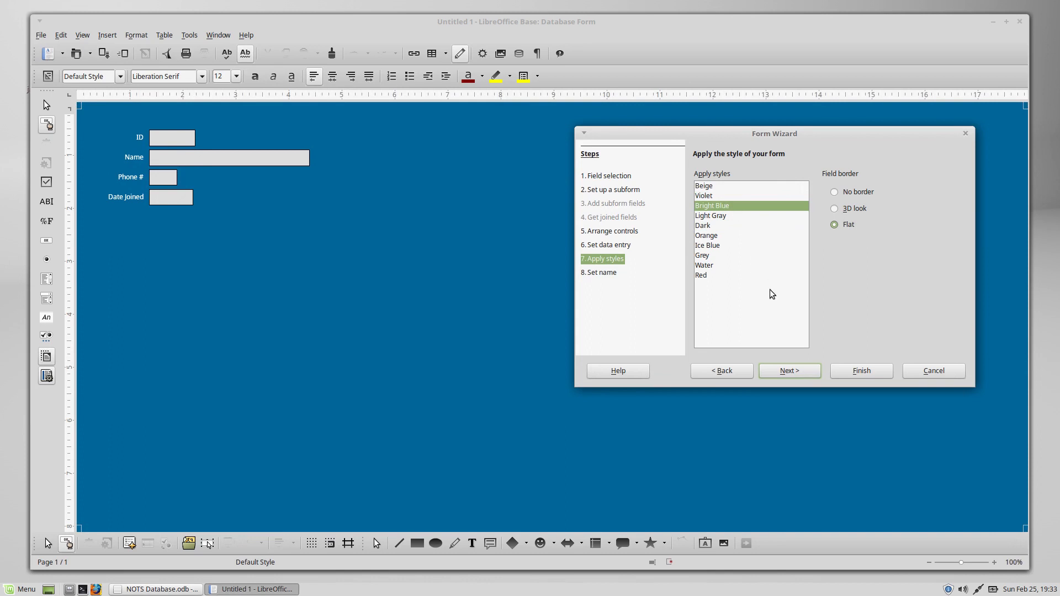
{"action": "left_click", "coordinate": [788, 371]}
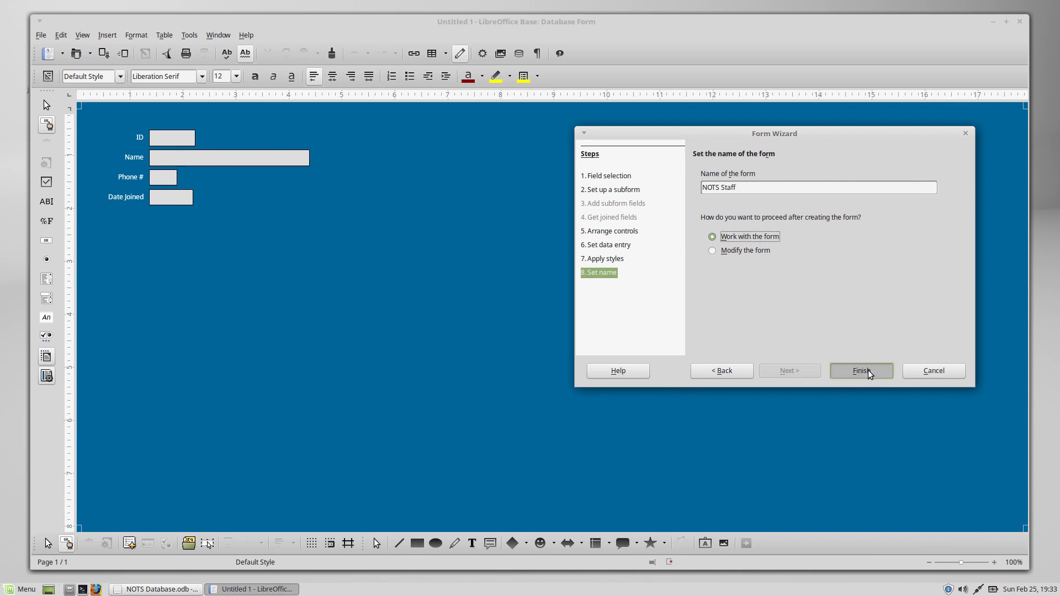
{"action": "left_click", "coordinate": [861, 371]}
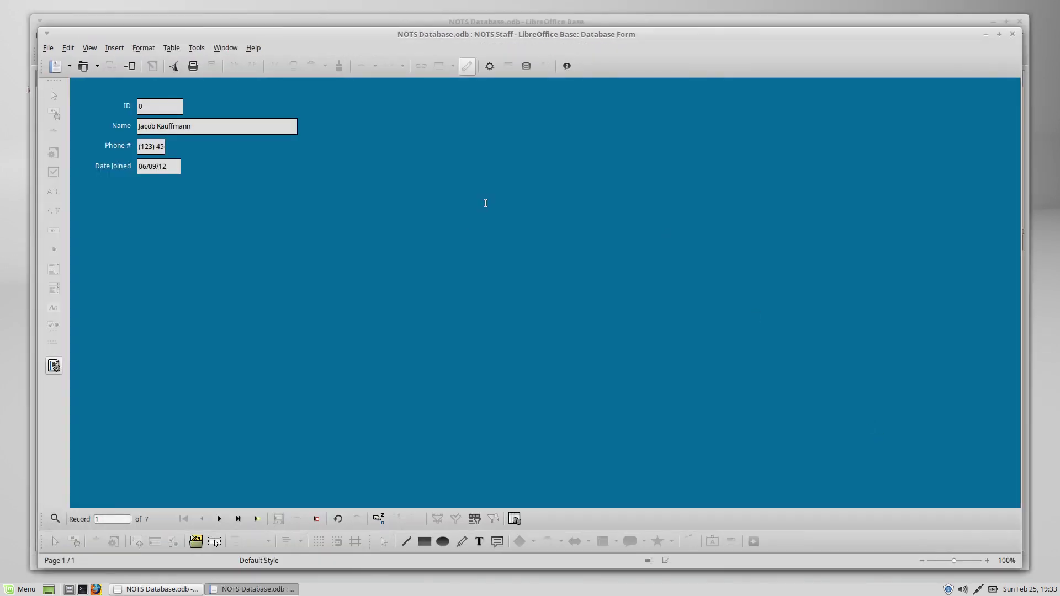
Step: Browse the staff records in the new form, poking at the Date Joined and phone fields
{"action": "left_click", "coordinate": [160, 106]}
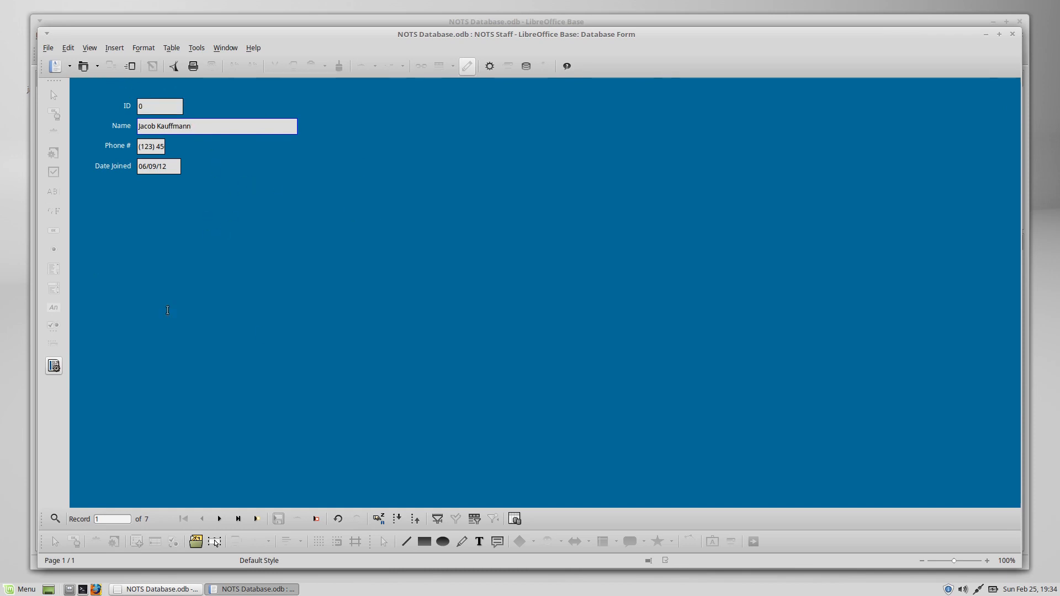
{"action": "mouse_move", "coordinate": [293, 263]}
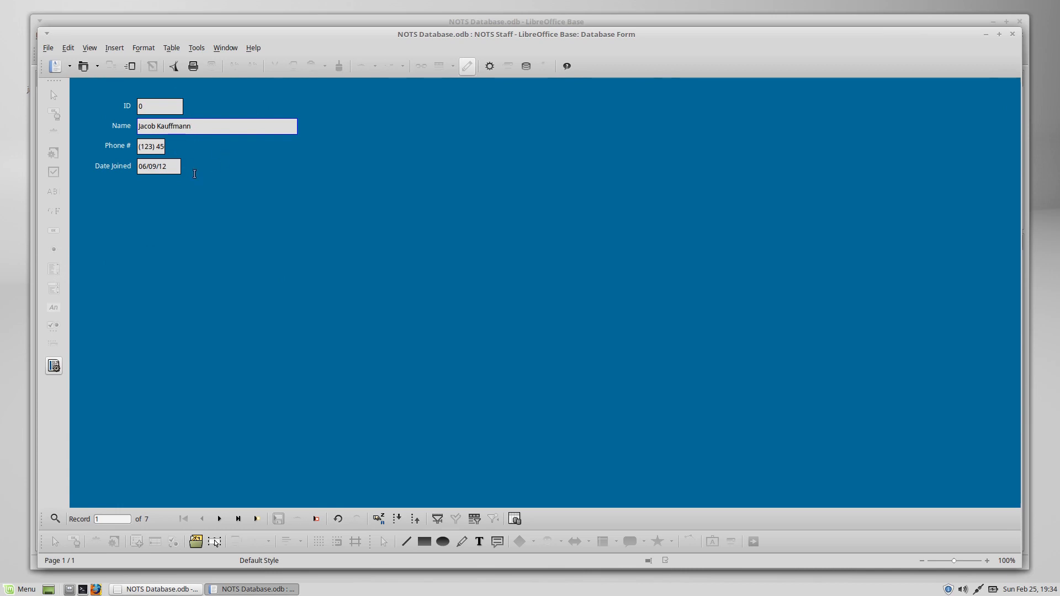
{"action": "mouse_move", "coordinate": [223, 178]}
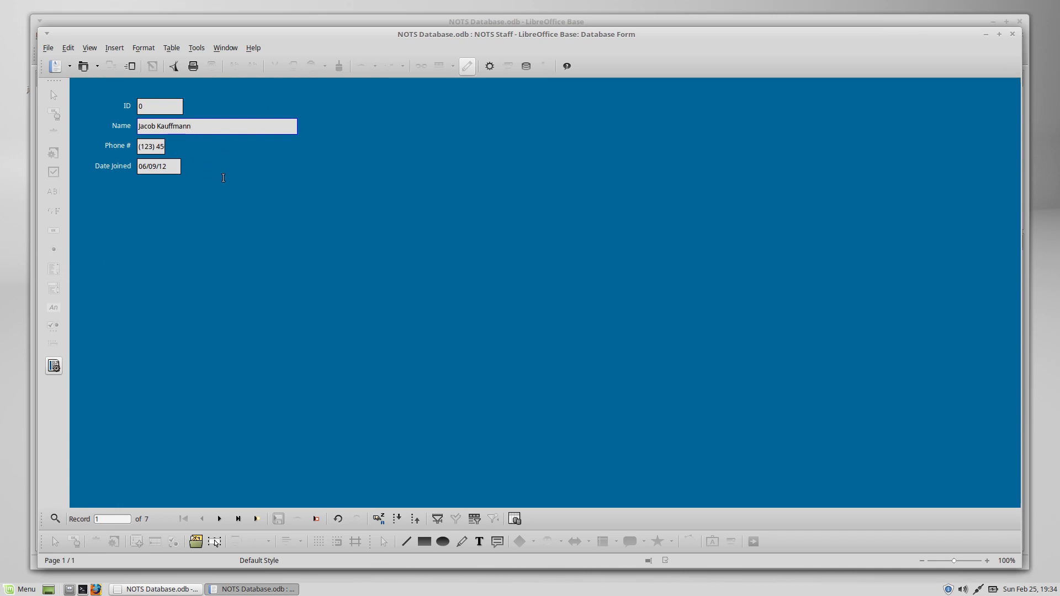
{"action": "mouse_move", "coordinate": [199, 471]}
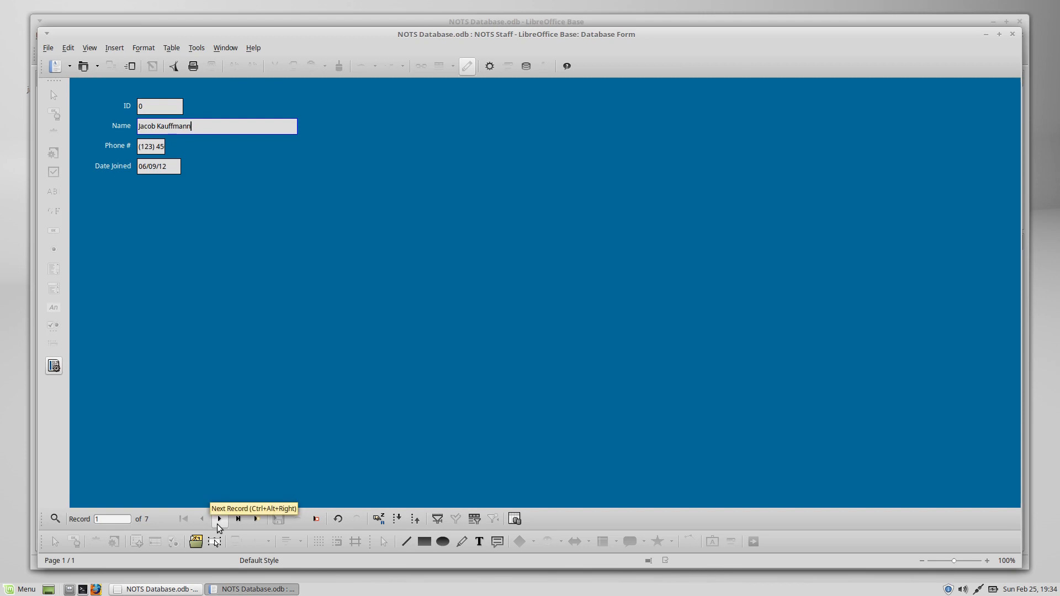
{"action": "left_click", "coordinate": [219, 519]}
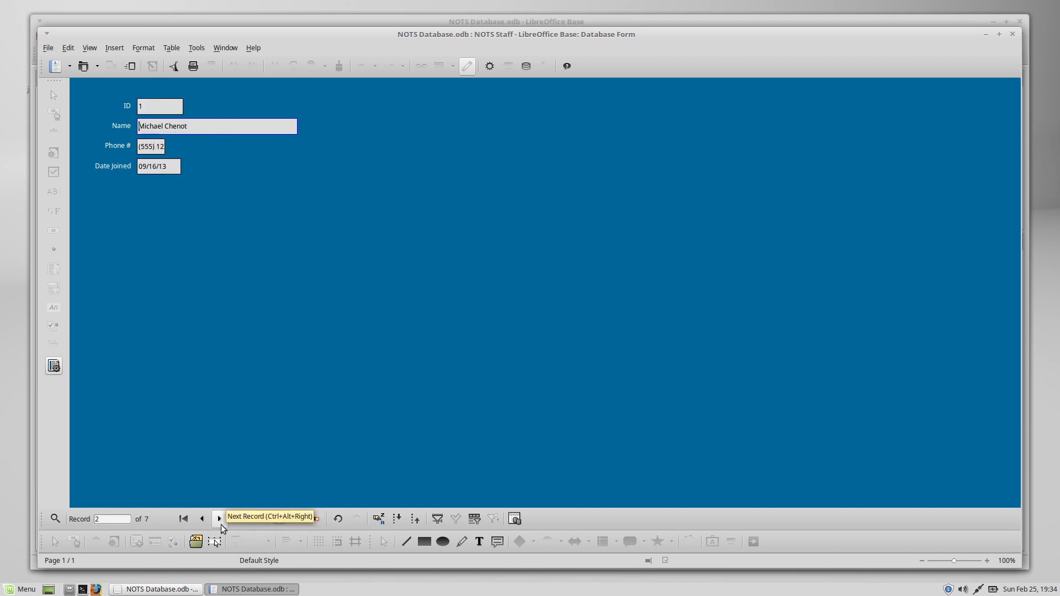
{"action": "left_click", "coordinate": [218, 520]}
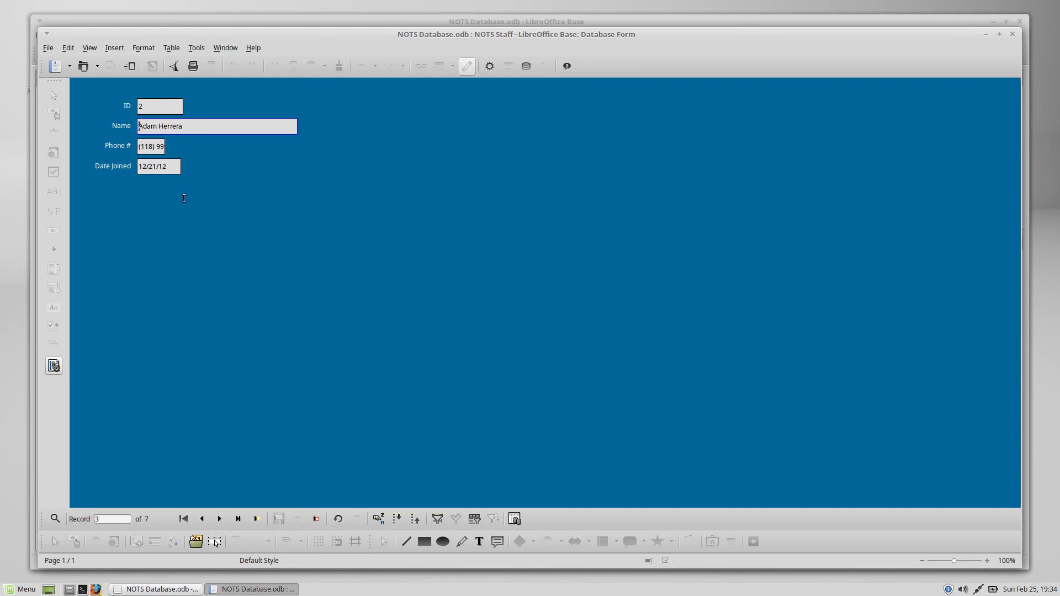
{"action": "mouse_move", "coordinate": [238, 519]}
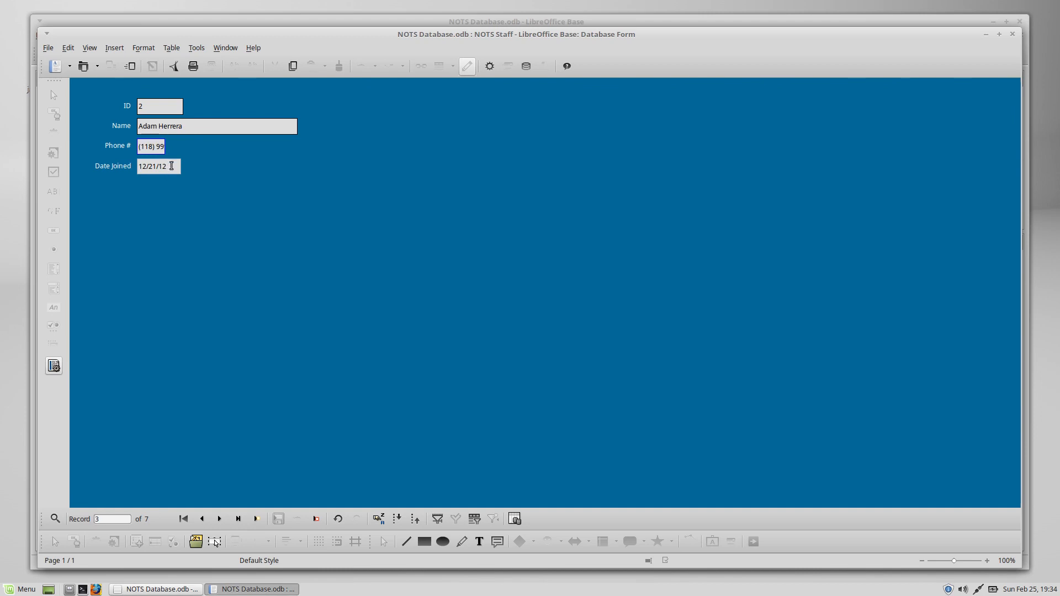
{"action": "left_click", "coordinate": [170, 166]}
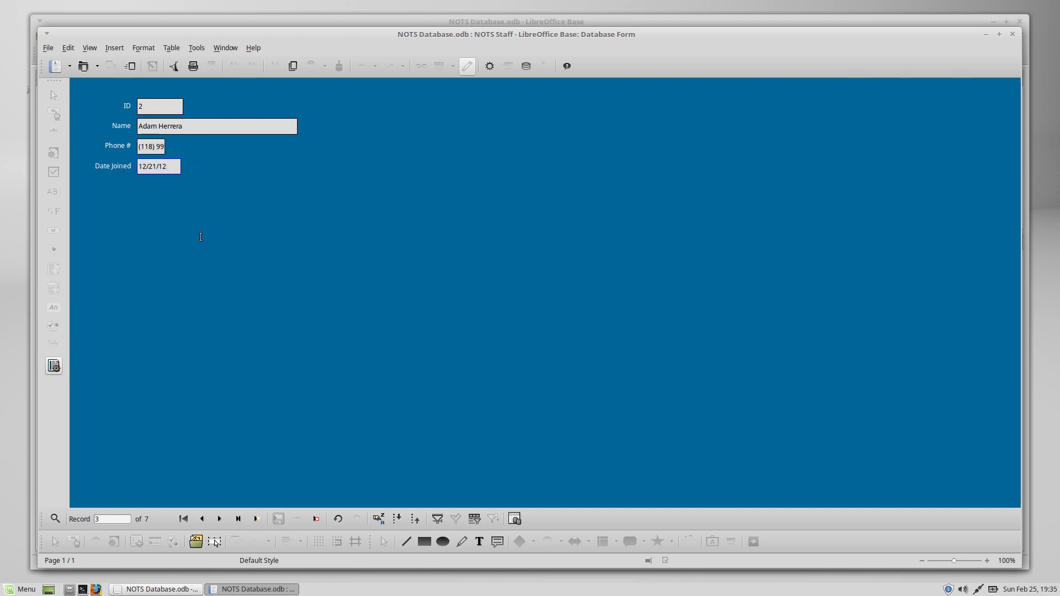
{"action": "mouse_move", "coordinate": [371, 255]}
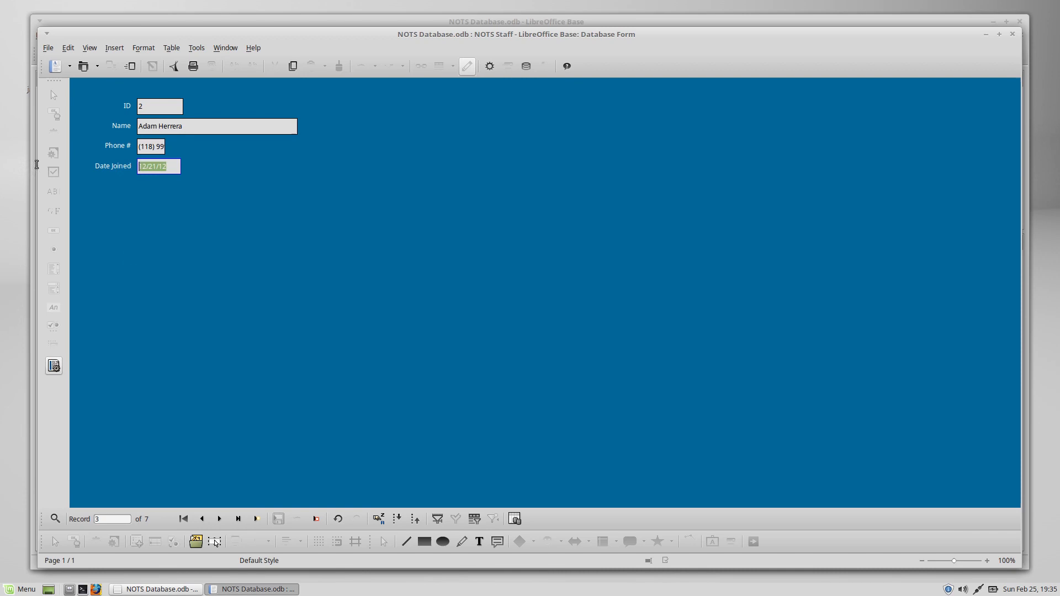
{"action": "left_click", "coordinate": [143, 167]}
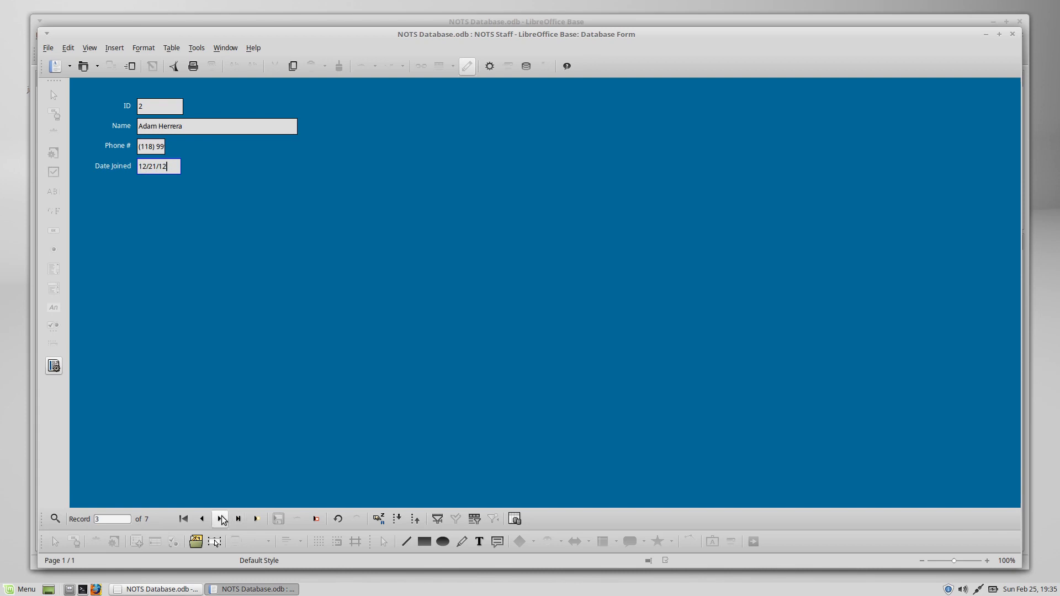
{"action": "left_click", "coordinate": [218, 519]}
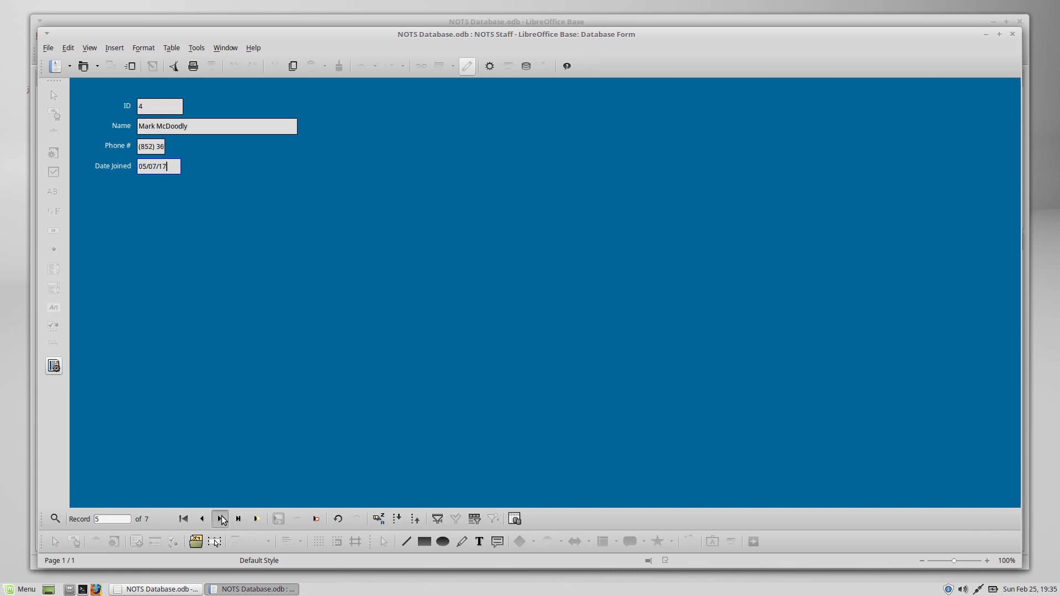
{"action": "left_click", "coordinate": [220, 520]}
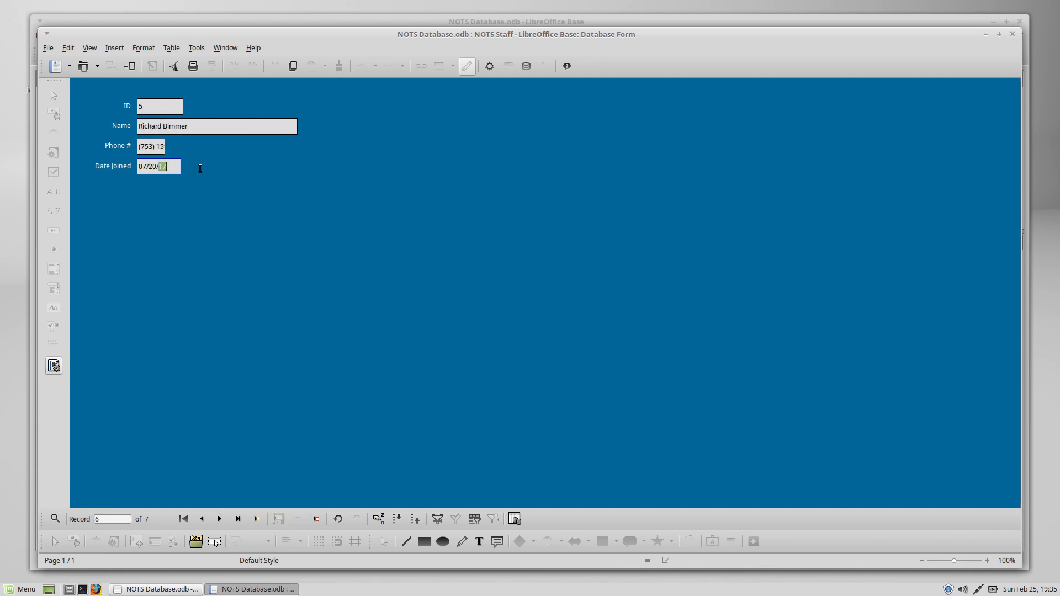
{"action": "type", "text": "17"}
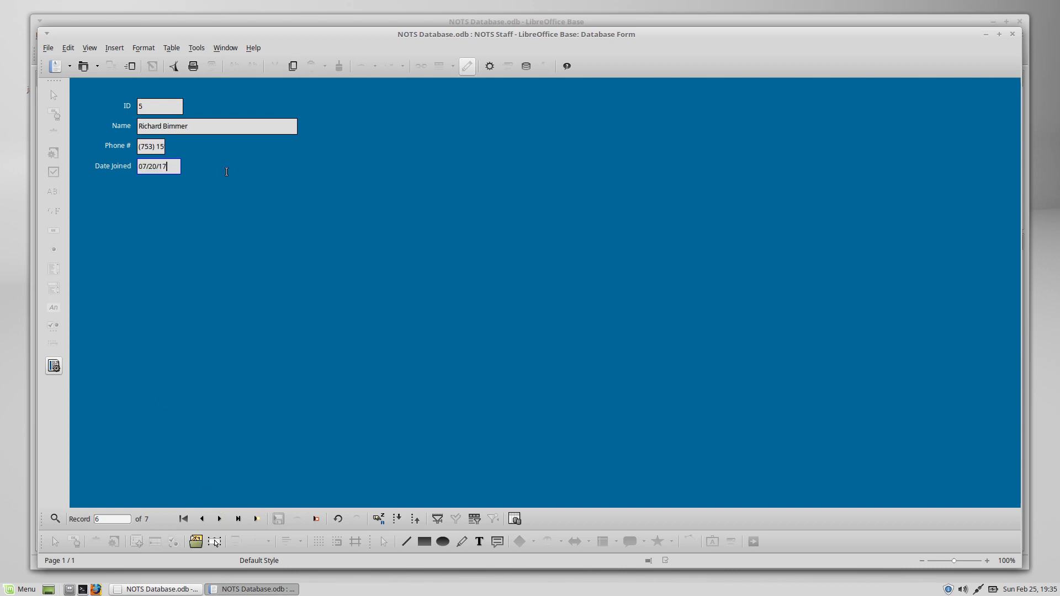
{"action": "mouse_move", "coordinate": [289, 183]}
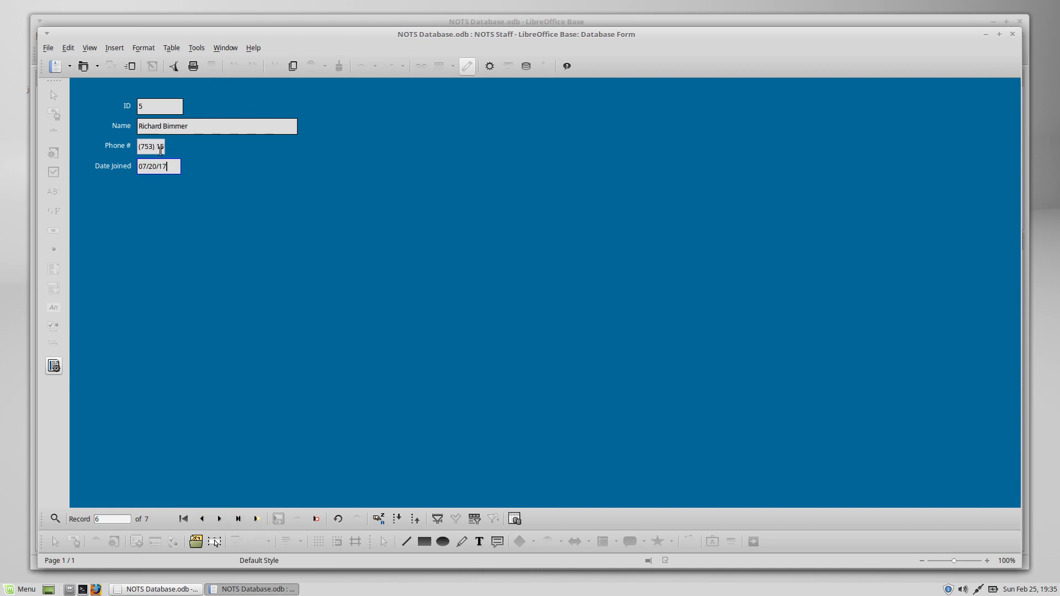
{"action": "double_click", "coordinate": [150, 146]}
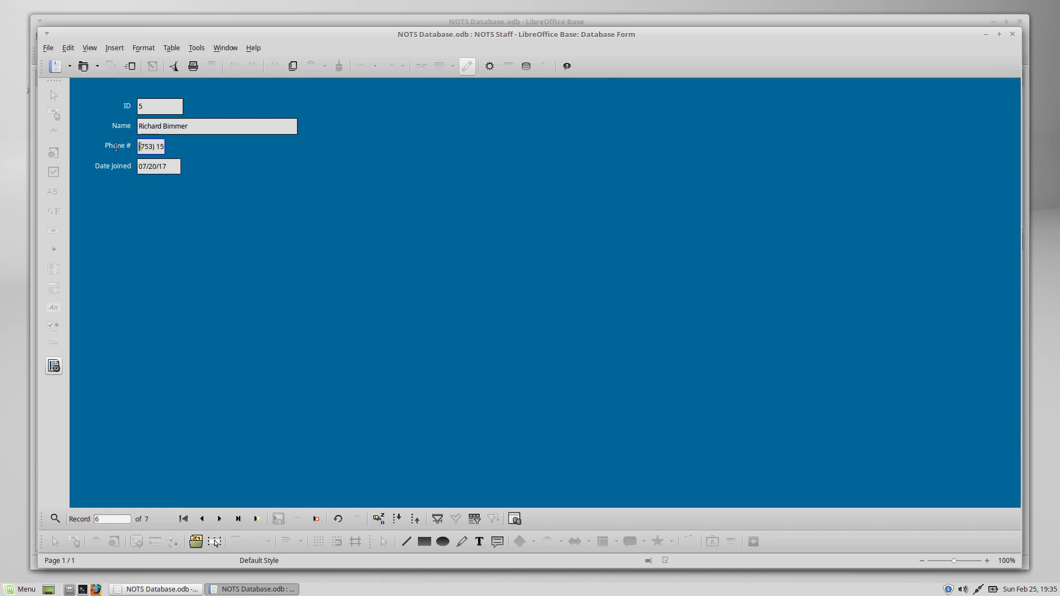
{"action": "type", "text": "9"}
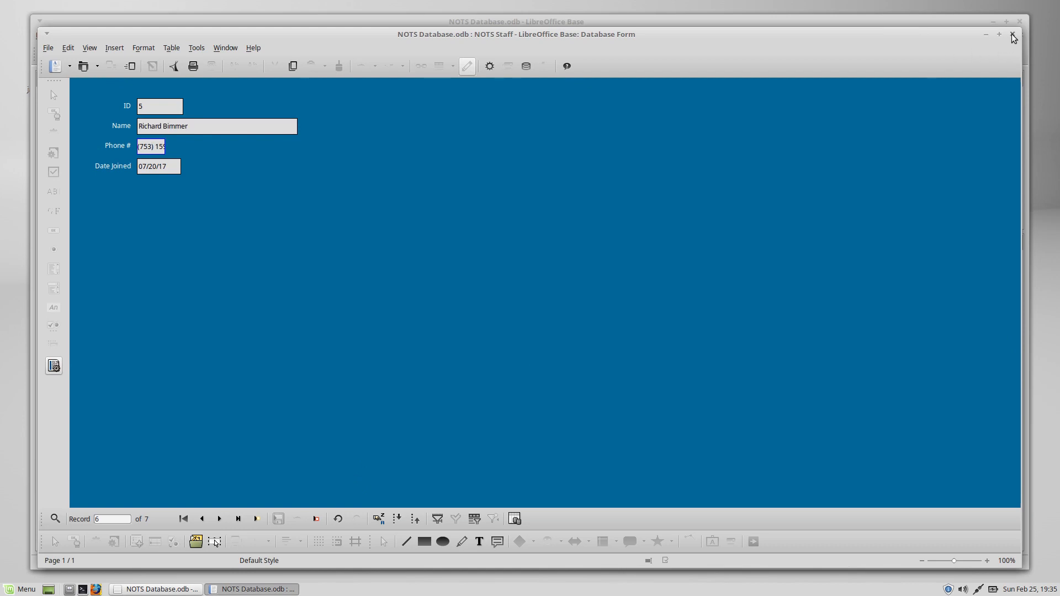
Step: Close the form and reopen NOTS Staff in design view via Edit
{"action": "left_click", "coordinate": [1012, 35]}
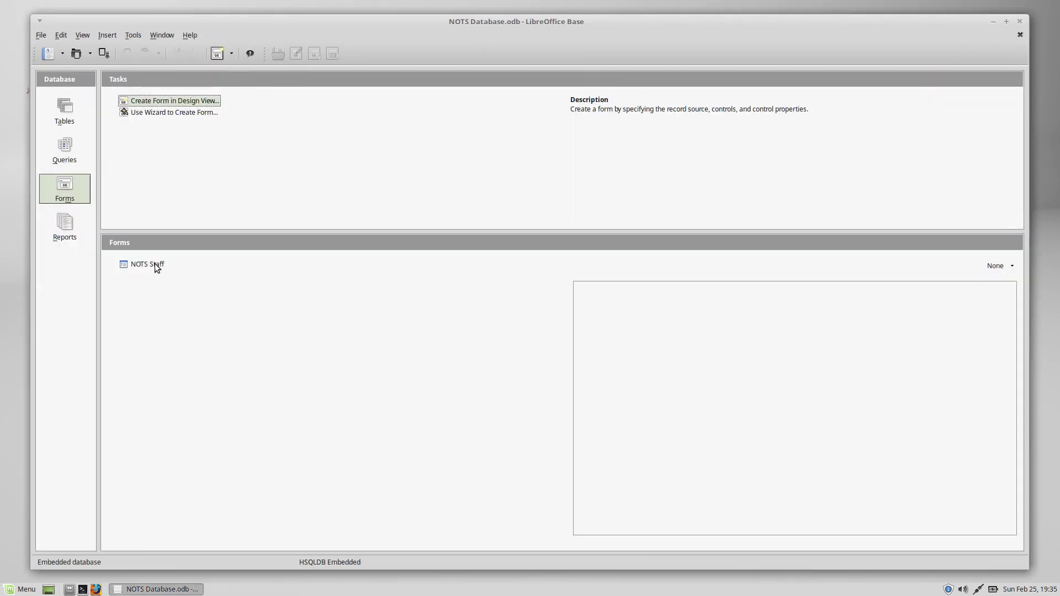
{"action": "right_click", "coordinate": [146, 265]}
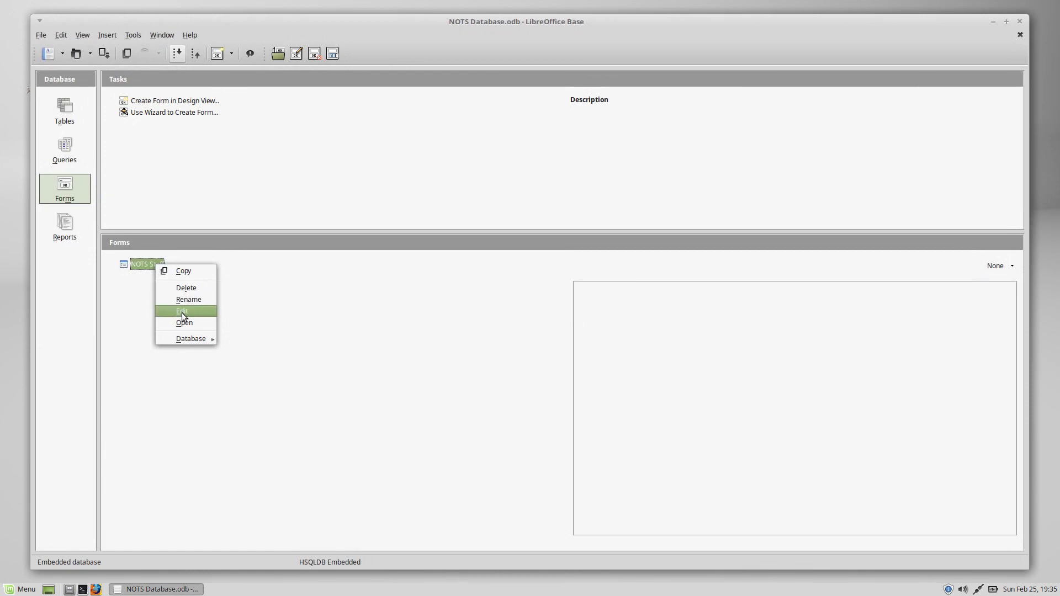
{"action": "left_click", "coordinate": [181, 312]}
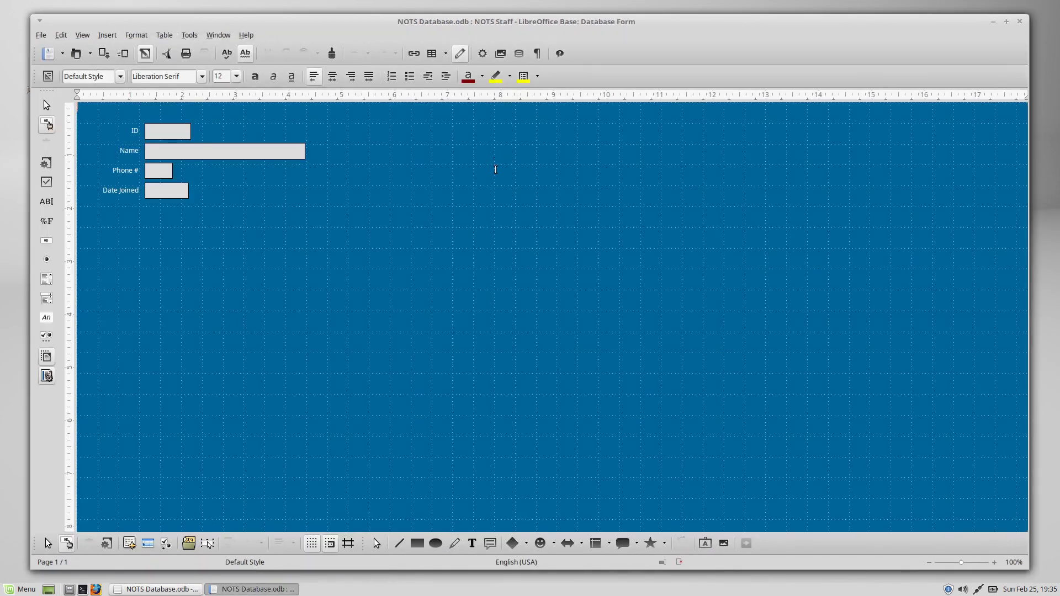
{"action": "mouse_move", "coordinate": [266, 157]}
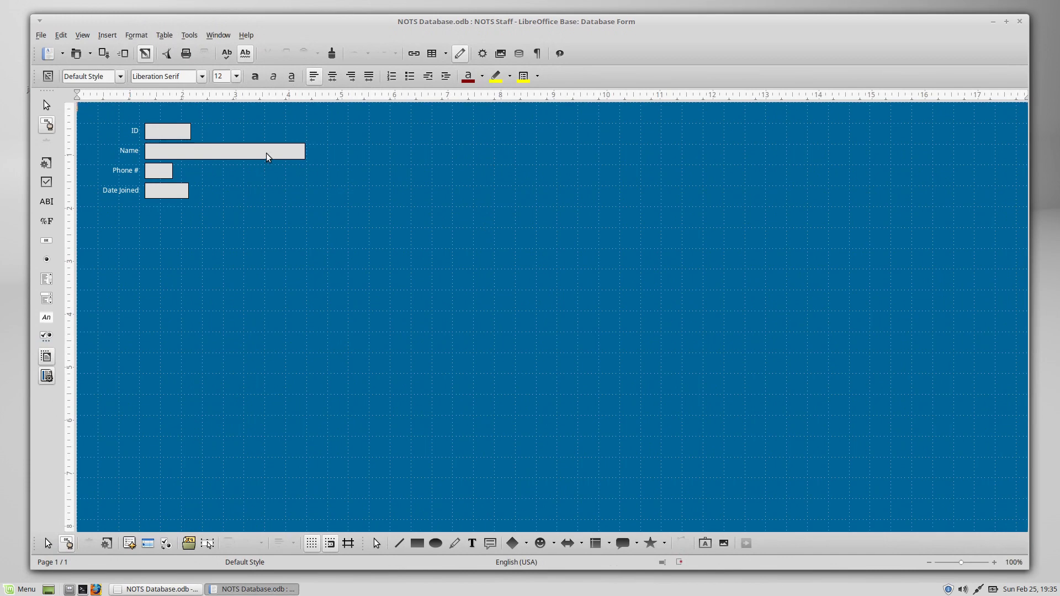
{"action": "mouse_move", "coordinate": [256, 236]}
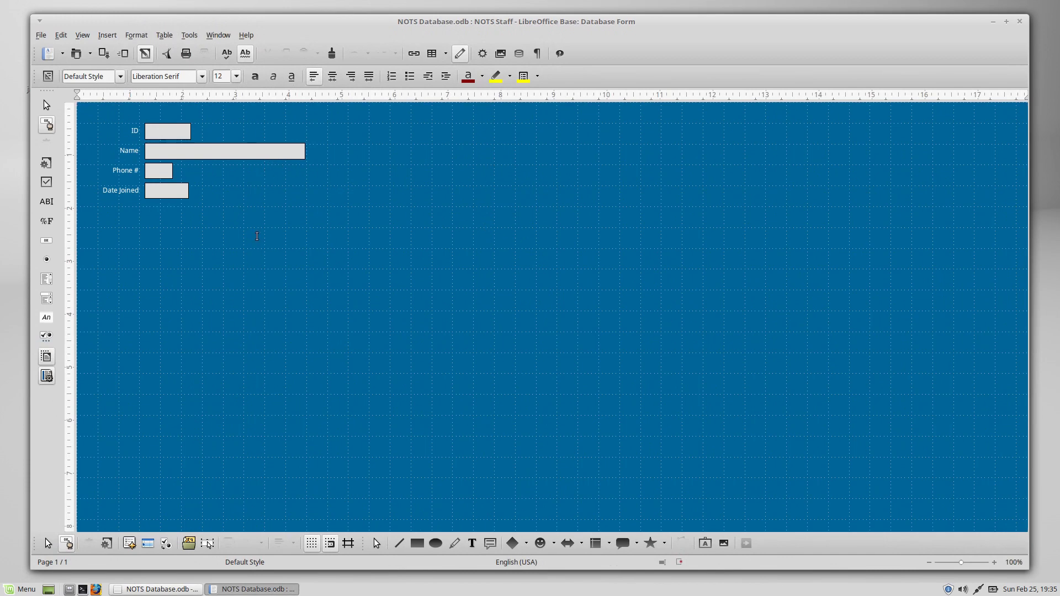
{"action": "mouse_move", "coordinate": [378, 161]}
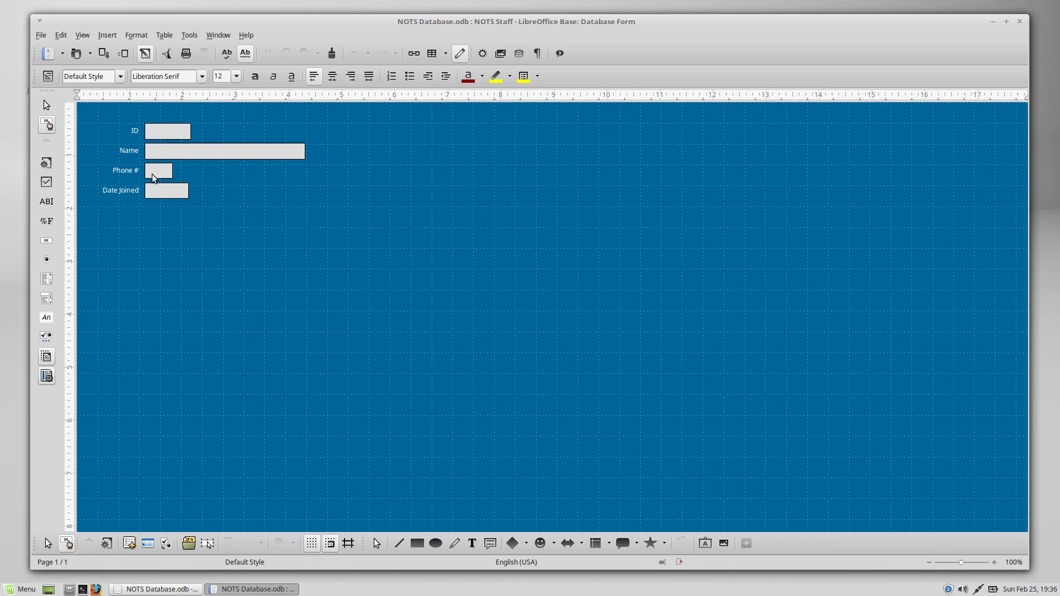
{"action": "mouse_move", "coordinate": [168, 175]}
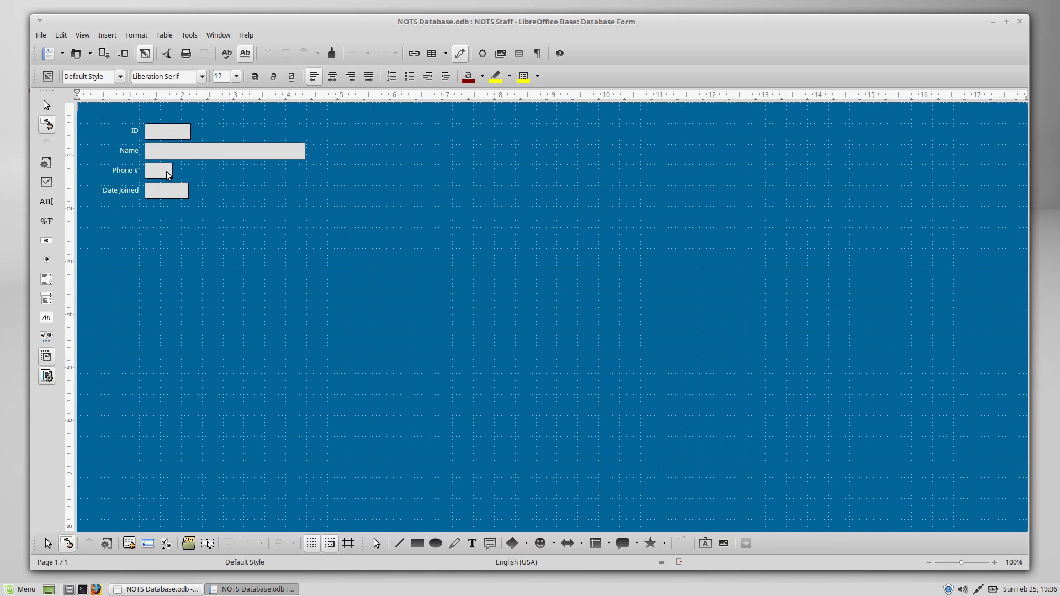
Step: Select the Phone # label-and-box group and enter the group to edit its parts
{"action": "left_click", "coordinate": [159, 170]}
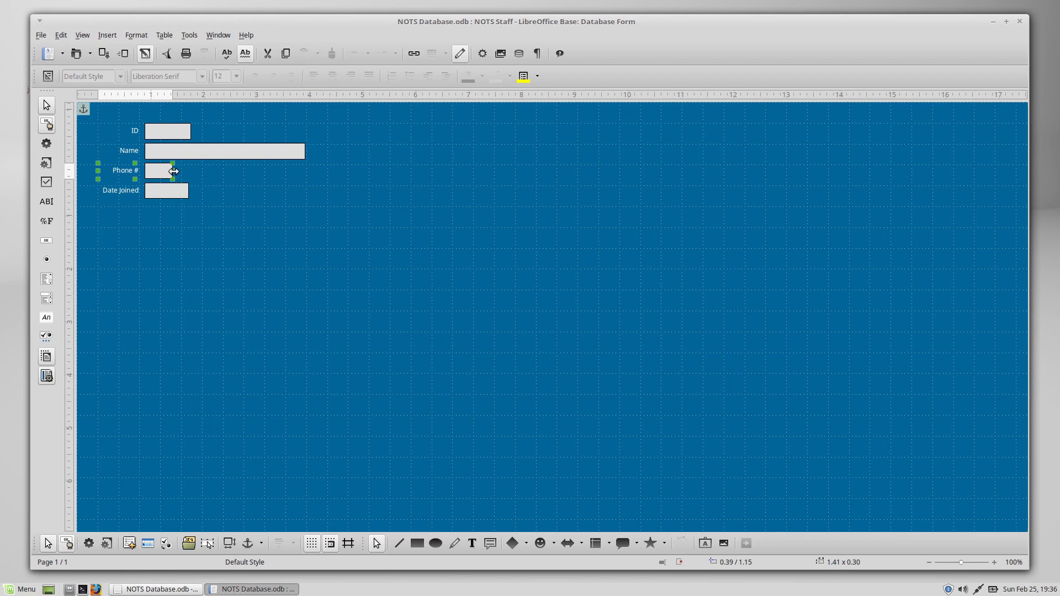
{"action": "left_click_drag", "start_coordinate": [171, 171], "coordinate": [322, 171]}
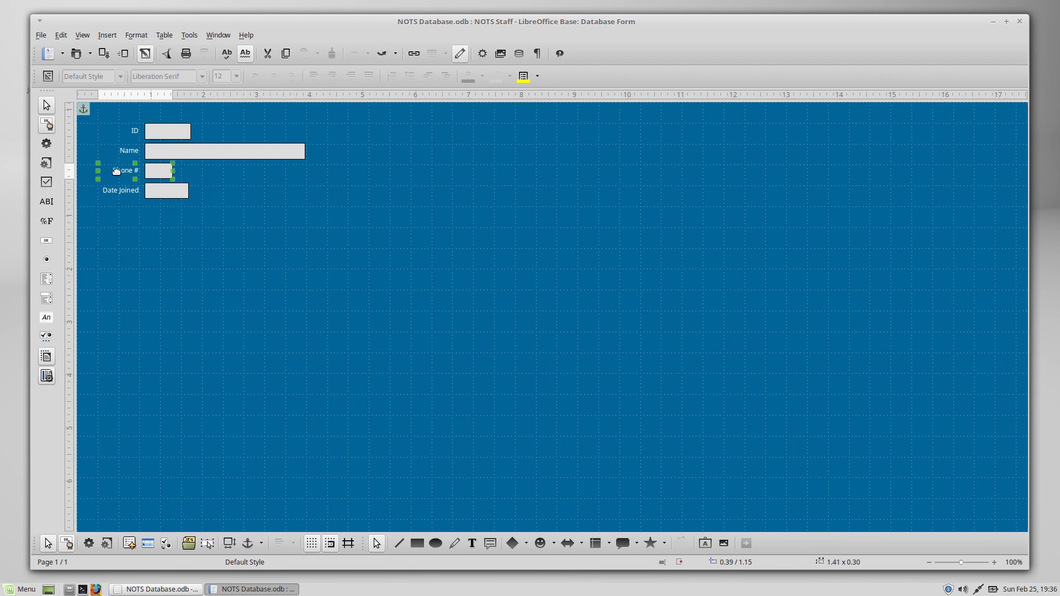
{"action": "right_click", "coordinate": [160, 172]}
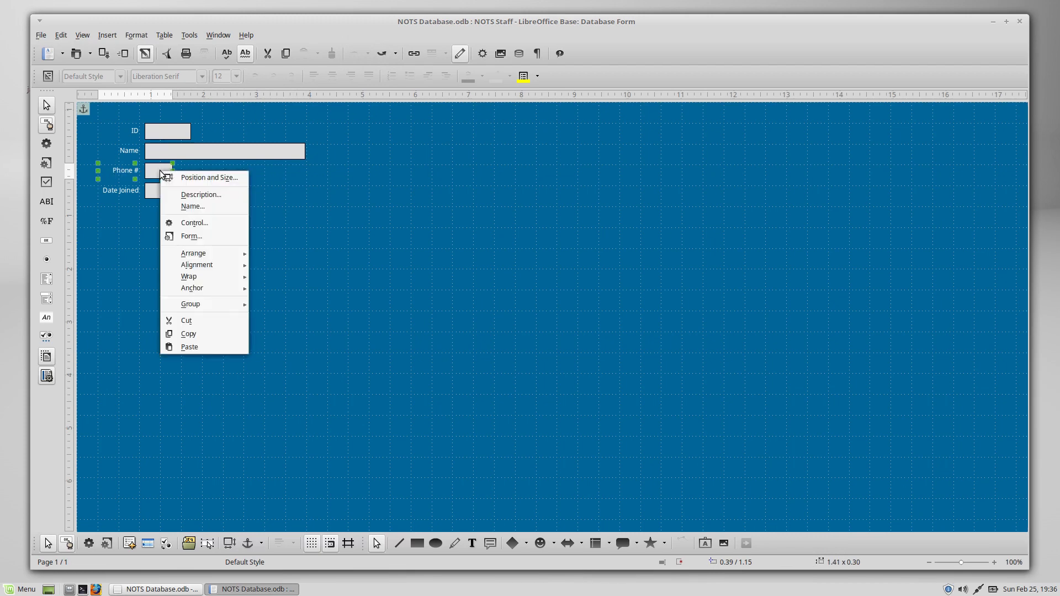
{"action": "mouse_move", "coordinate": [190, 304]}
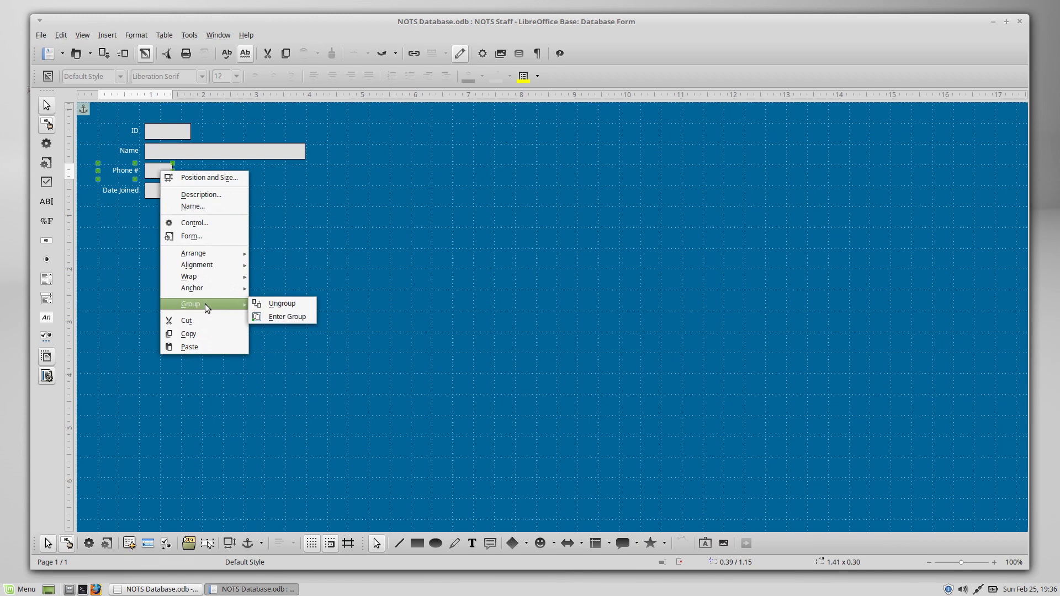
{"action": "mouse_move", "coordinate": [294, 317]}
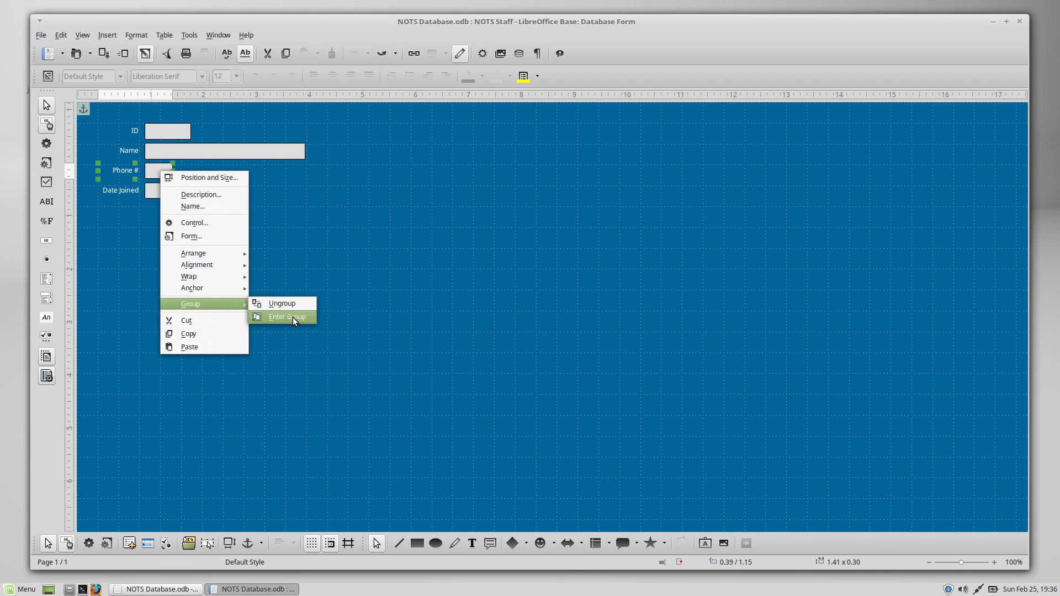
{"action": "mouse_move", "coordinate": [294, 303]}
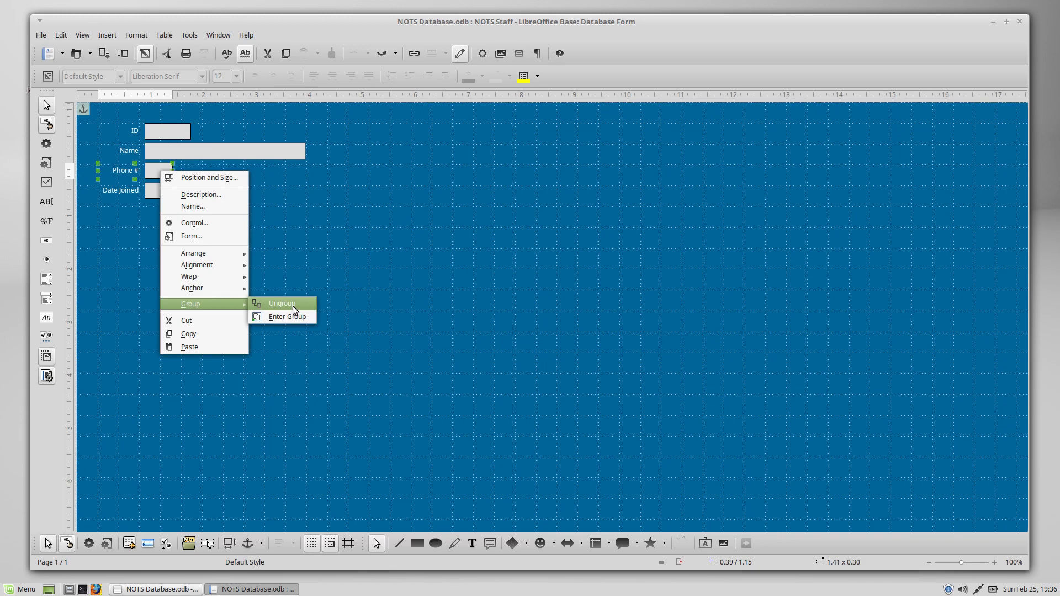
{"action": "mouse_move", "coordinate": [286, 316]}
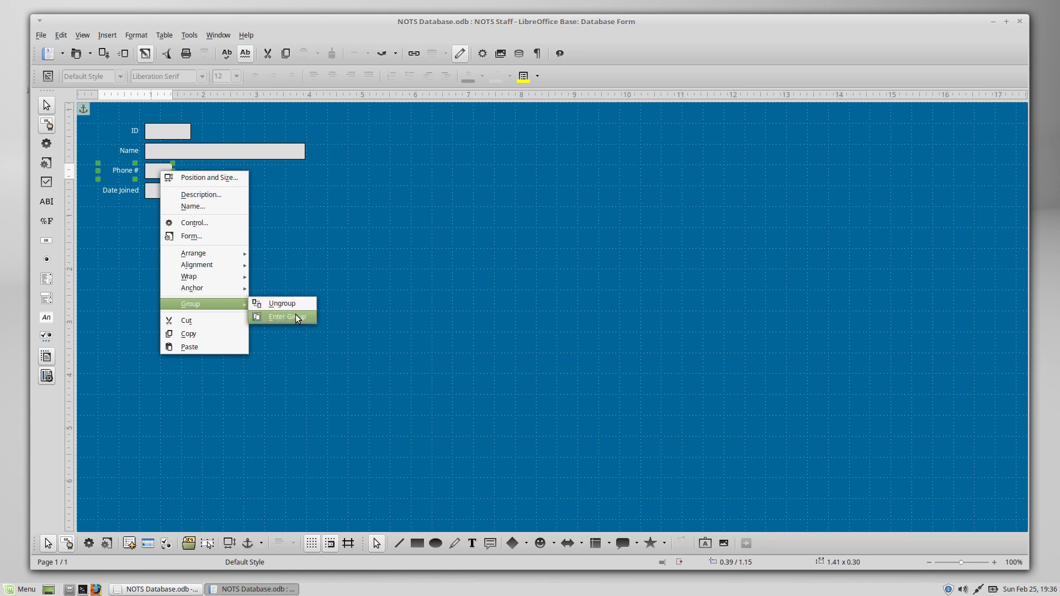
{"action": "mouse_move", "coordinate": [294, 320]}
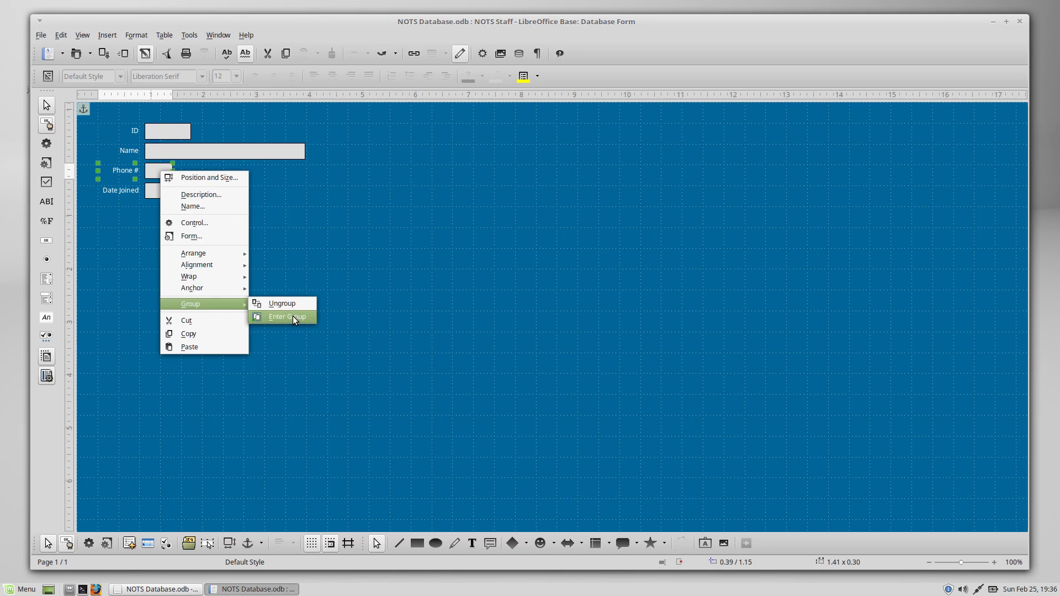
{"action": "left_click", "coordinate": [286, 316]}
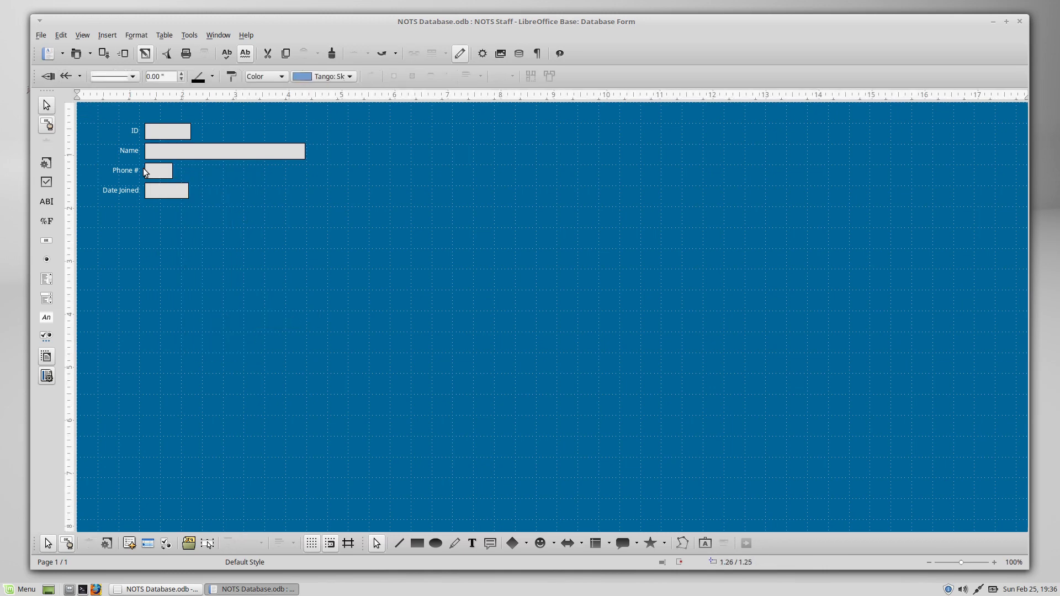
Step: Widen the phone entry box by dragging its right handle, then nudge the Phone # group back into place
{"action": "left_click", "coordinate": [125, 170]}
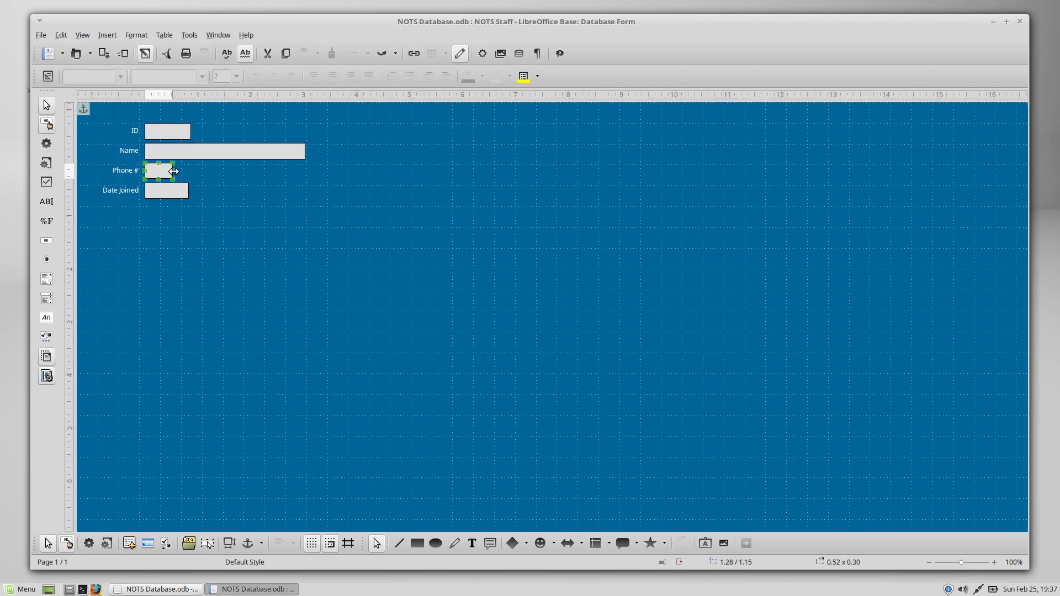
{"action": "left_click_drag", "start_coordinate": [175, 171], "coordinate": [267, 175]}
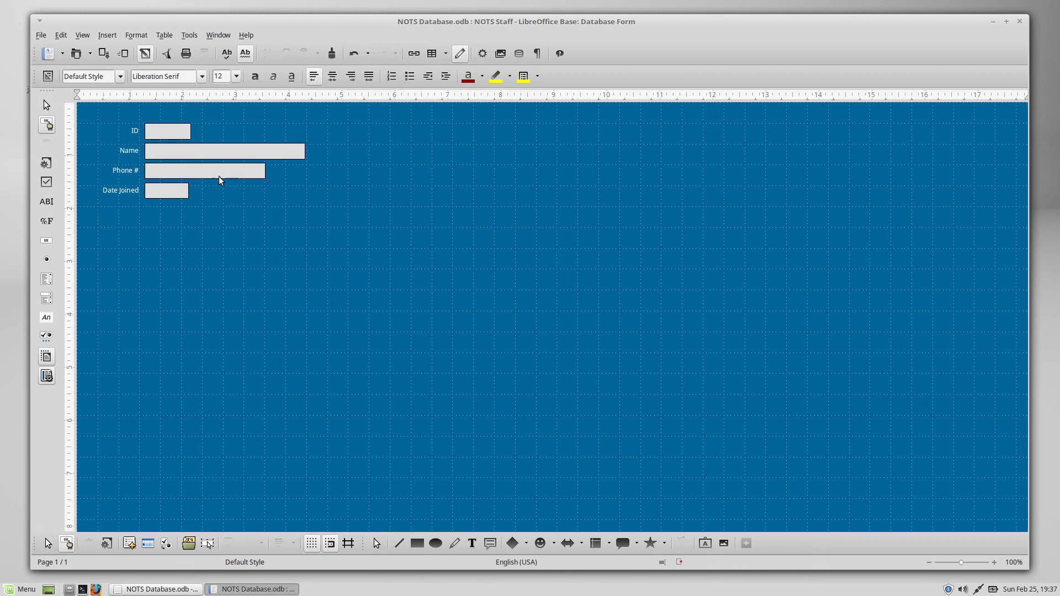
{"action": "mouse_move", "coordinate": [211, 176]}
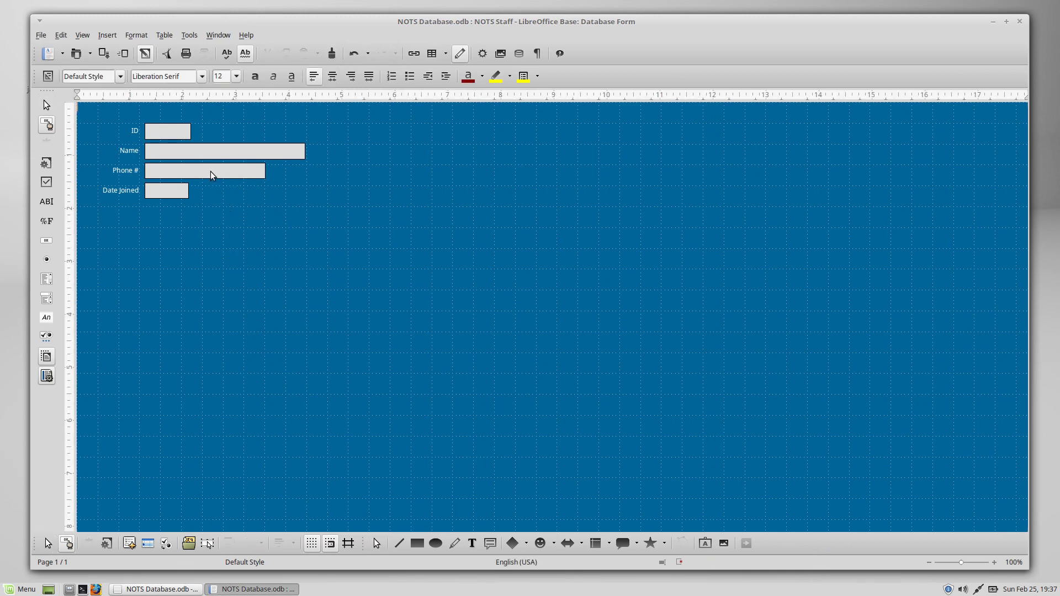
{"action": "left_click", "coordinate": [206, 171]}
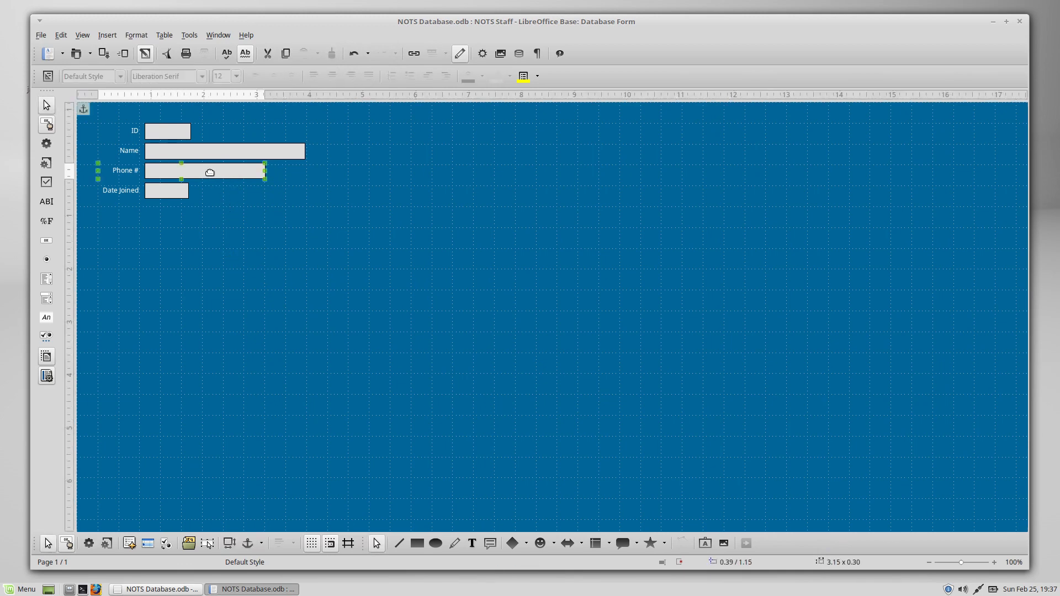
{"action": "left_click_drag", "start_coordinate": [210, 172], "coordinate": [312, 203]}
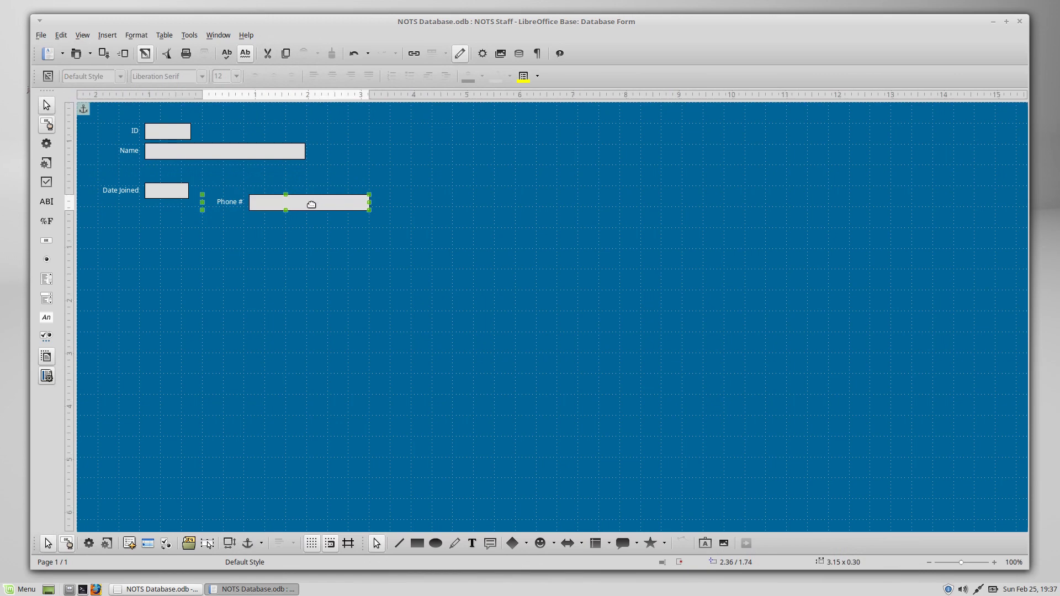
{"action": "left_click_drag", "start_coordinate": [310, 203], "coordinate": [206, 171]}
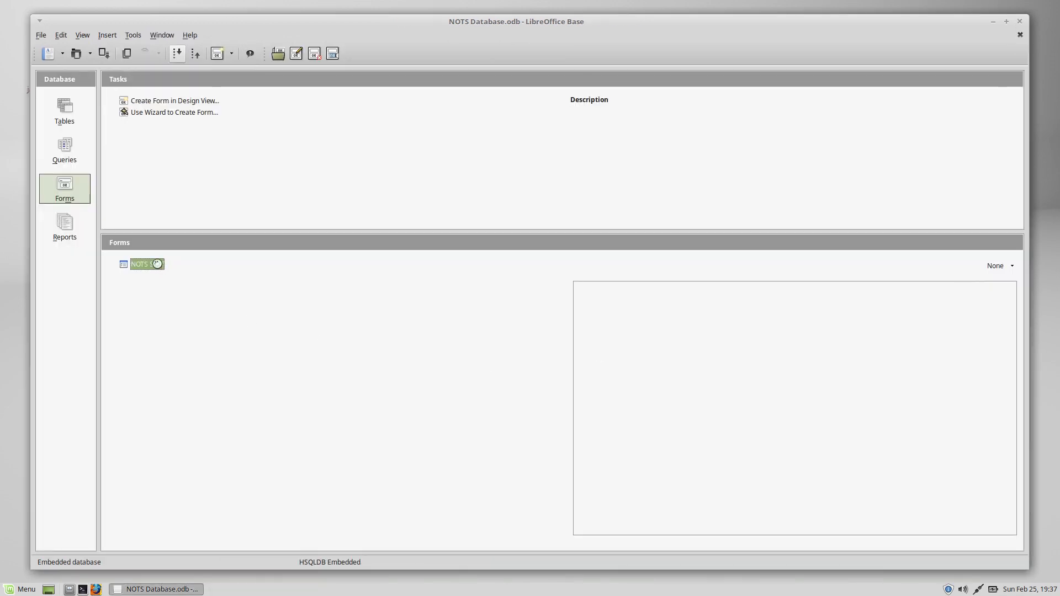
Step: Reopen the NOTS Staff form and move to a new blank record 7 of 7
{"action": "double_click", "coordinate": [142, 264]}
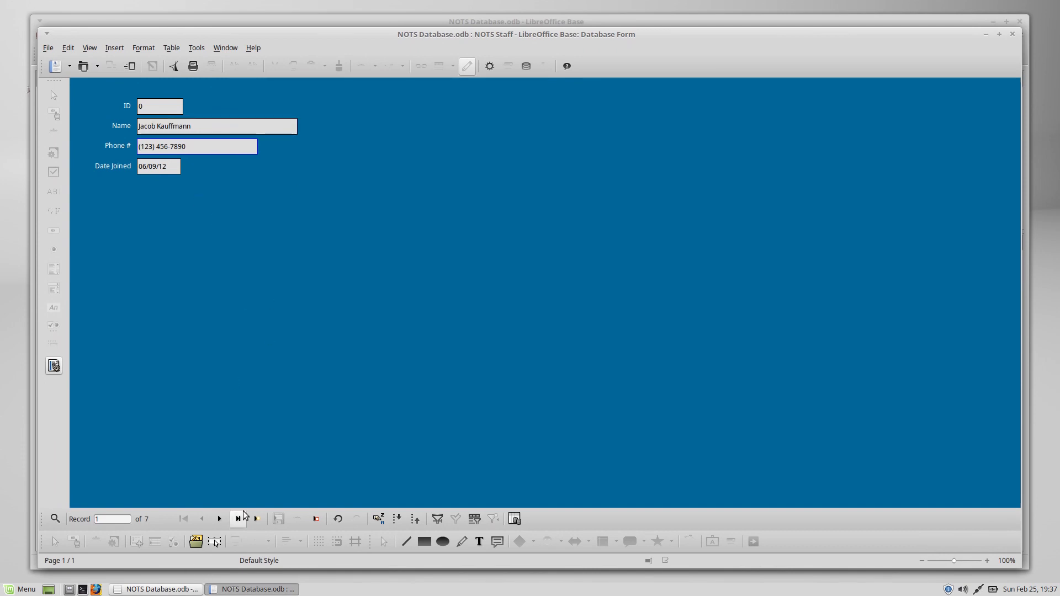
{"action": "left_click", "coordinate": [219, 519]}
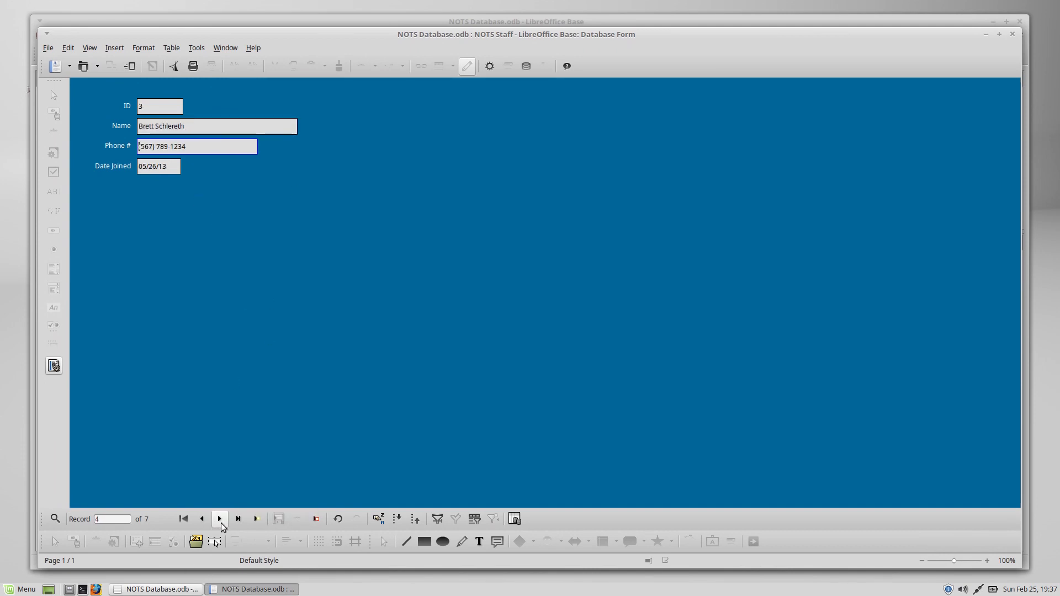
{"action": "left_click", "coordinate": [220, 519]}
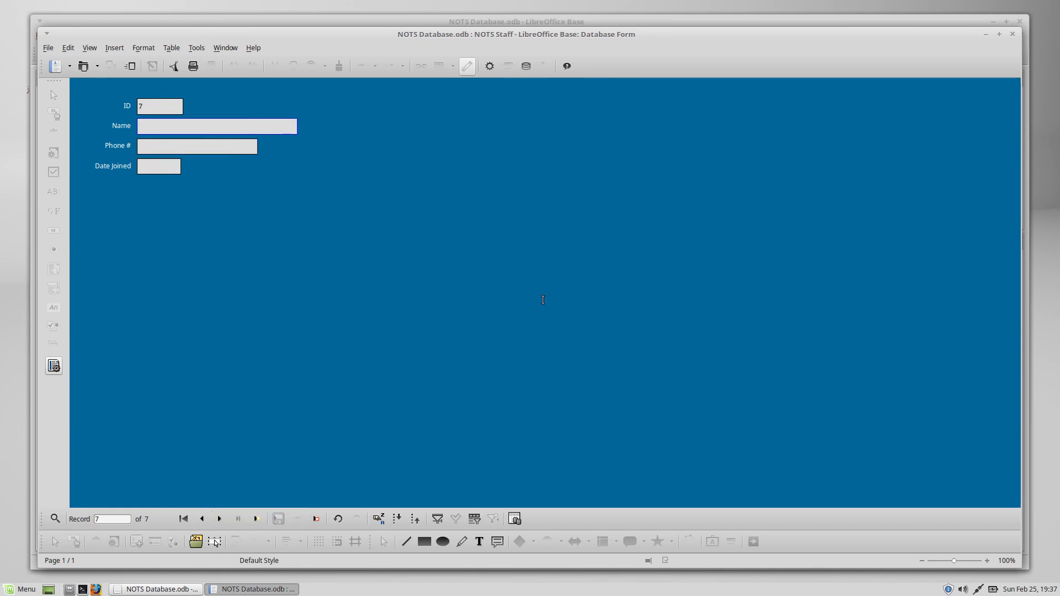
{"action": "type", "text": "K"}
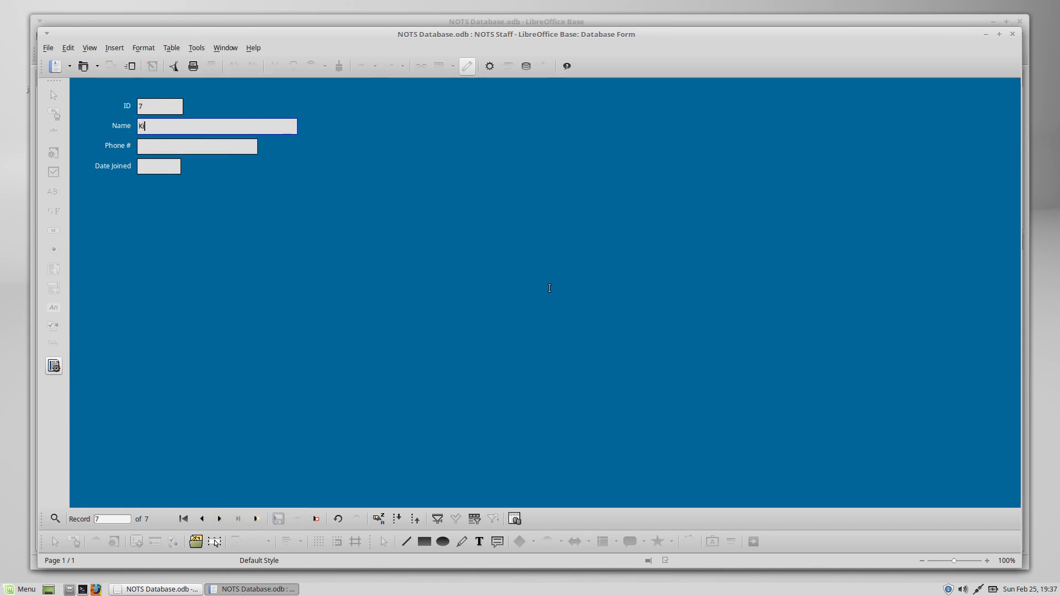
{"action": "type", "text": "987) 654-3210"}
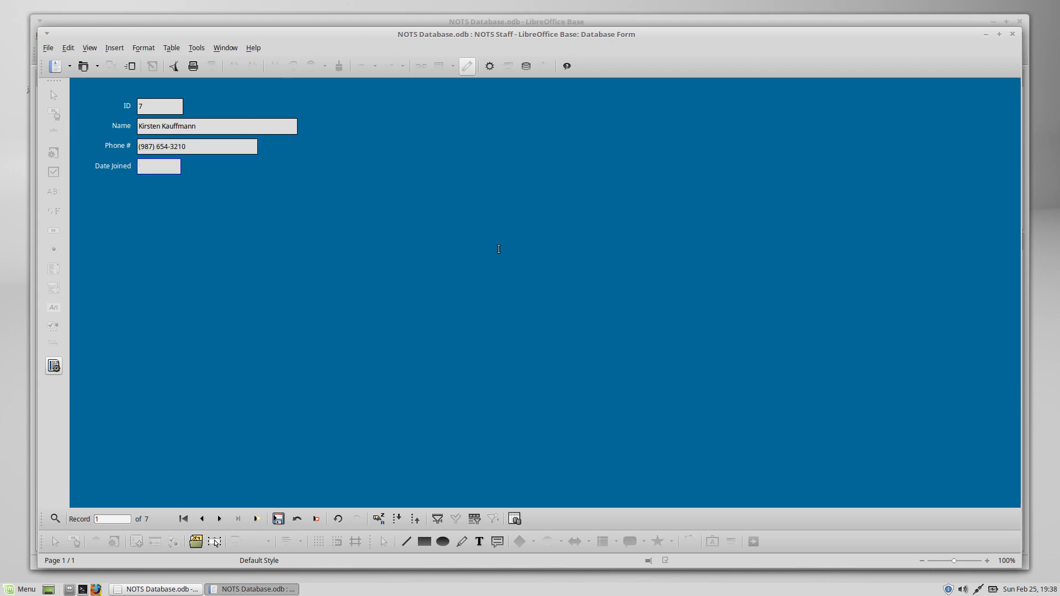
{"action": "type", "text": "25 Feb"}
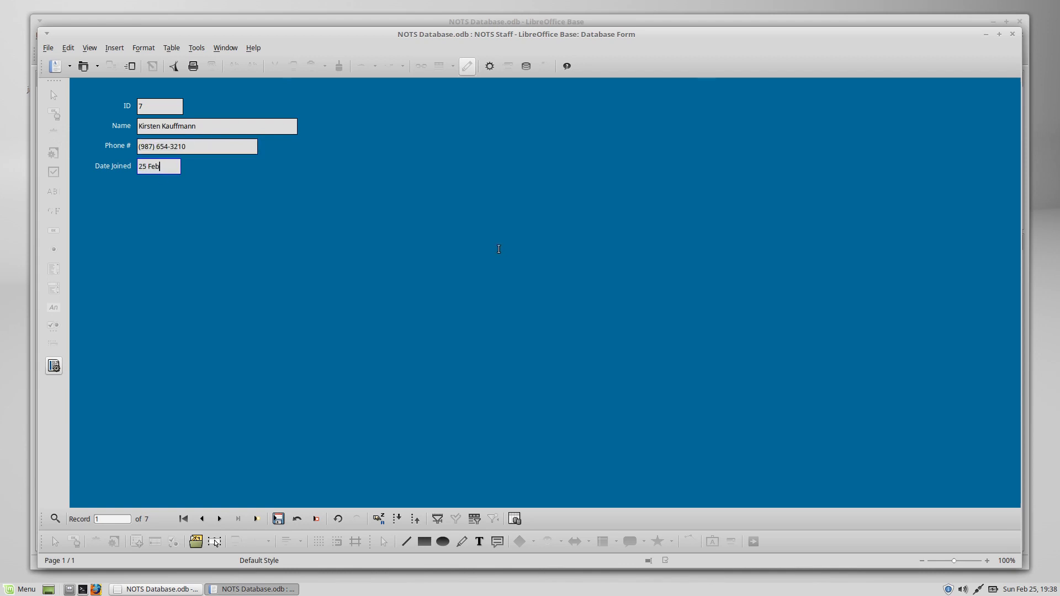
{"action": "type", "text": "February 2018"}
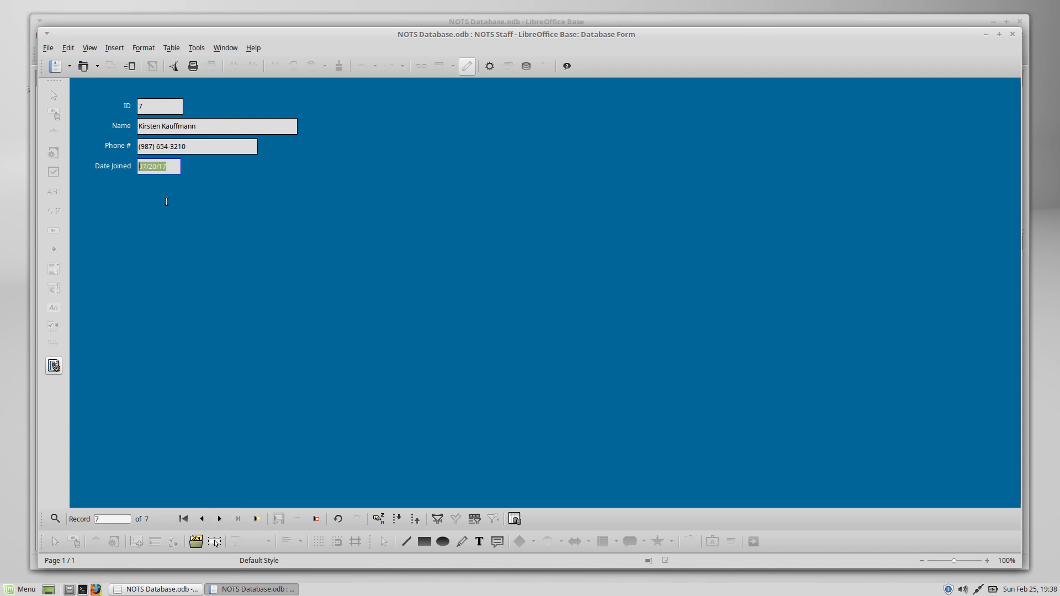
Step: Clear the misformatted date and re-enter Date Joined as 2/25/18
{"action": "key", "text": "Delete"}
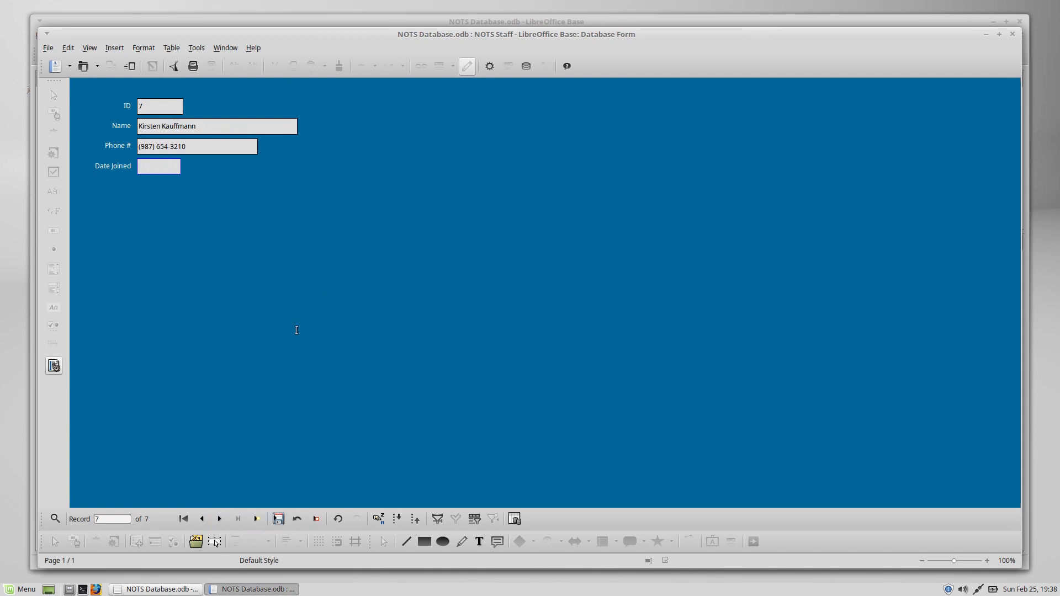
{"action": "left_click", "coordinate": [159, 166]}
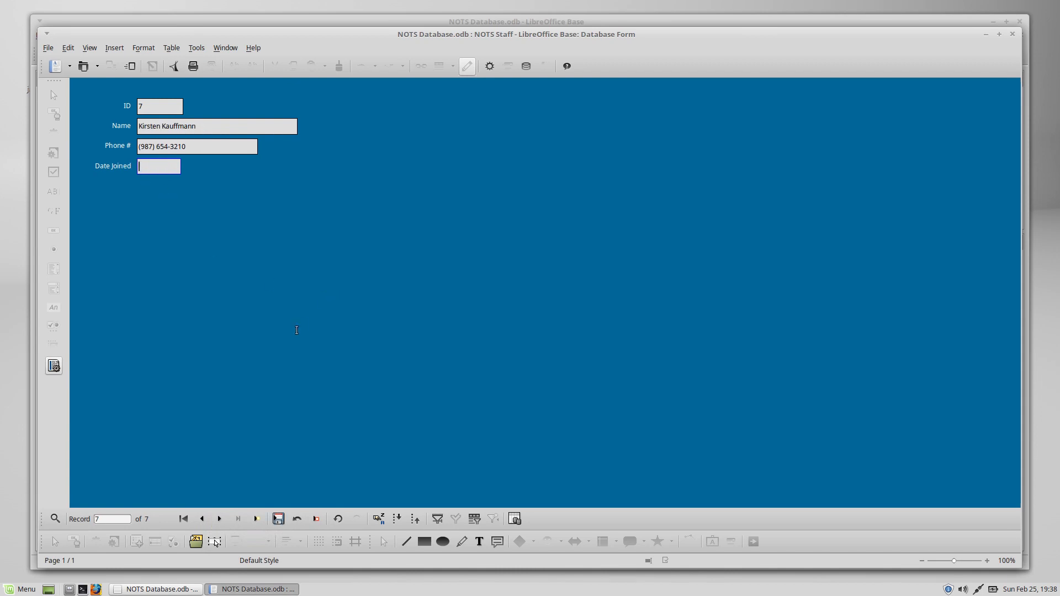
{"action": "type", "text": "2/25/"}
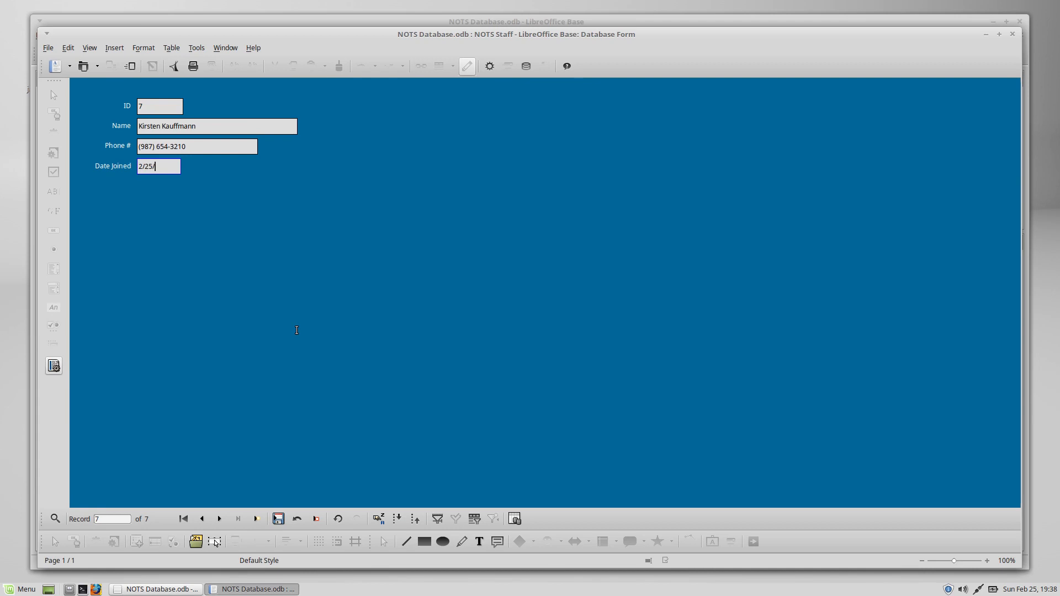
{"action": "type", "text": "18"}
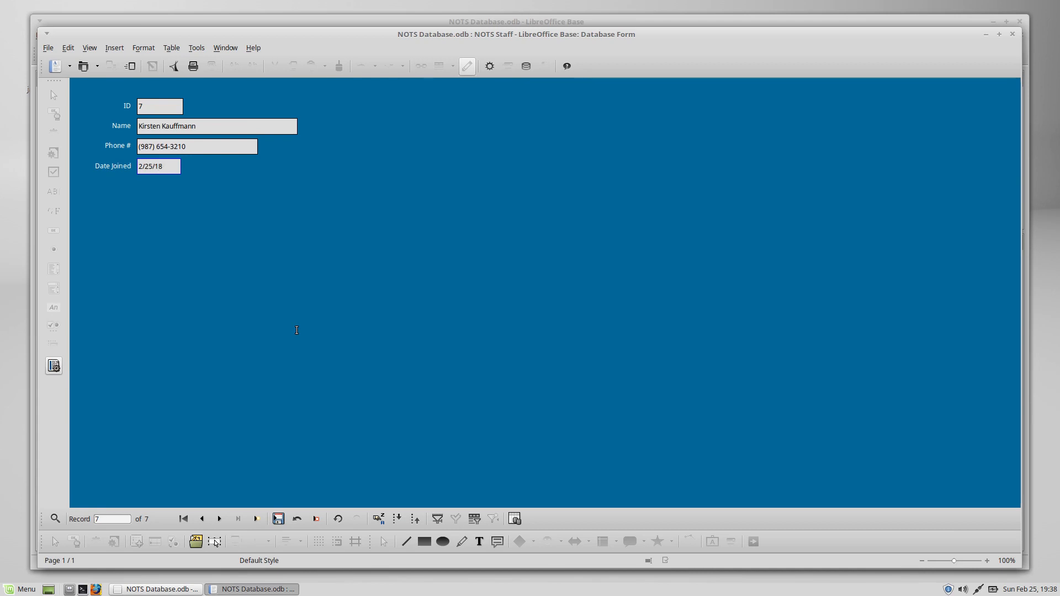
{"action": "left_click", "coordinate": [159, 166]}
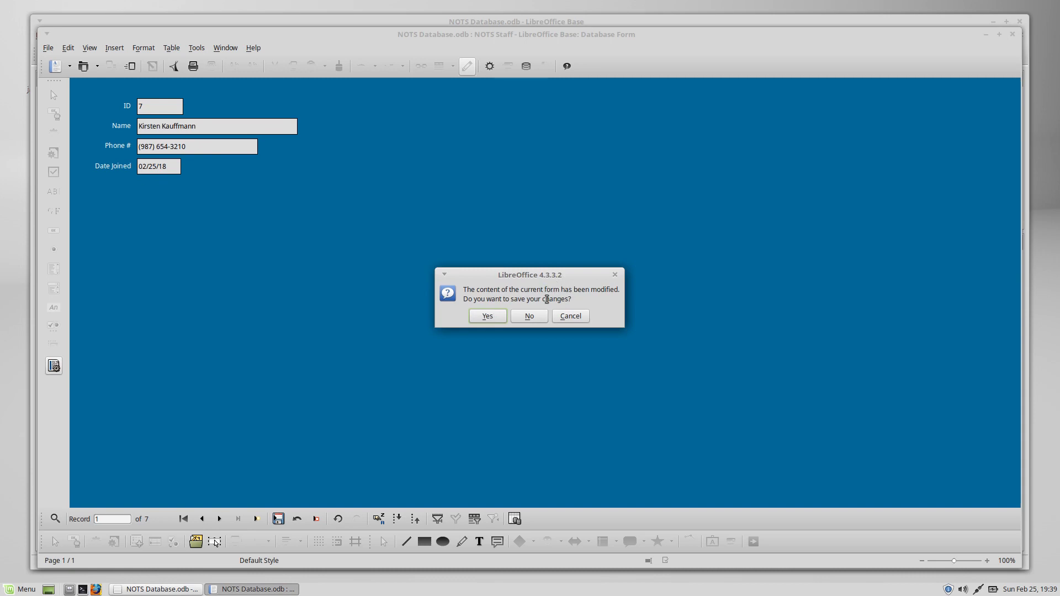
{"action": "mouse_move", "coordinate": [212, 175]}
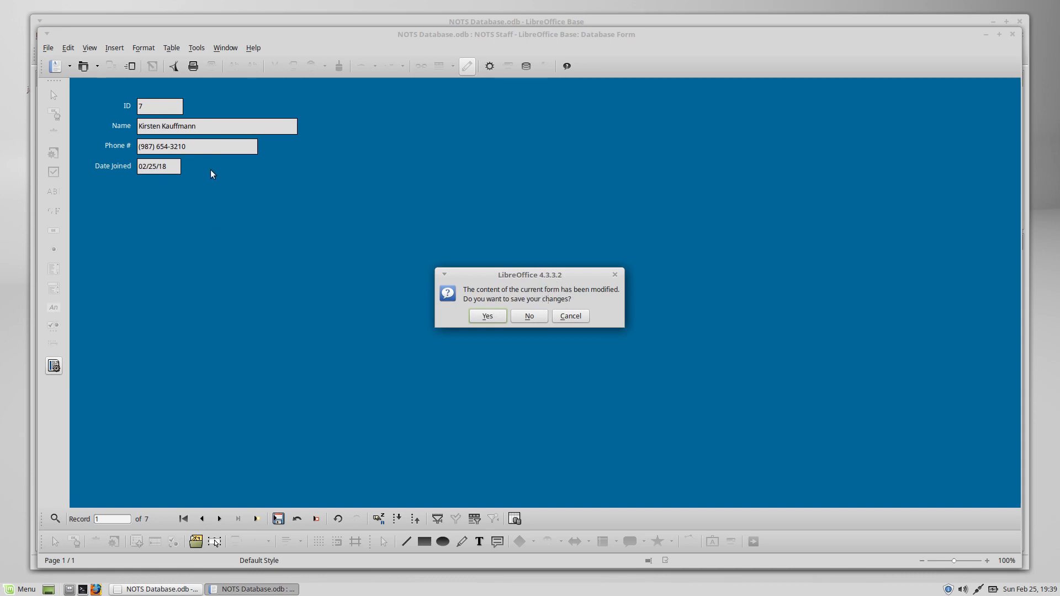
{"action": "mouse_move", "coordinate": [128, 121]}
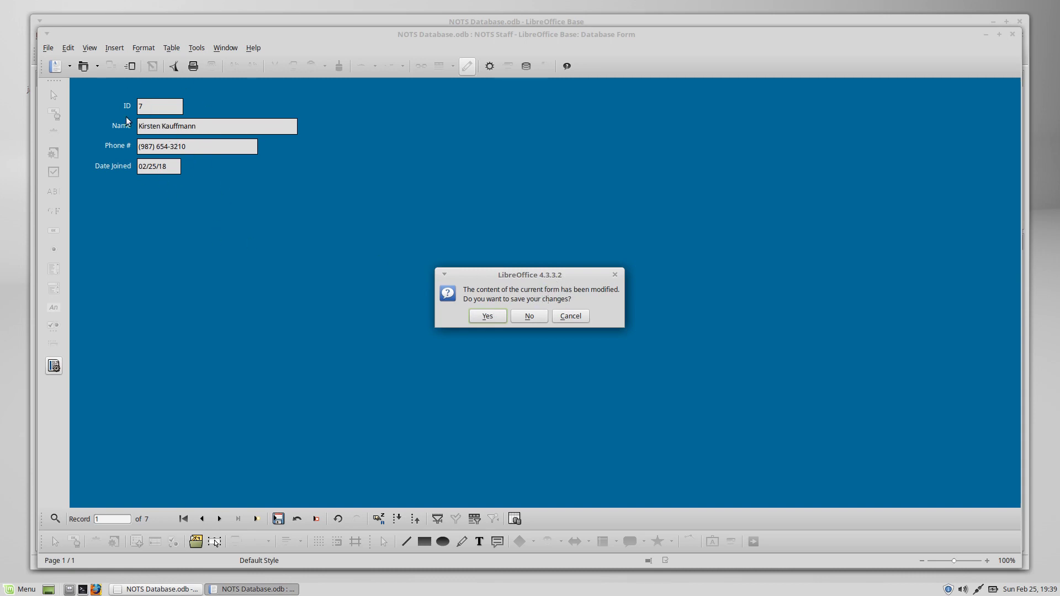
{"action": "mouse_move", "coordinate": [484, 325]}
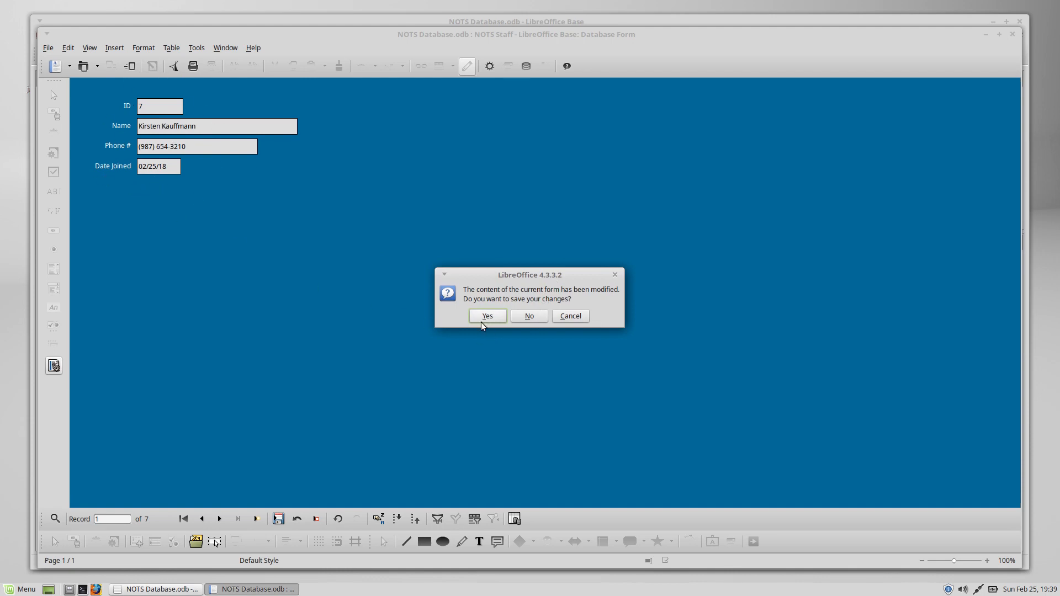
Step: Confirm Yes to save the form changes as the staff form closes
{"action": "left_click", "coordinate": [487, 316]}
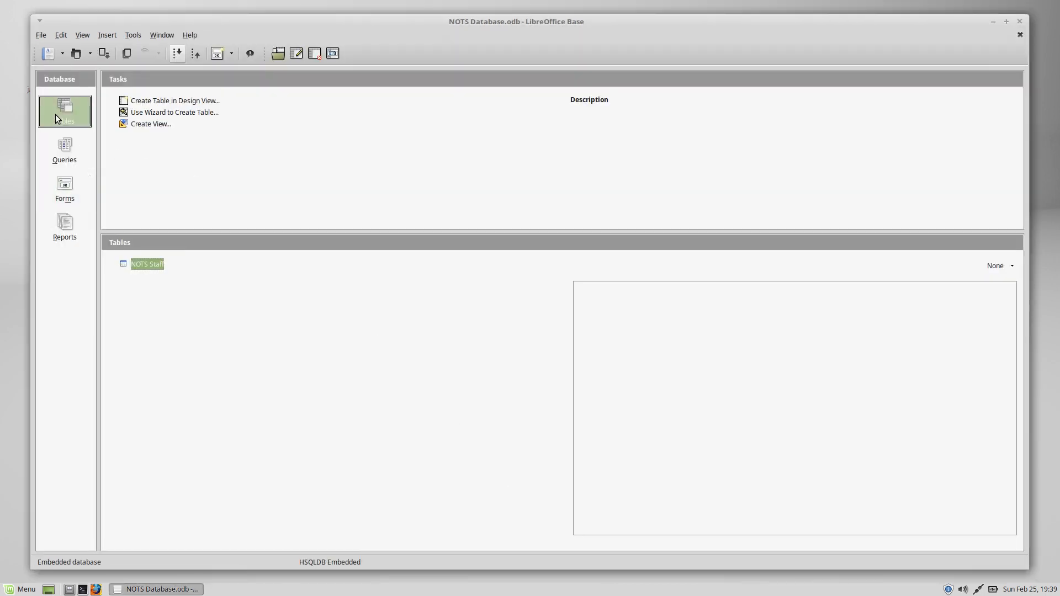
{"action": "double_click", "coordinate": [146, 264]}
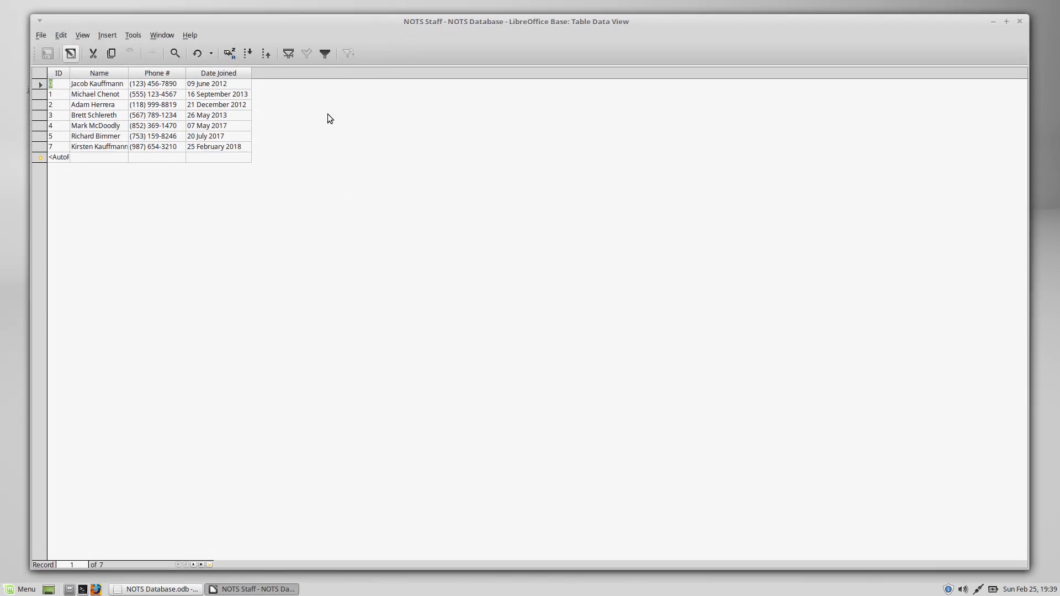
{"action": "left_click", "coordinate": [97, 146]}
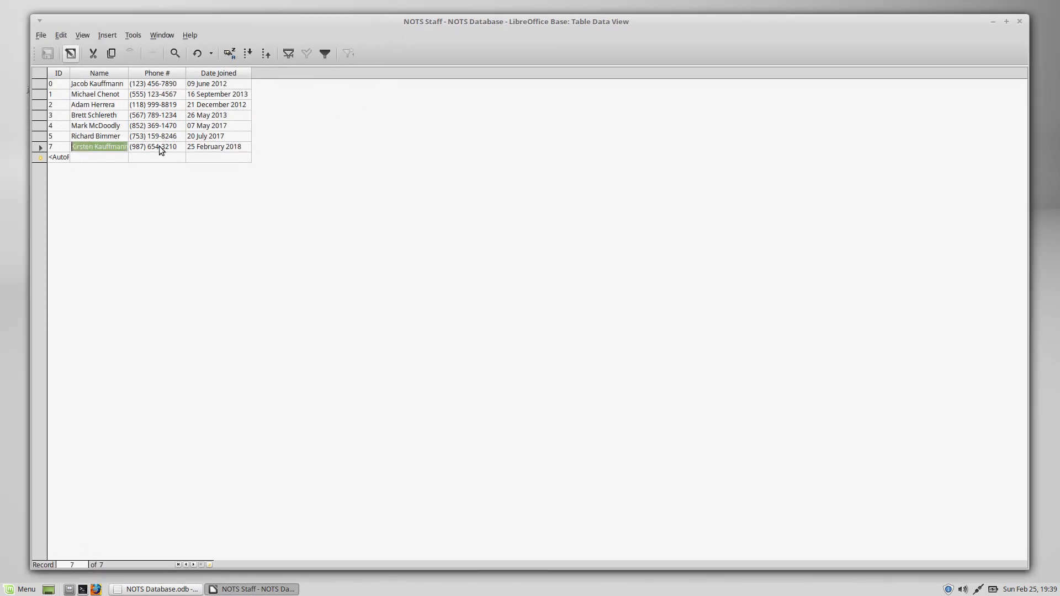
{"action": "left_click", "coordinate": [215, 146]}
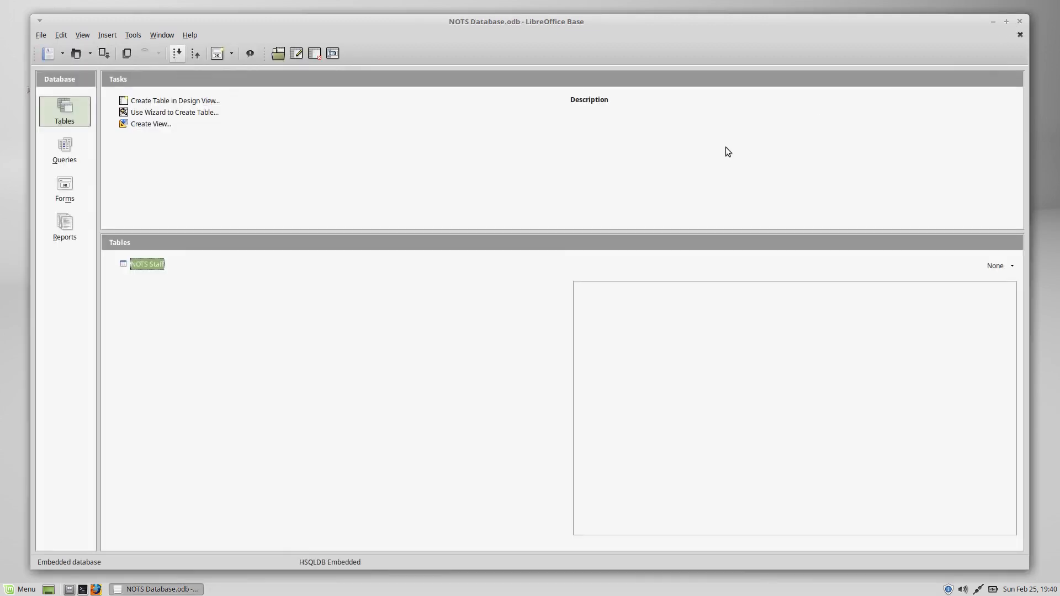
Step: Reopen the NOTS Staff form, browse back to record 1, then close the form
{"action": "left_click", "coordinate": [64, 187]}
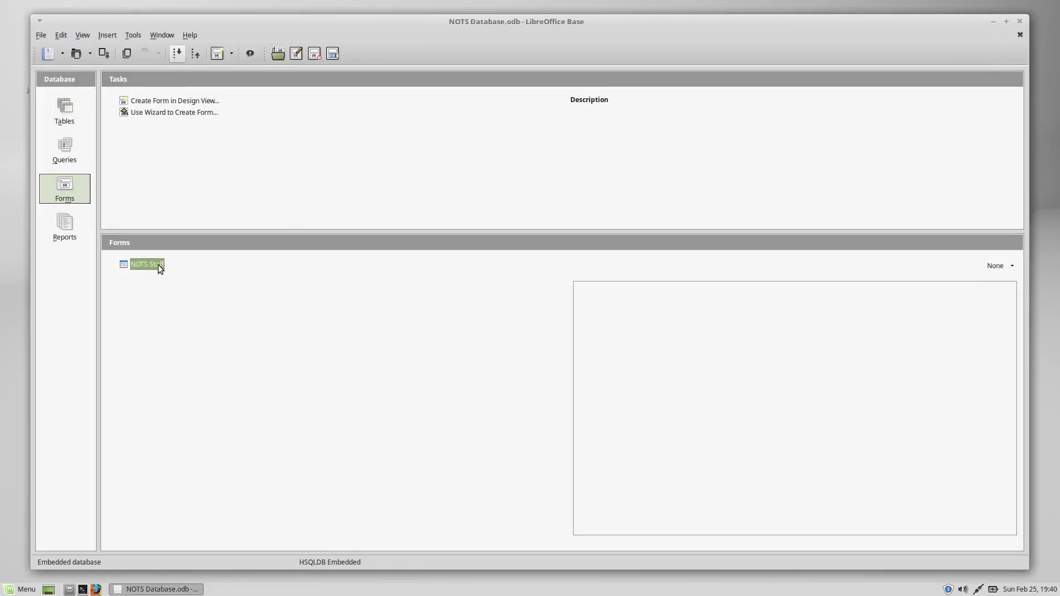
{"action": "double_click", "coordinate": [144, 264]}
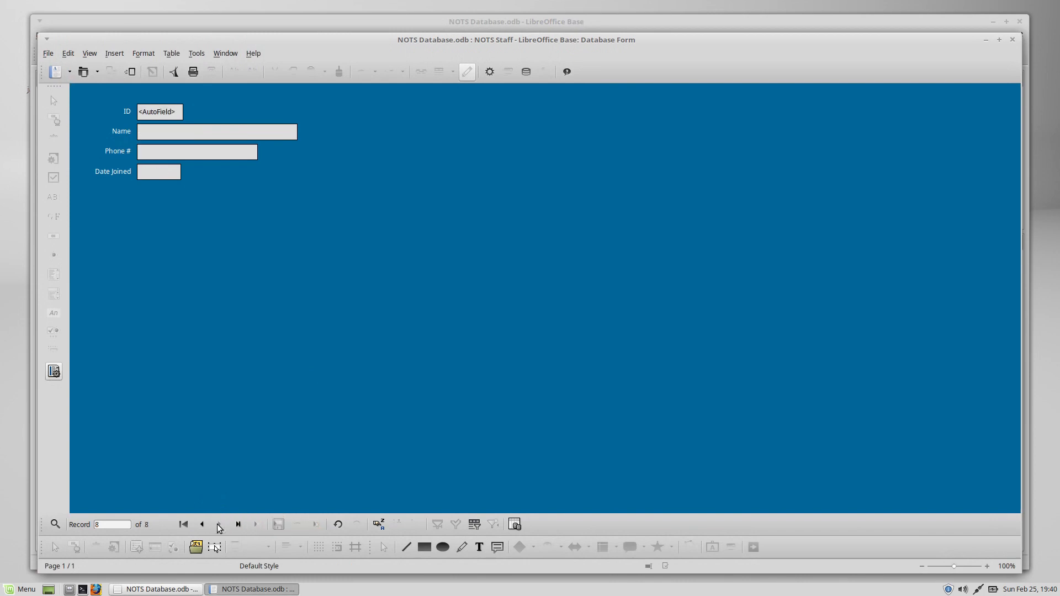
{"action": "left_click", "coordinate": [201, 525]}
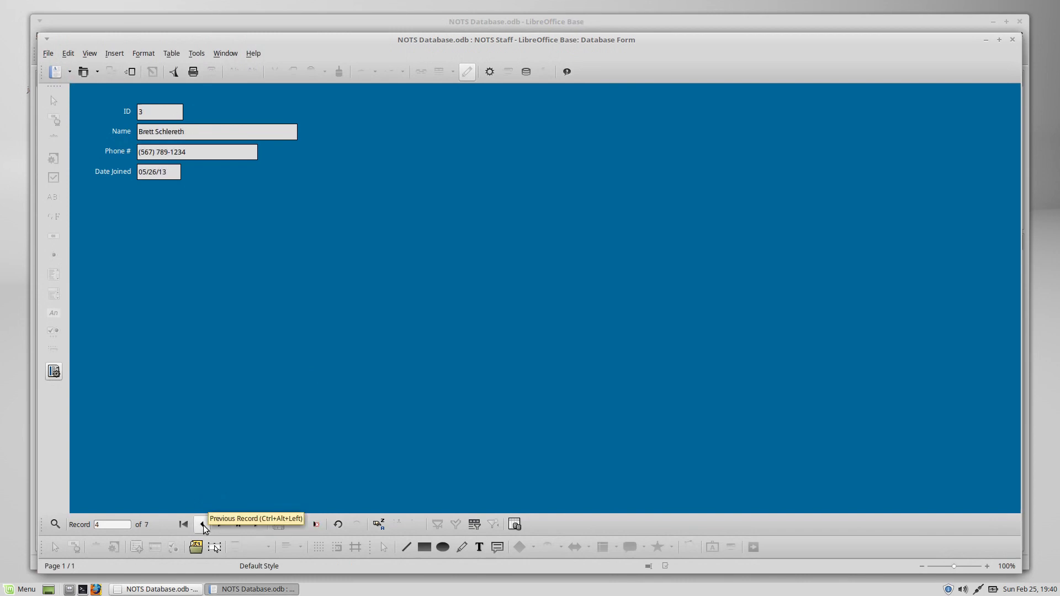
{"action": "left_click", "coordinate": [201, 524]}
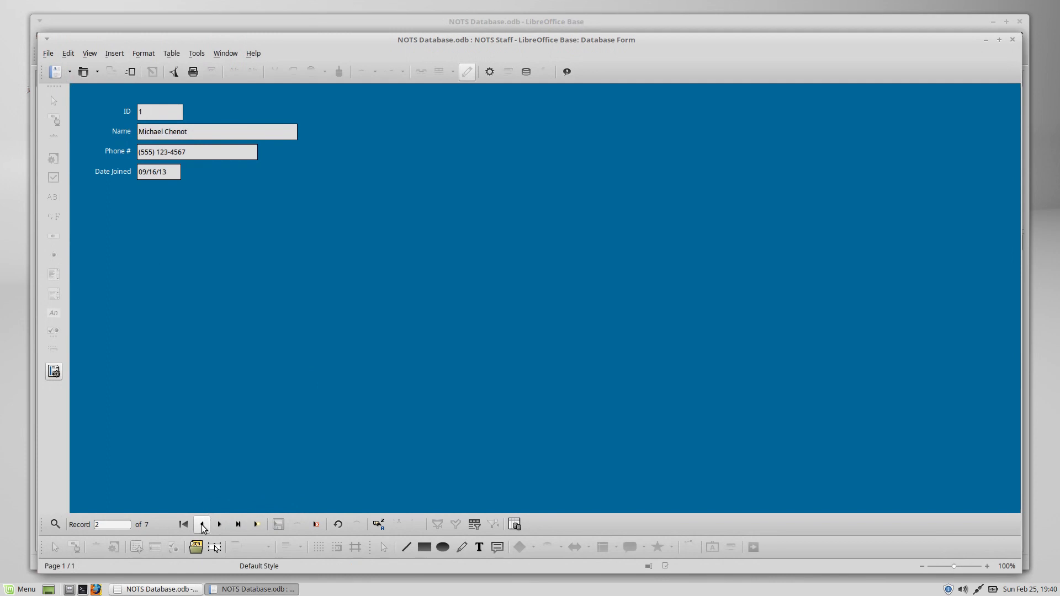
{"action": "left_click", "coordinate": [201, 525]}
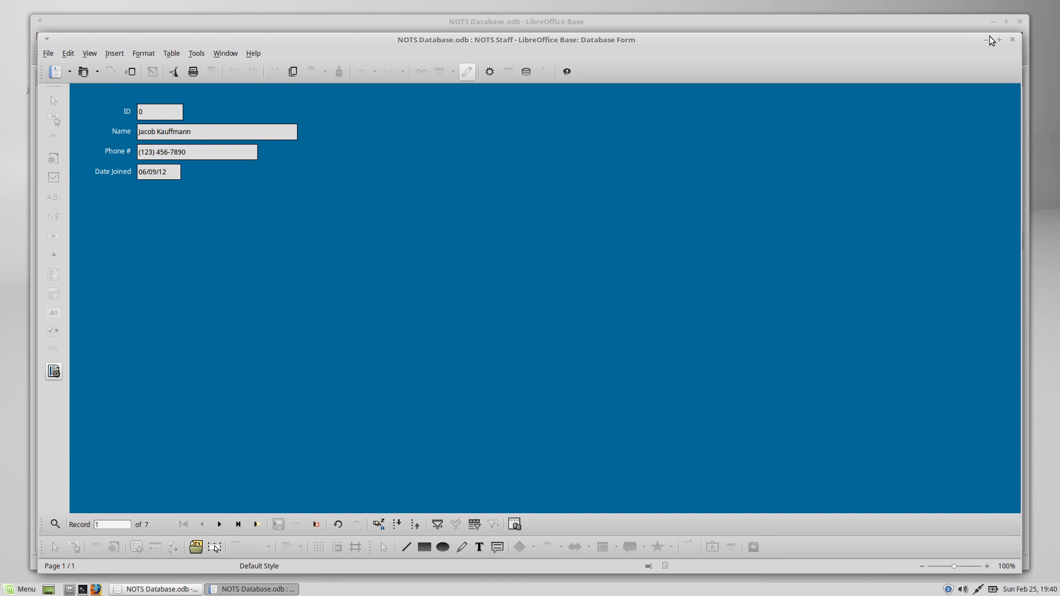
{"action": "left_click", "coordinate": [1012, 39]}
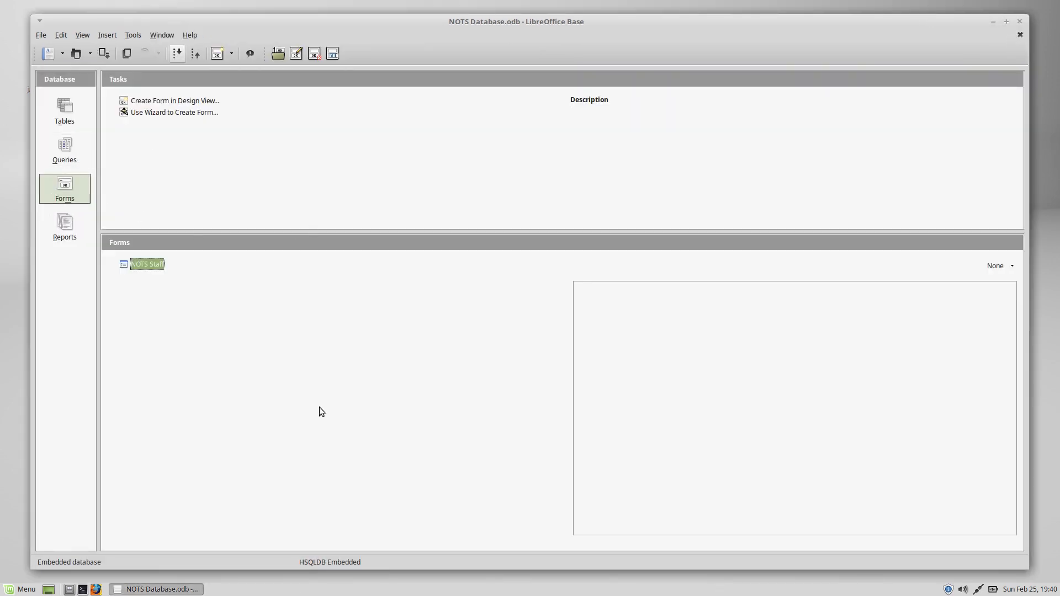
{"action": "mouse_move", "coordinate": [232, 190]}
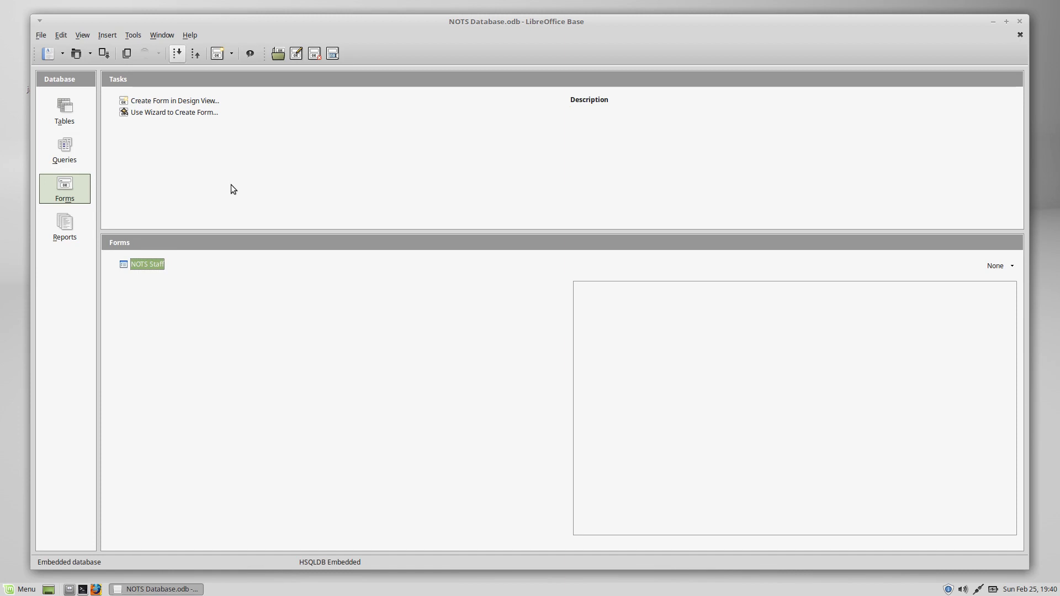
{"action": "mouse_move", "coordinate": [241, 182]}
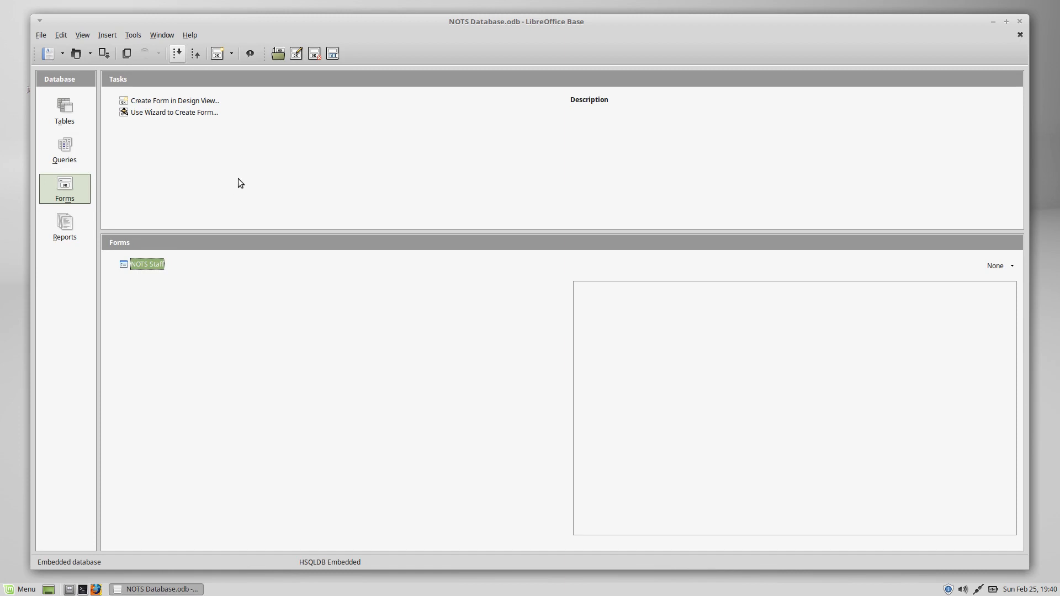
Step: Return to the Tables list and close the Base database window
{"action": "left_click", "coordinate": [64, 111]}
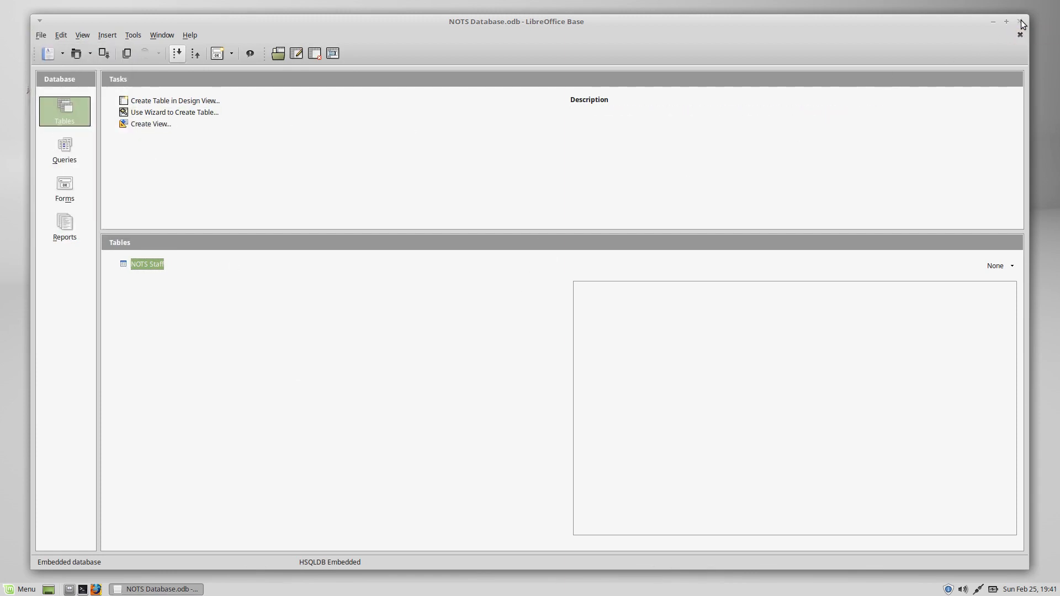
{"action": "left_click", "coordinate": [1020, 20]}
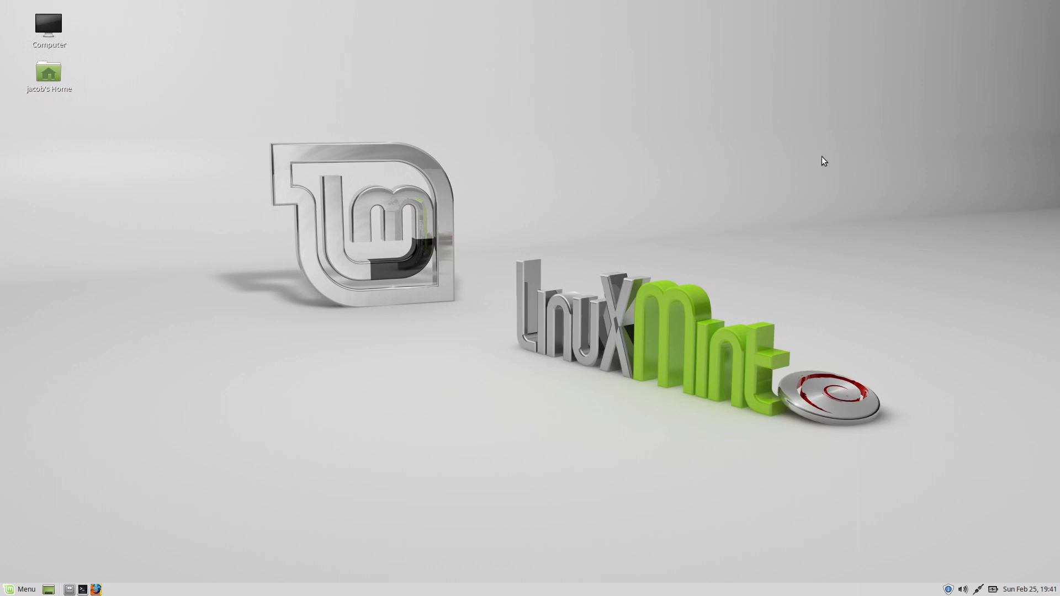
{"action": "mouse_move", "coordinate": [804, 166]}
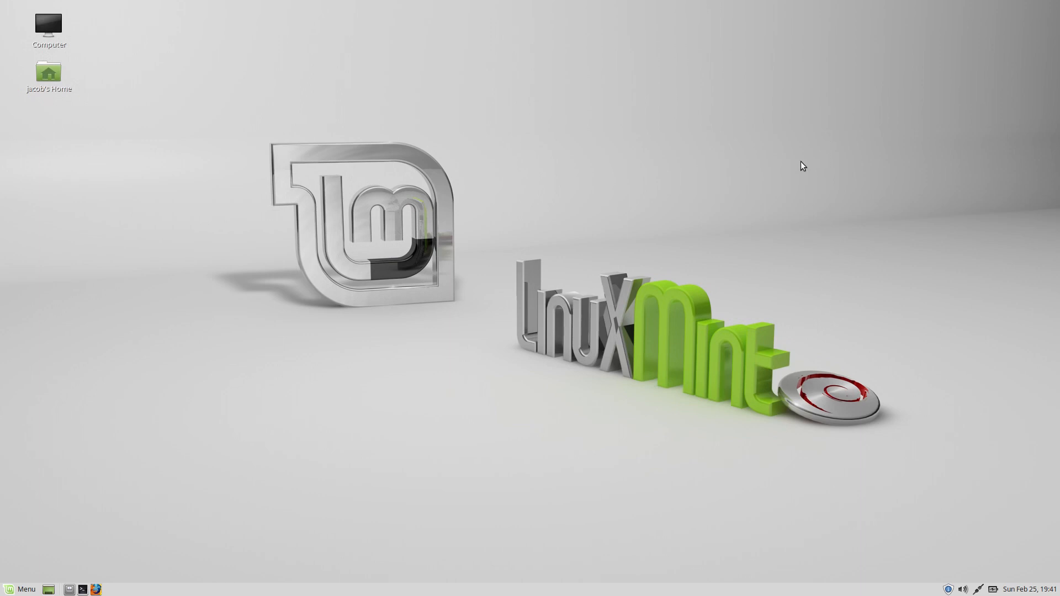